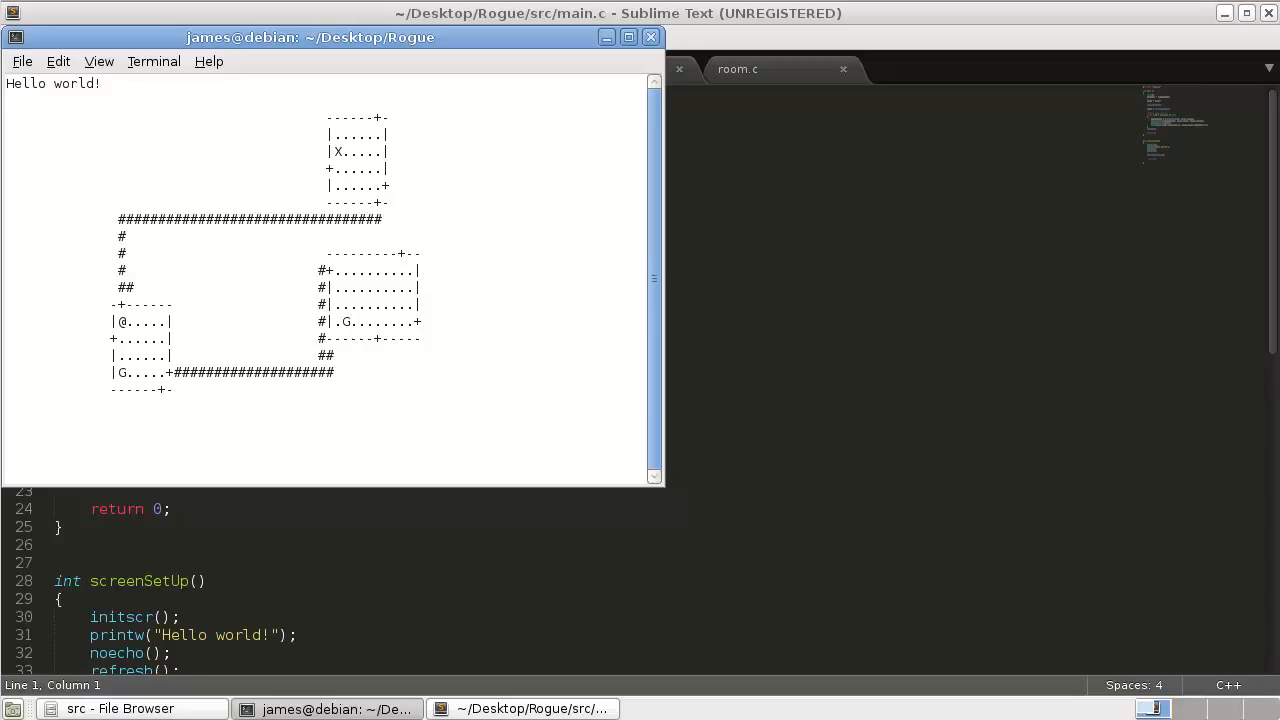
pyautogui.moveTo(360, 328)
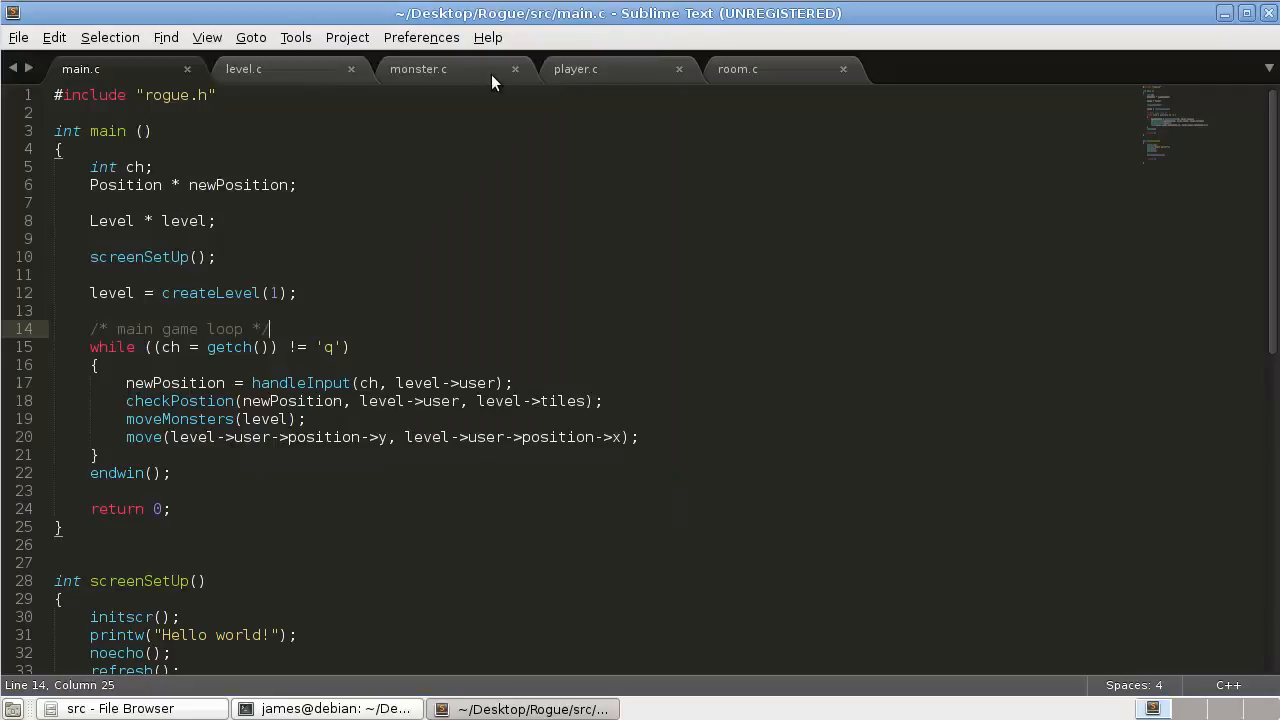
# Close the level.c and player.c tabs, save monster.c, and select the getch placeholder.
pyautogui.click(351, 69)
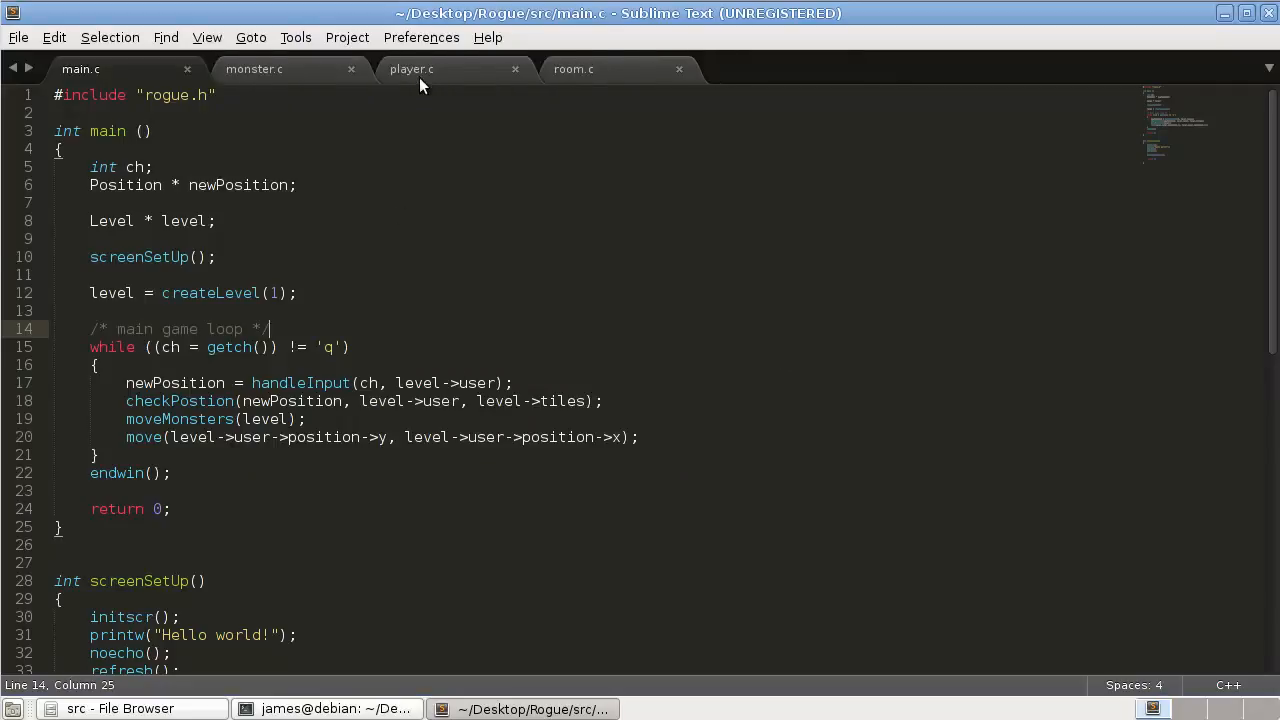
pyautogui.click(254, 69)
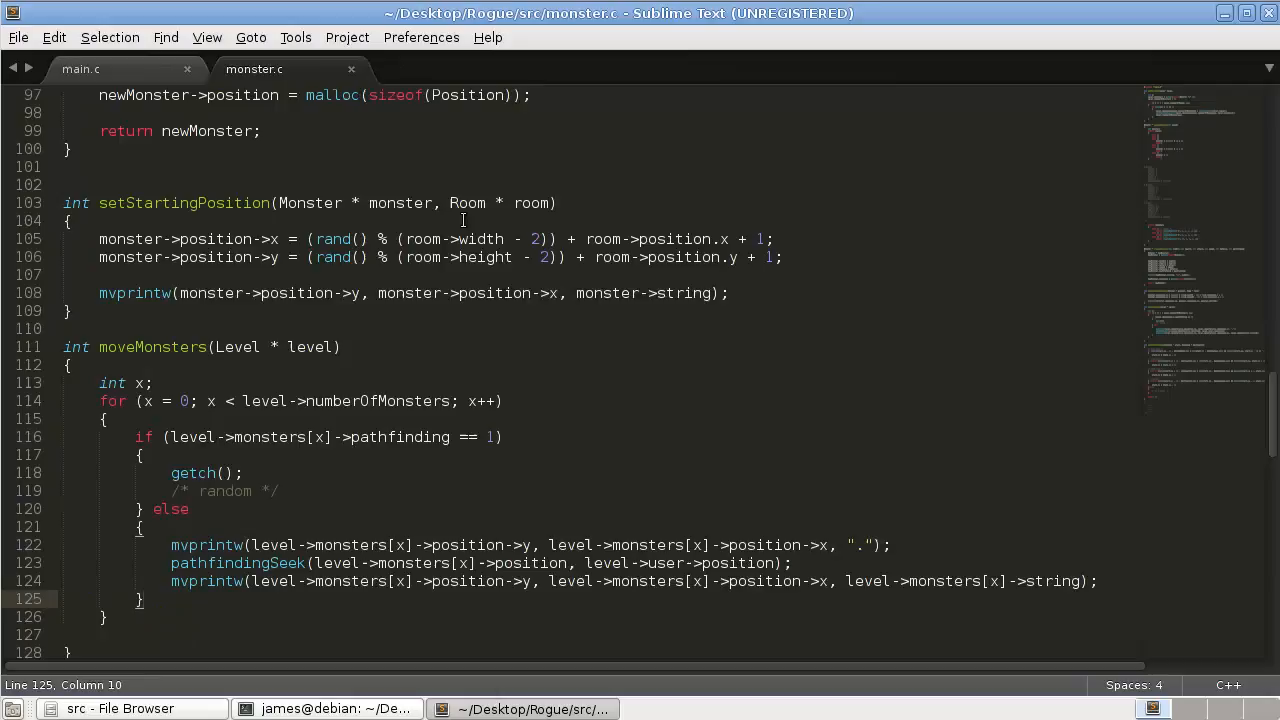
pyautogui.press('ctrl+s')
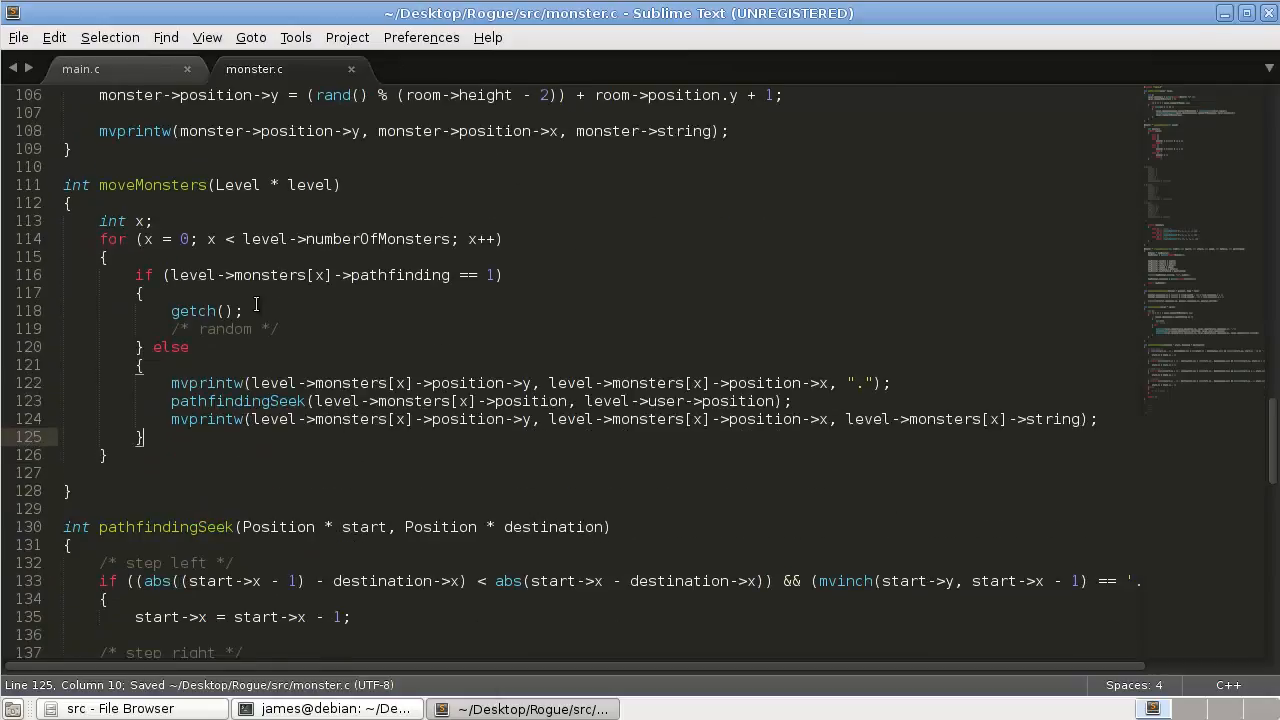
pyautogui.moveTo(293, 453)
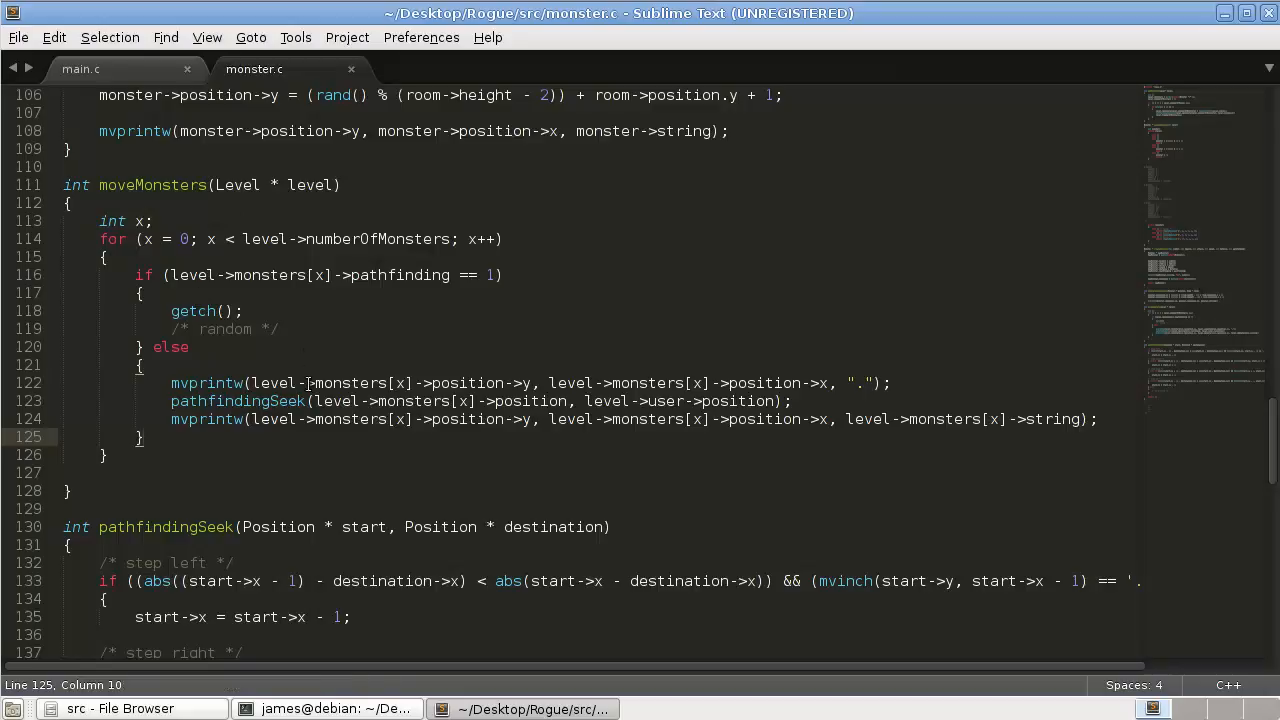
pyautogui.moveTo(344, 251)
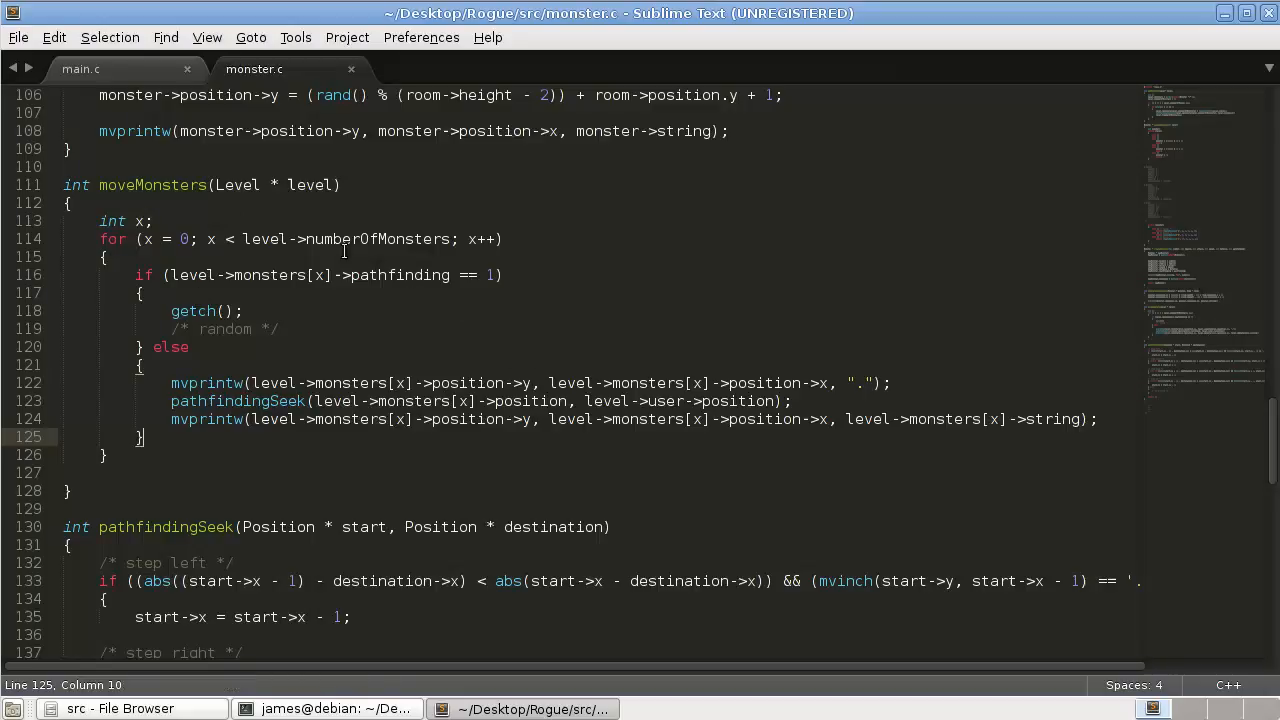
pyautogui.moveTo(322, 317)
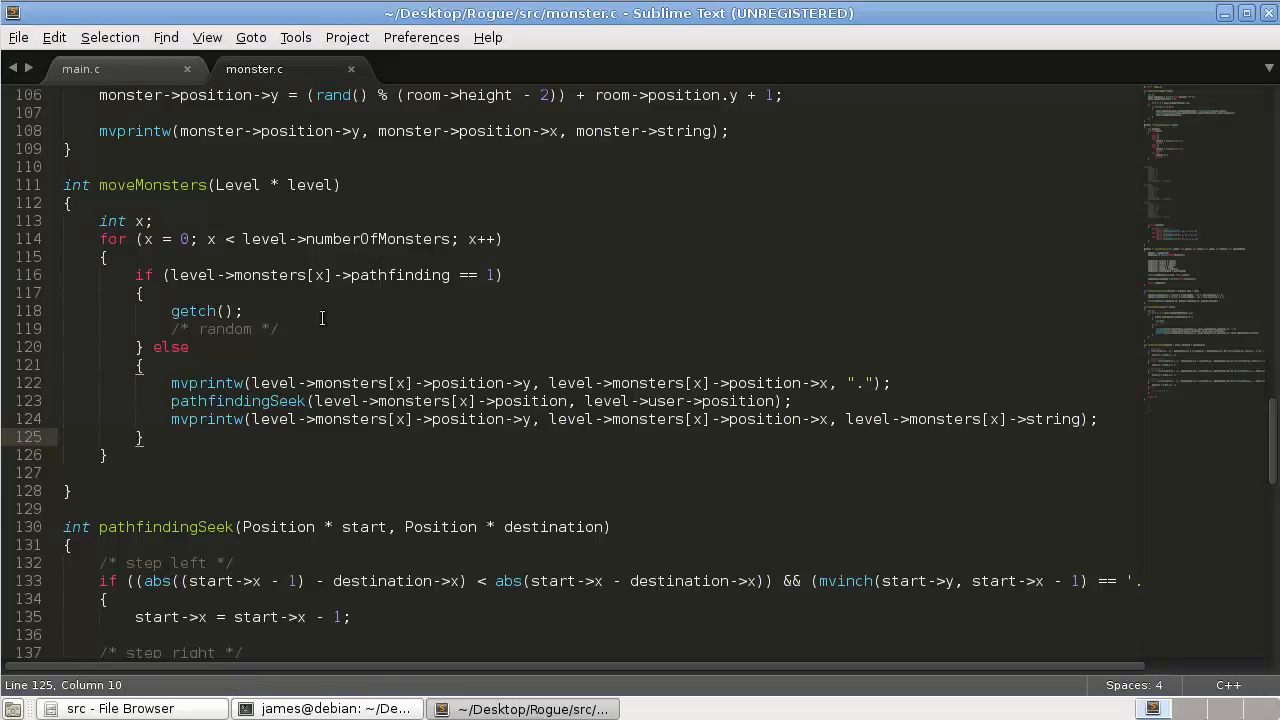
pyautogui.doubleClick(192, 311)
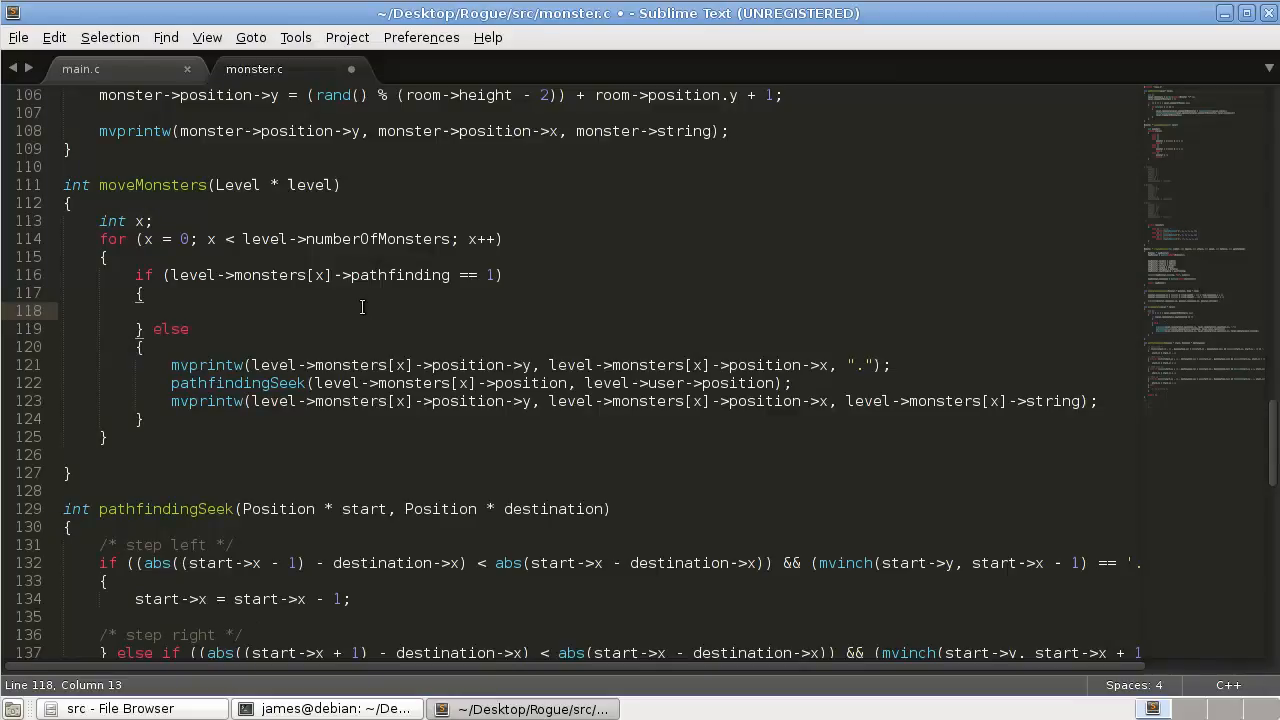
# Type pathfindingRandom() in place of getch and copy level->monsters[x]->position from line 121.
pyautogui.write('pathfindio')
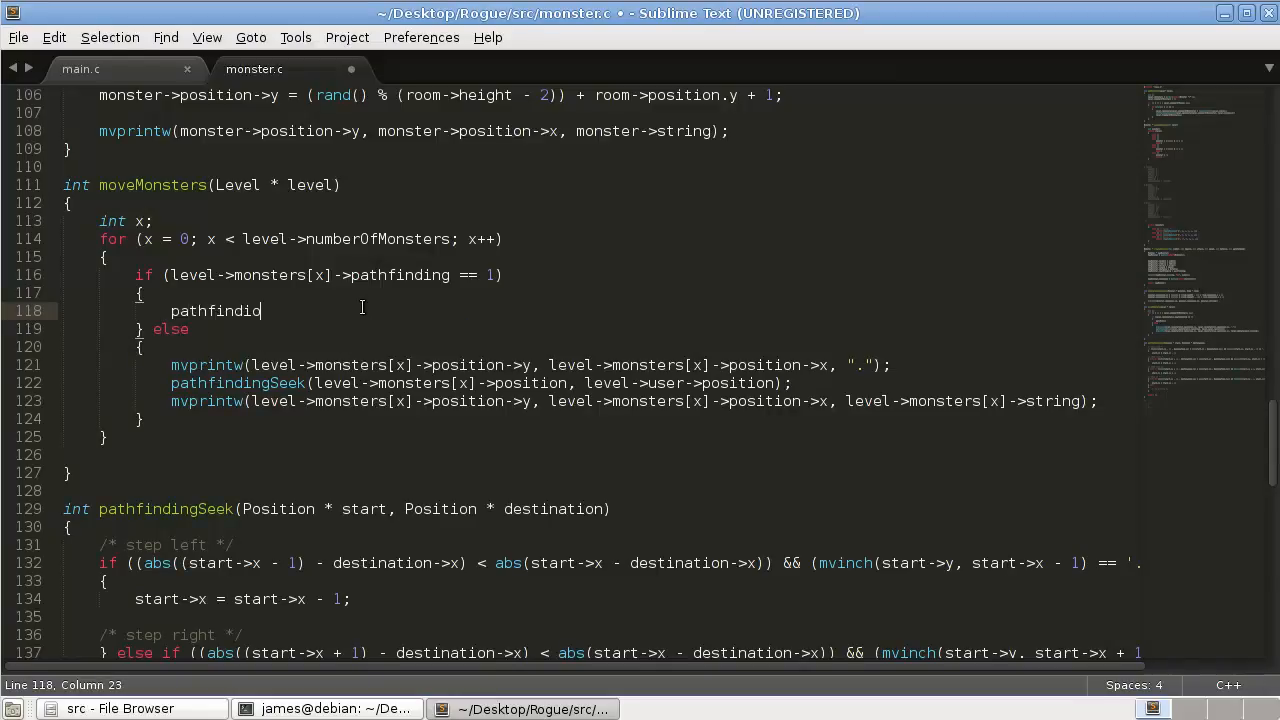
pyautogui.write('gRandom(')
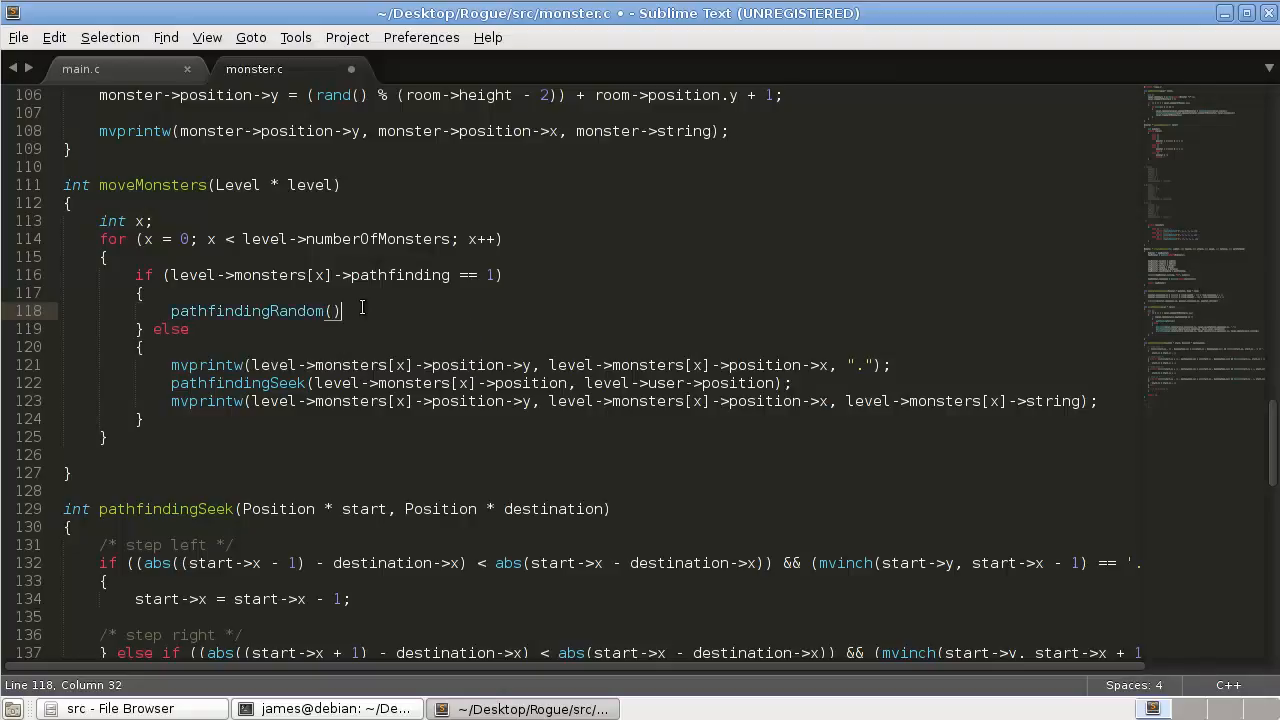
pyautogui.write('P')
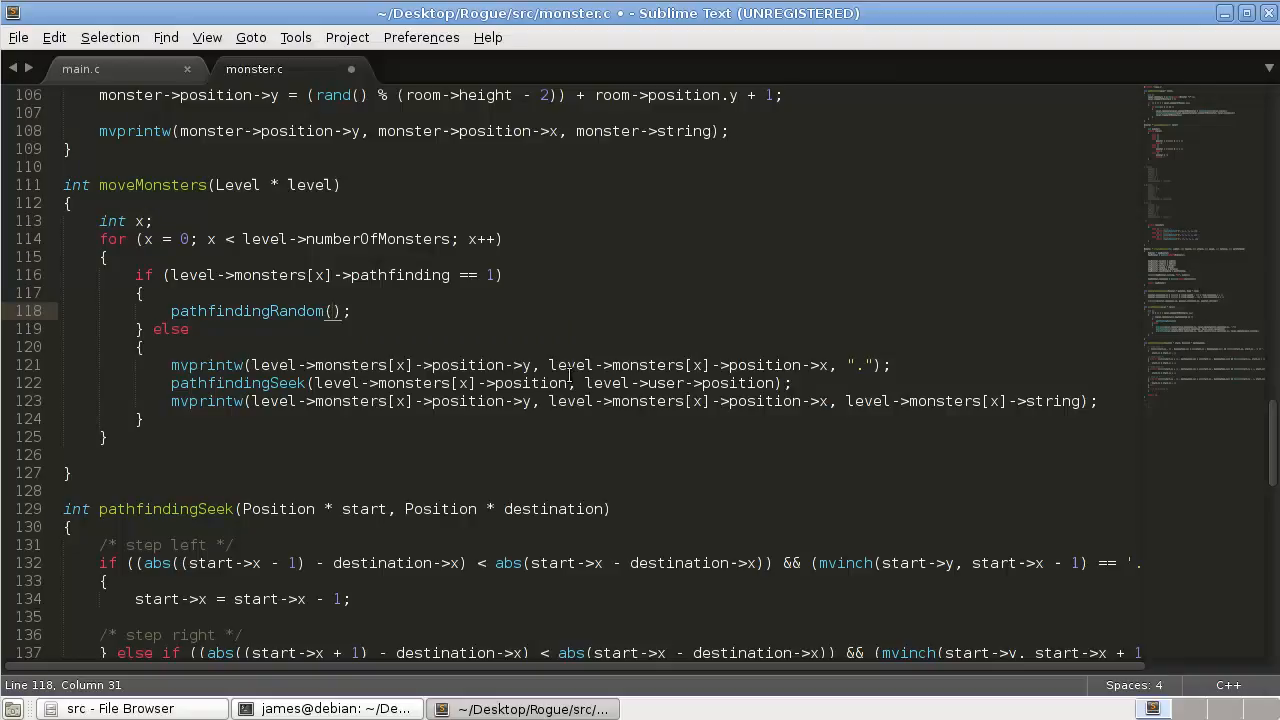
pyautogui.moveTo(549, 364); pyautogui.dragTo(817, 364)
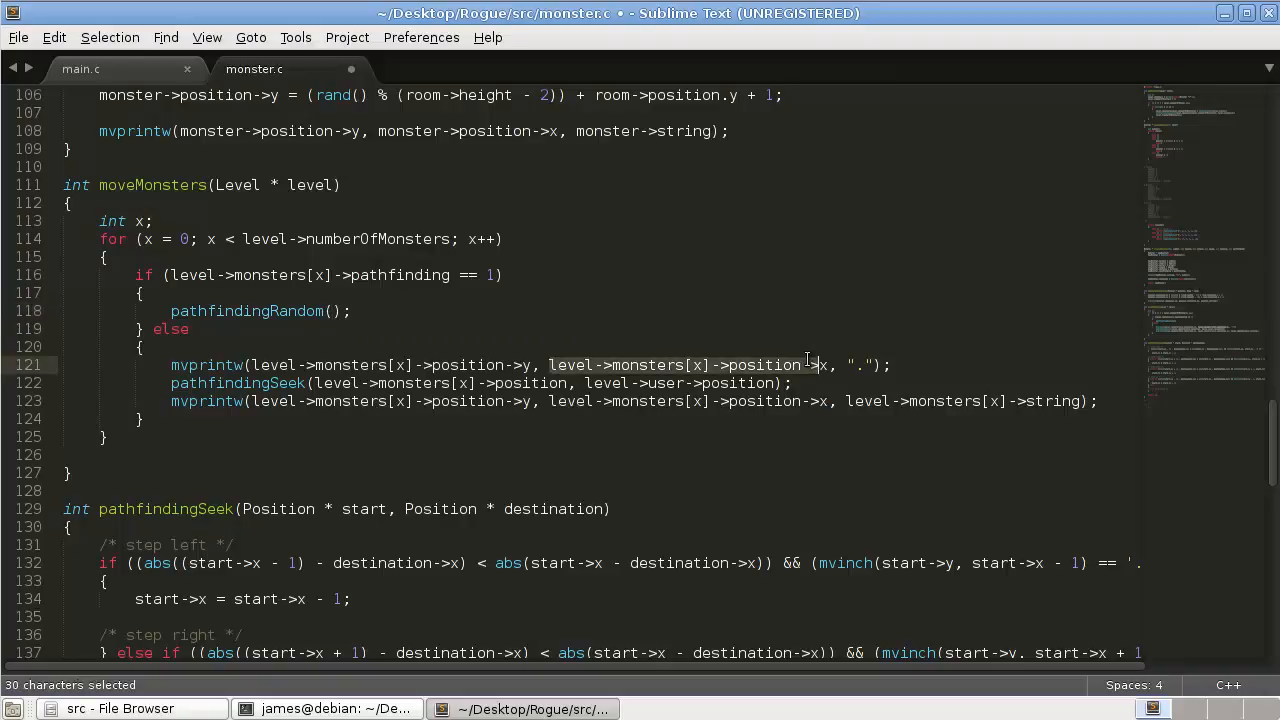
pyautogui.press('ctrl+c')
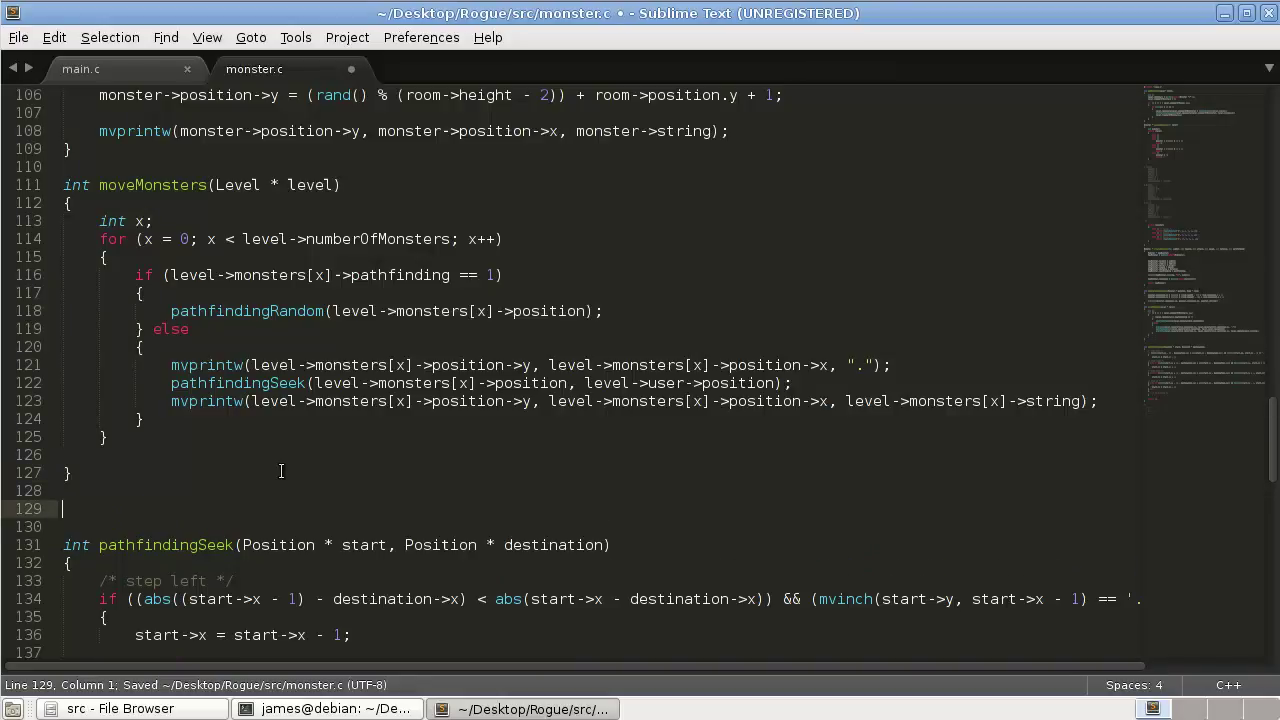
# Write the stub int pathfindingRandom(Position * position) with an empty body below moveMonsters.
pyautogui.write('int pathfindingRandom')
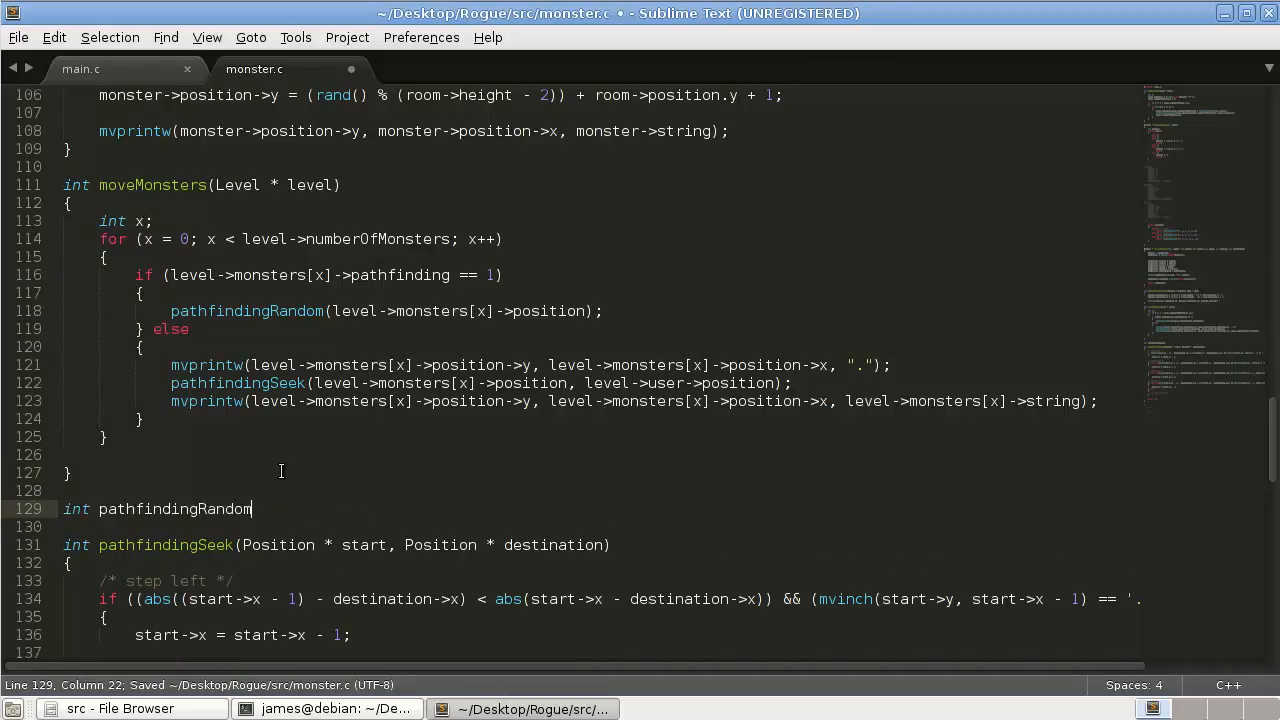
pyautogui.write('()')
pyautogui.click(600, 527)
pyautogui.write('{')
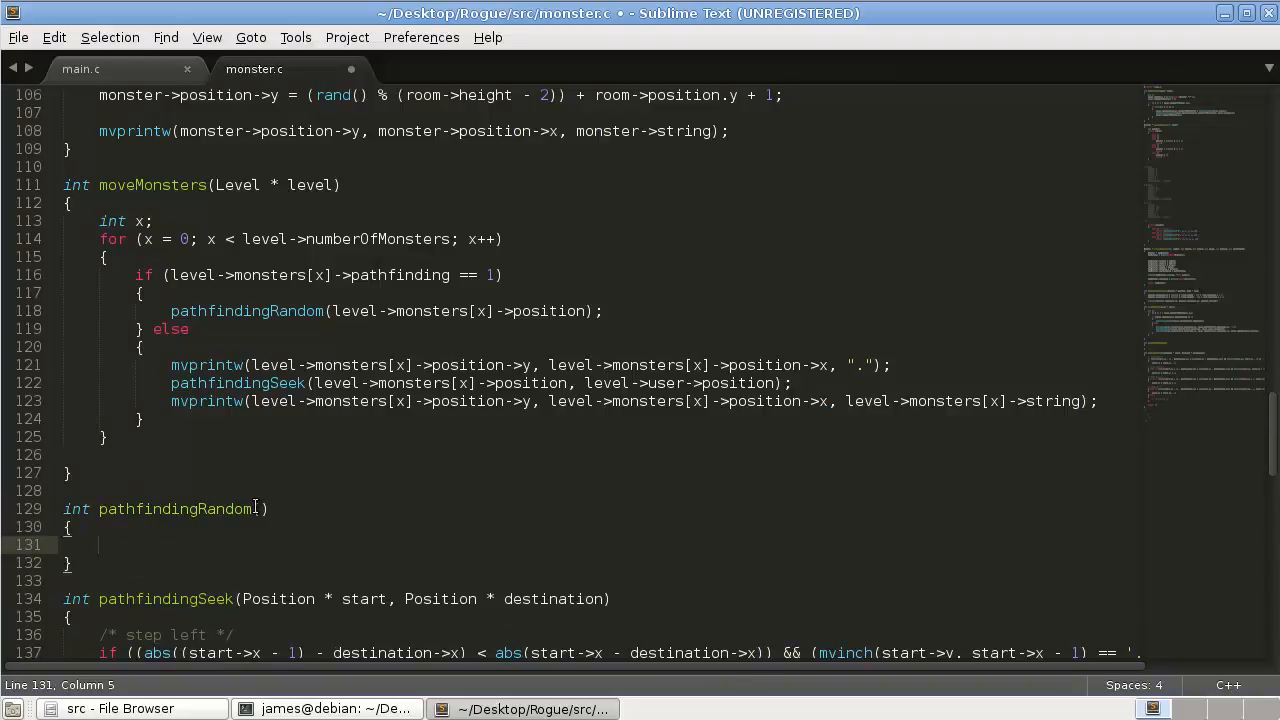
pyautogui.write('Position *')
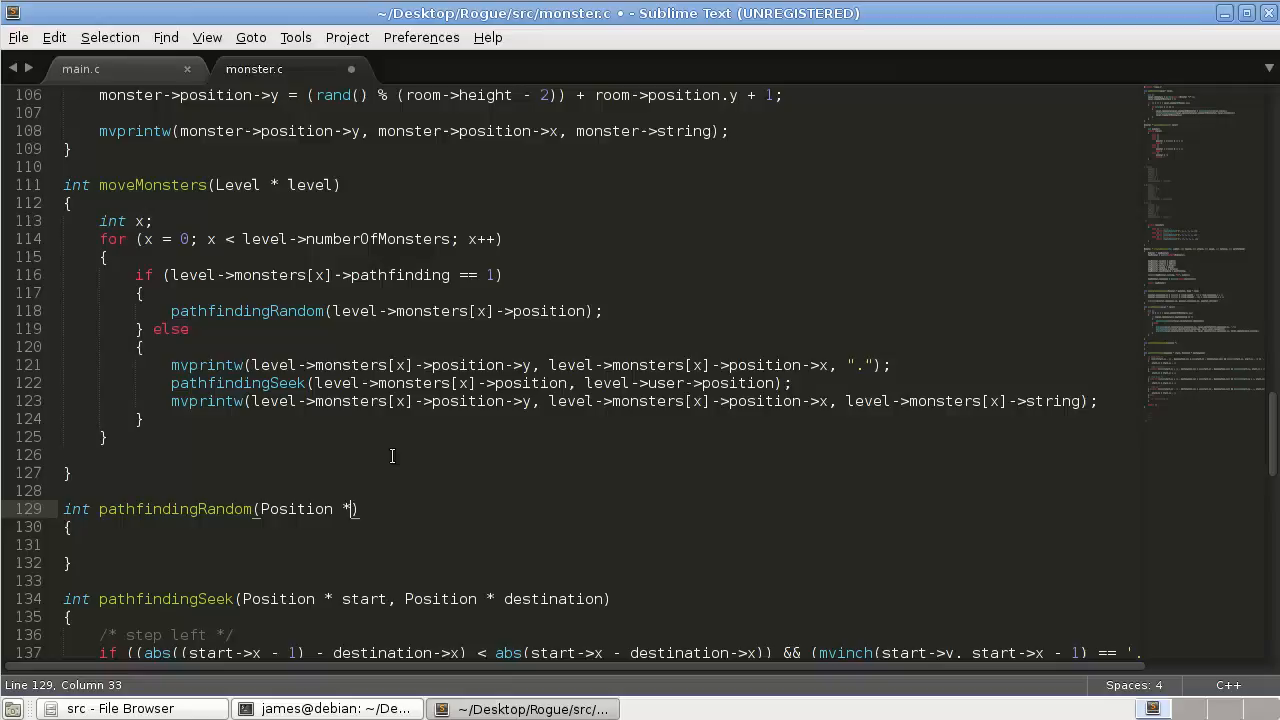
pyautogui.write('pos')
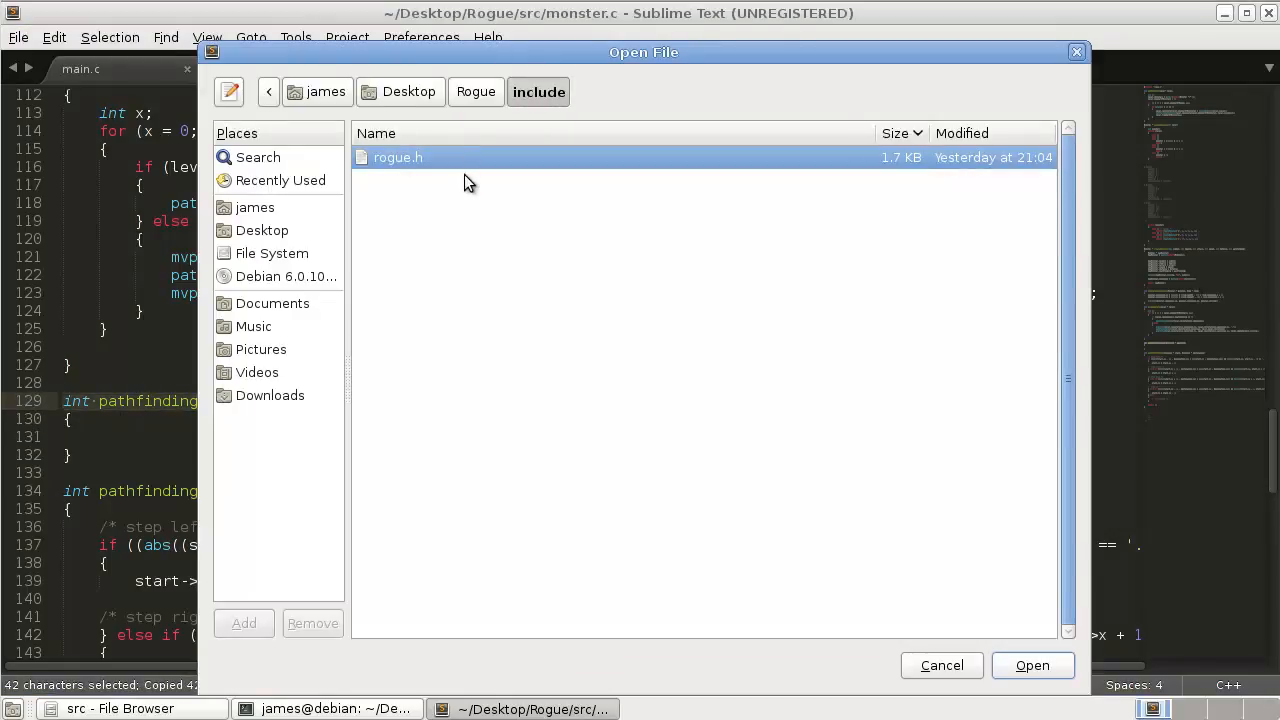
# Add the int pathfindingRandom(Position * position) prototype to rogue.h's monster functions, then return to monster.c.
pyautogui.doubleClick(398, 157)
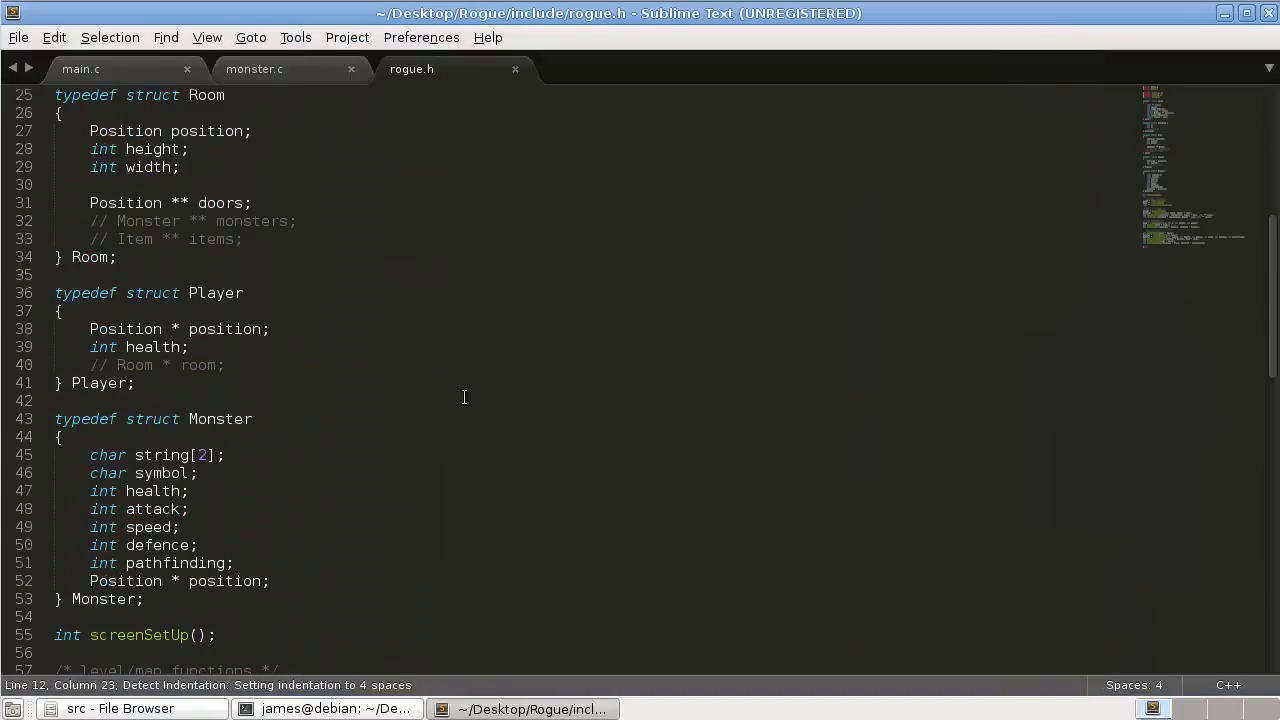
pyautogui.scroll(-3)
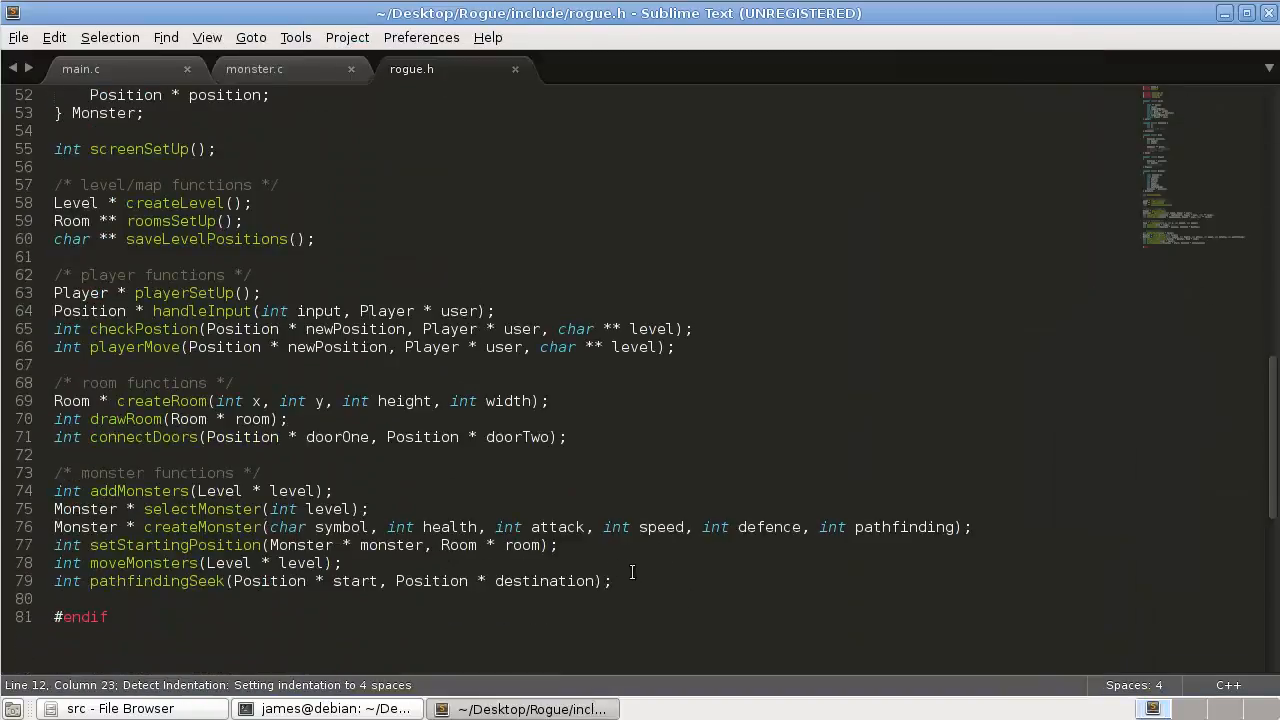
pyautogui.write('int pathfindingRandom(Position * position);')
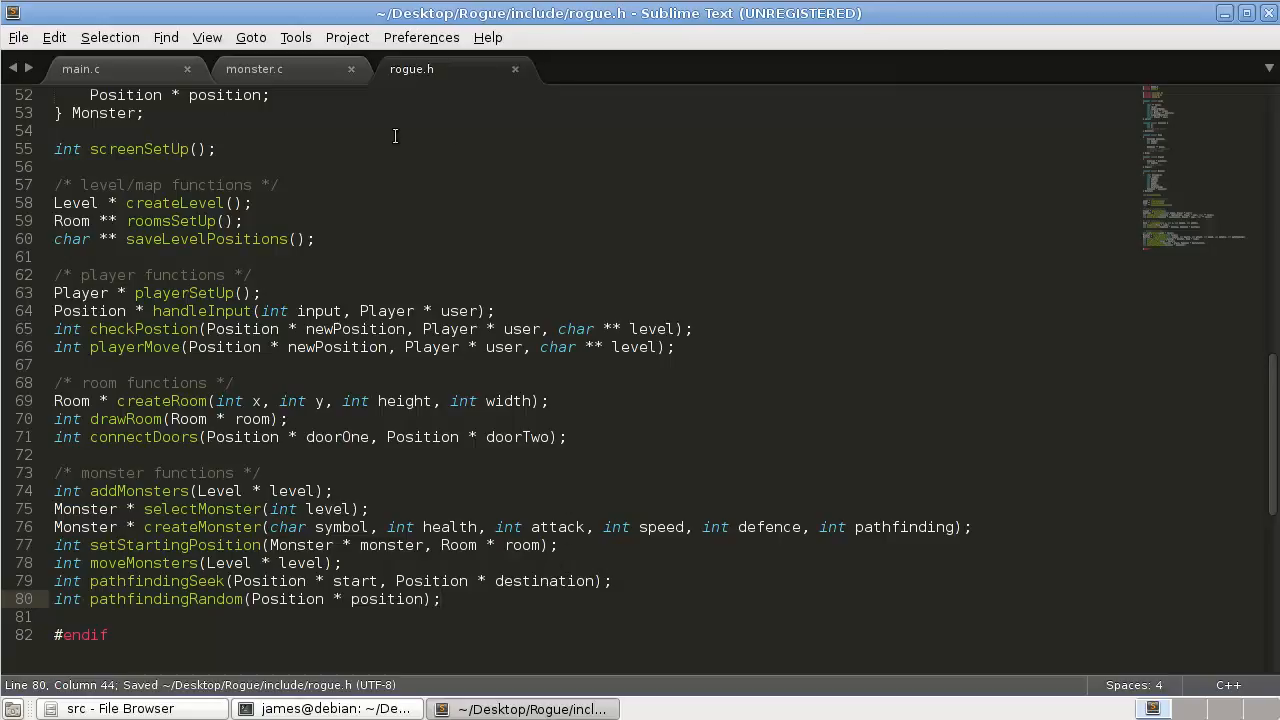
pyautogui.click(254, 69)
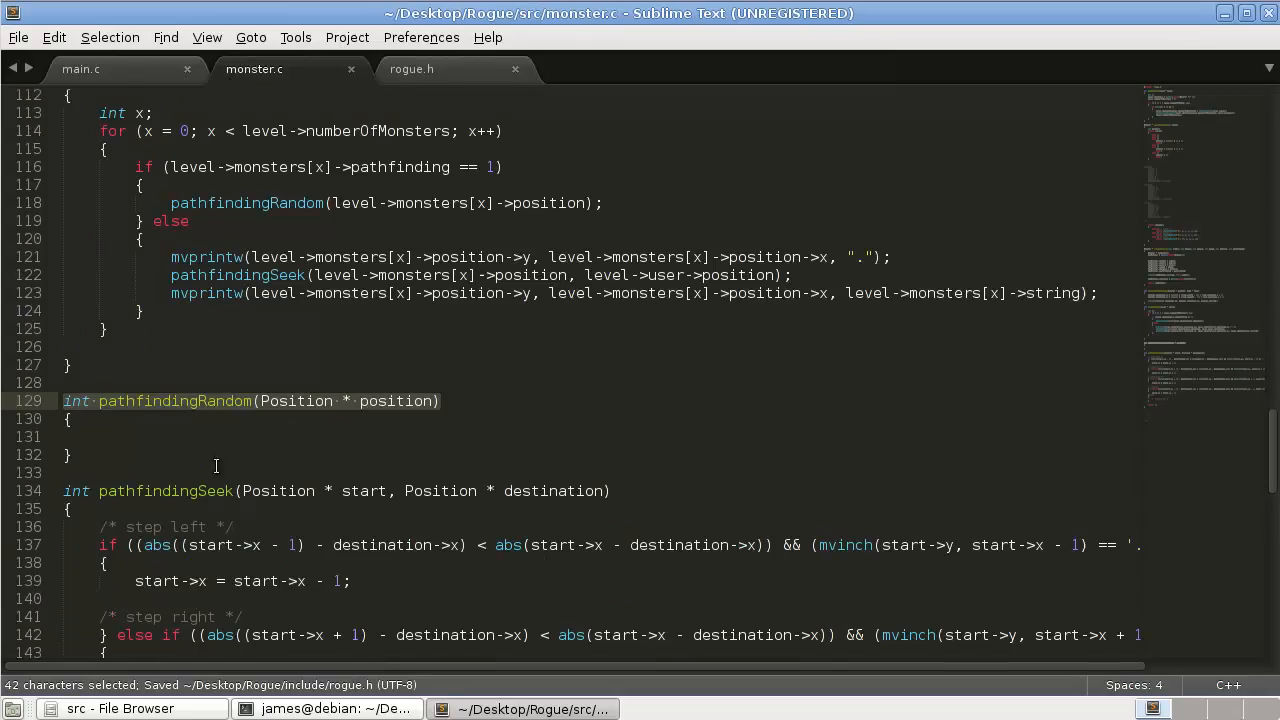
# In pathfindingRandom, declare int random = rand() % 5 and add an empty switch (random).
pyautogui.click(293, 437)
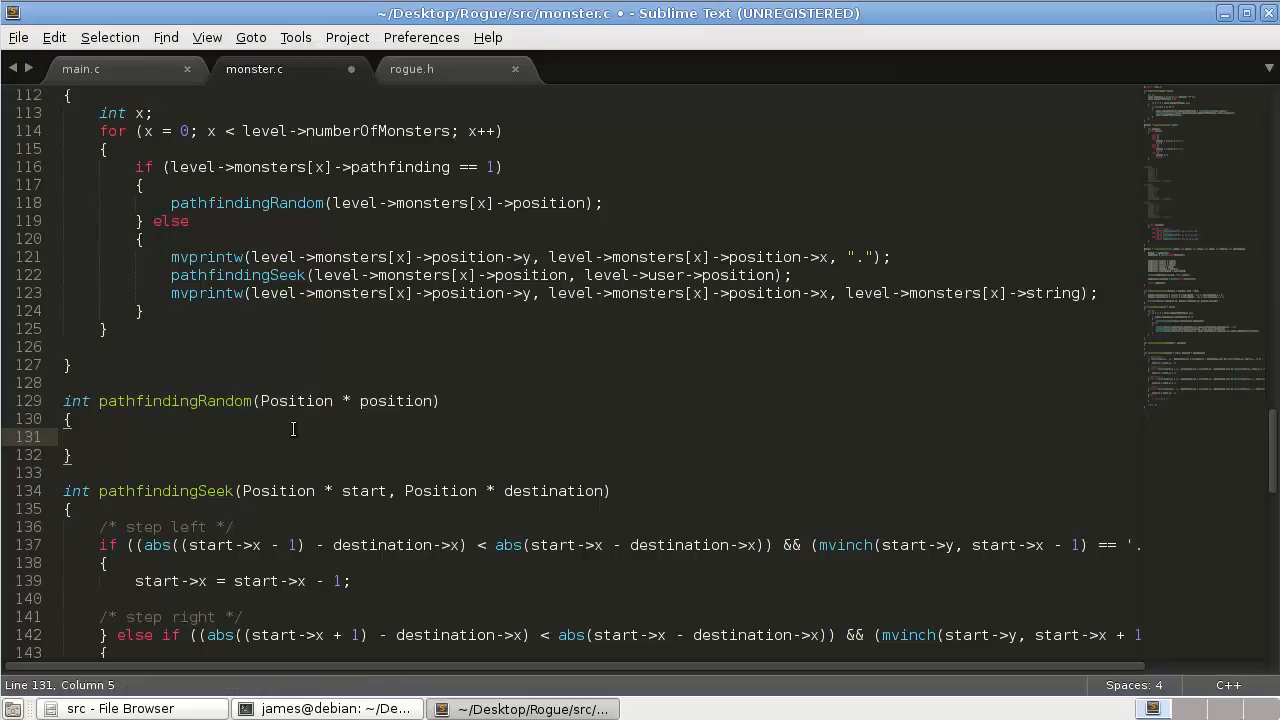
pyautogui.moveTo(505, 443)
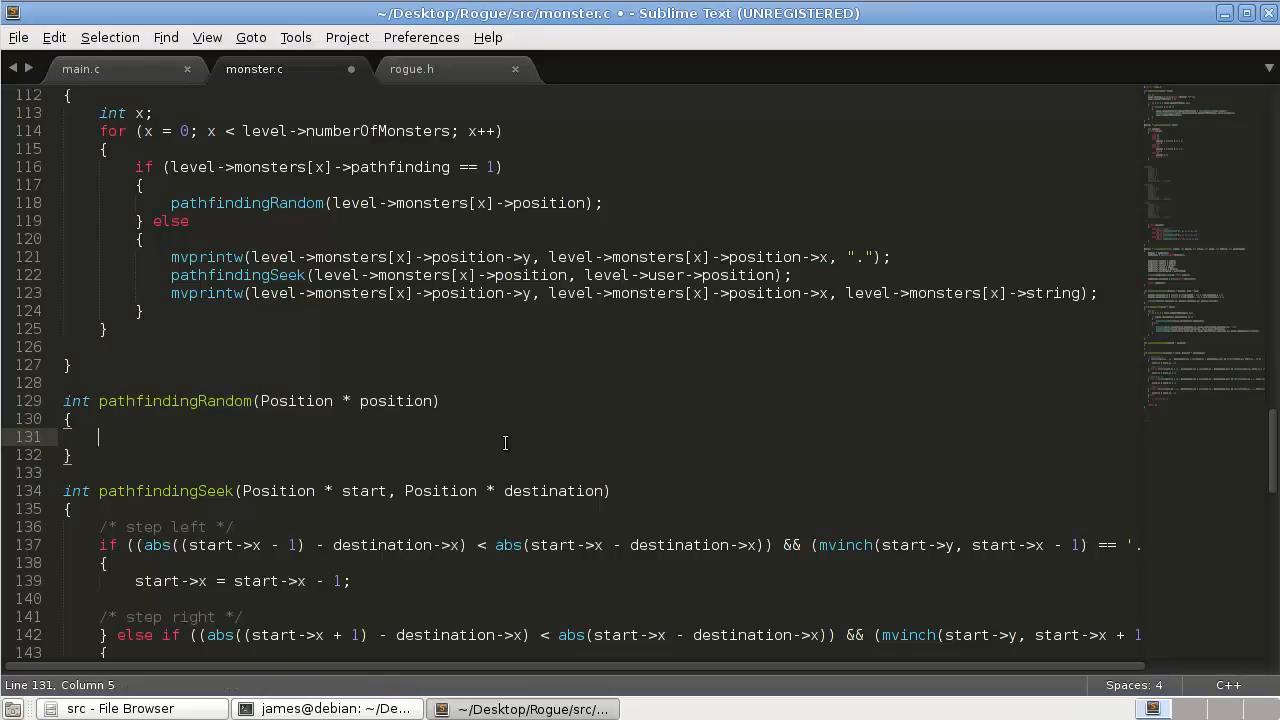
pyautogui.moveTo(336, 454)
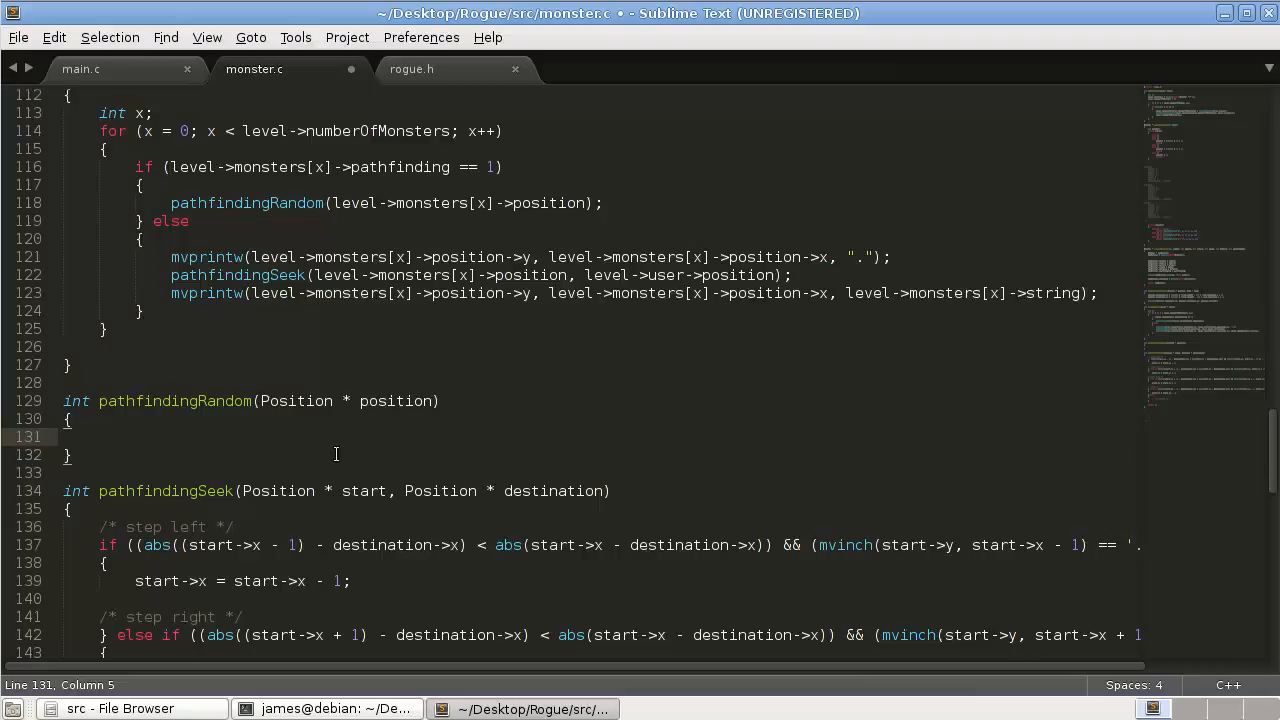
pyautogui.scroll(-3)
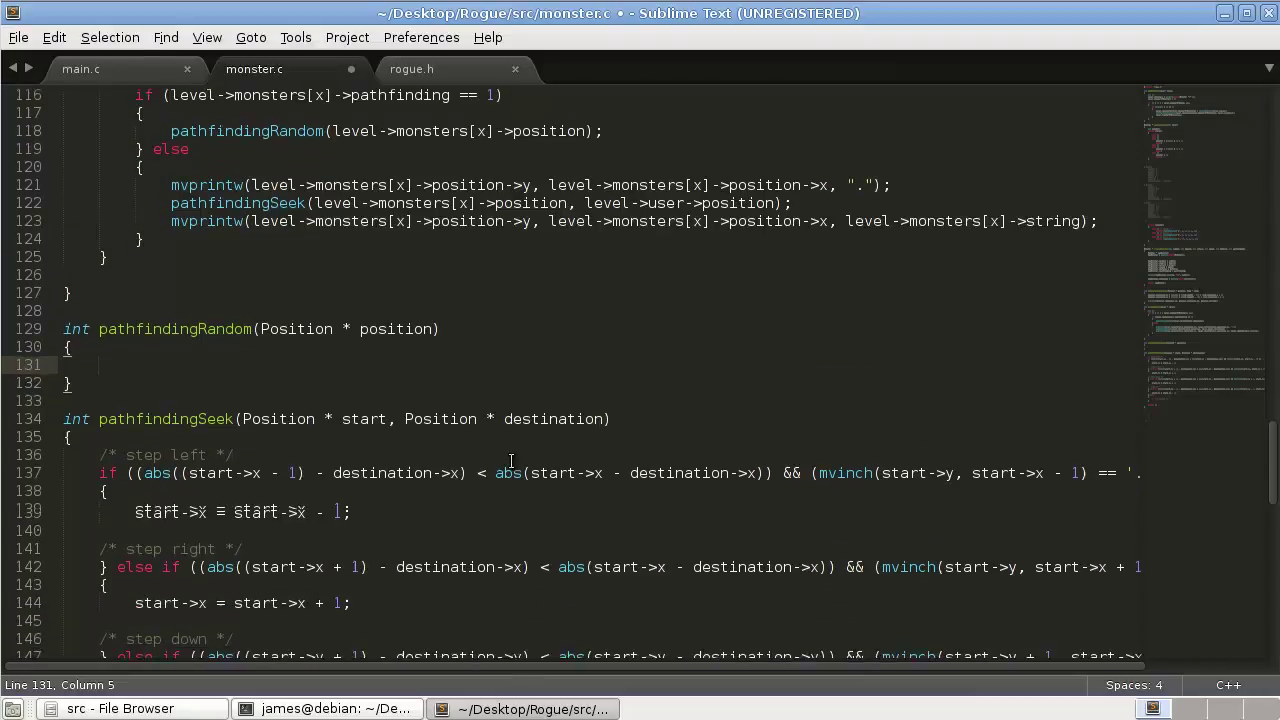
pyautogui.scroll(3)
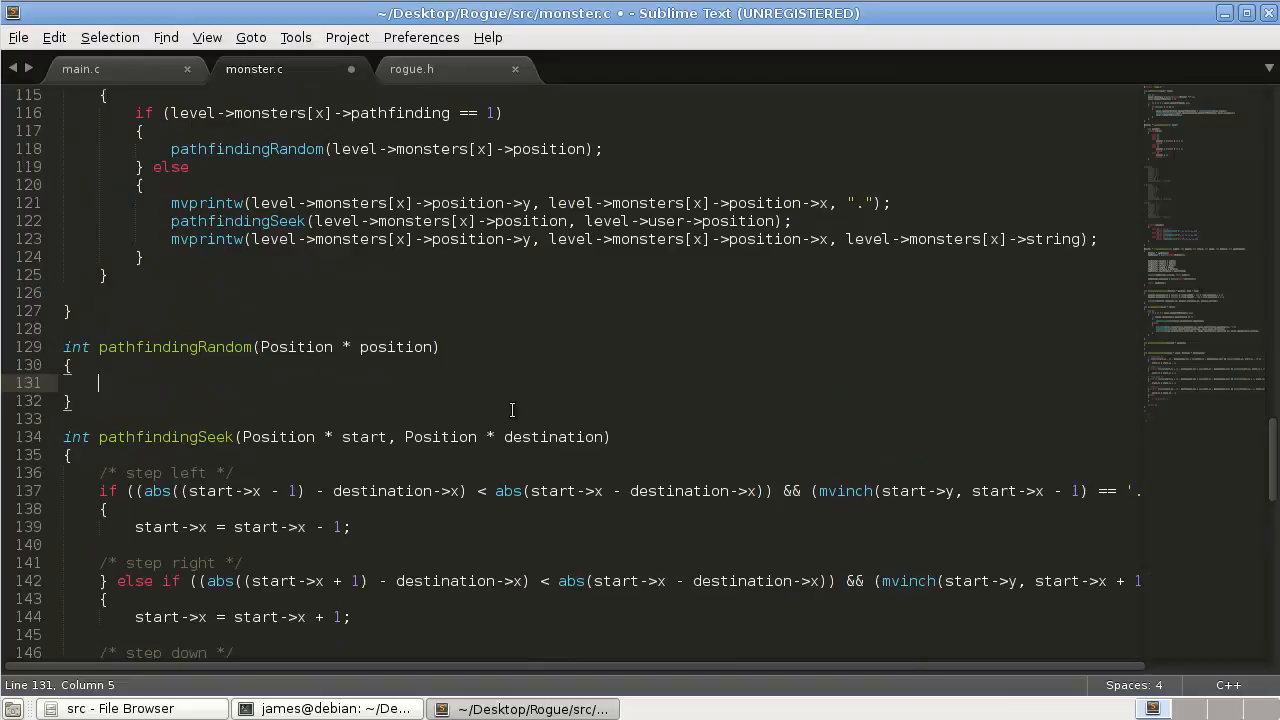
pyautogui.write('int')
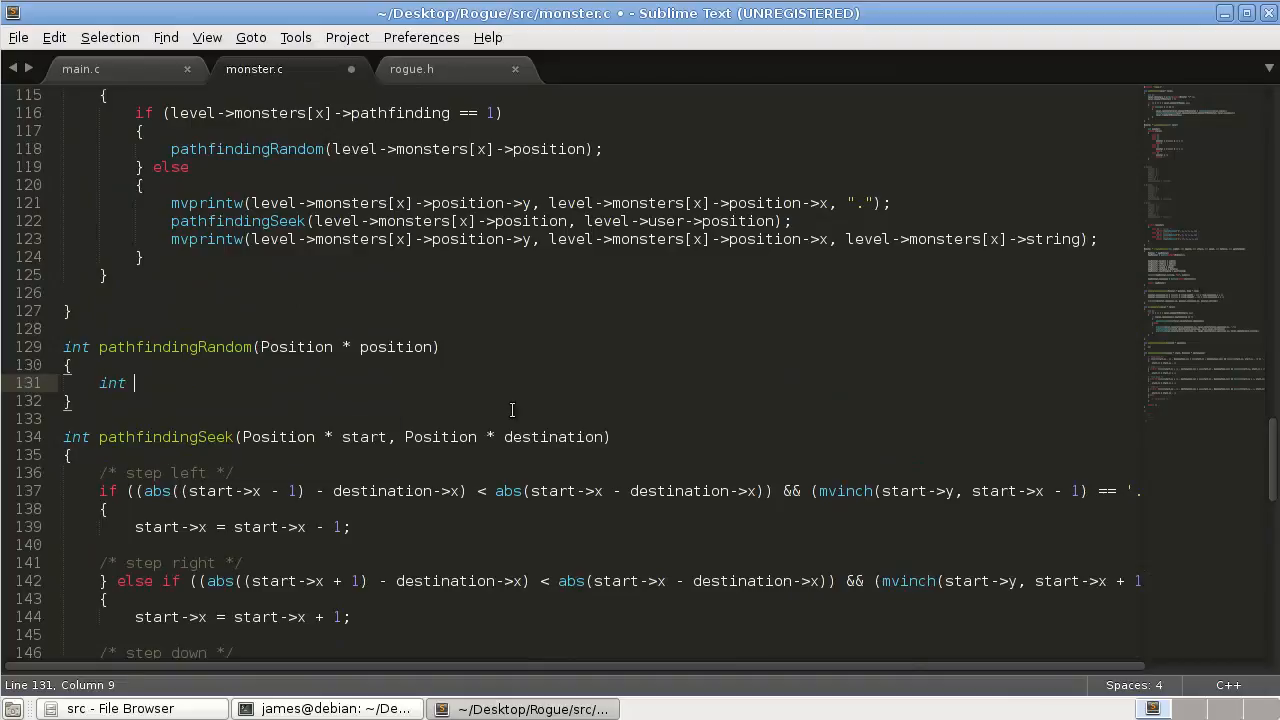
pyautogui.write('random;')
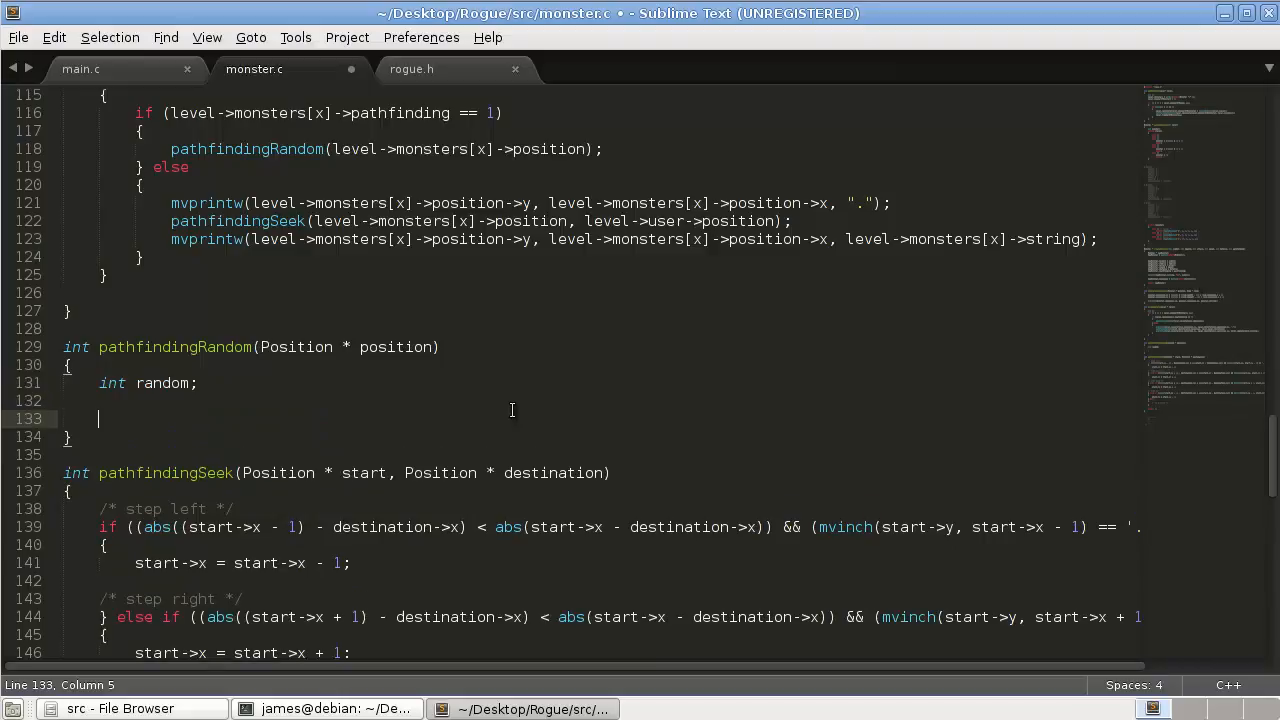
pyautogui.write('switch ()')
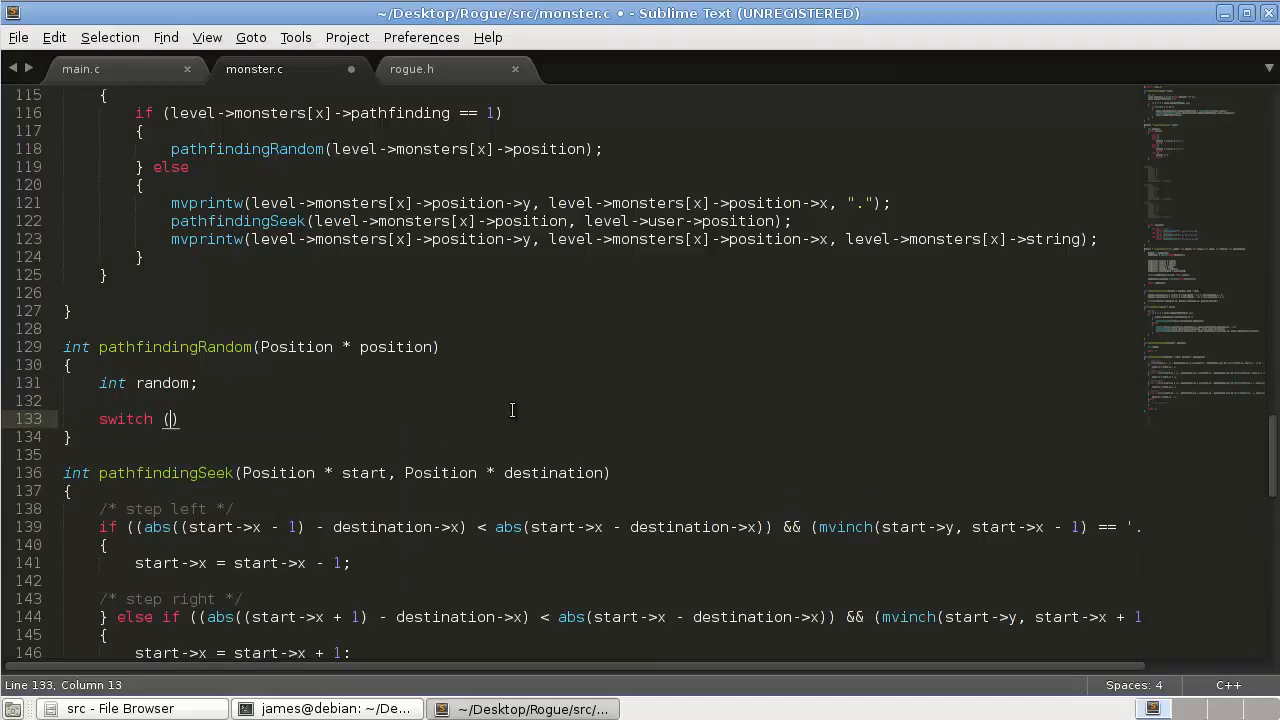
pyautogui.write('random')
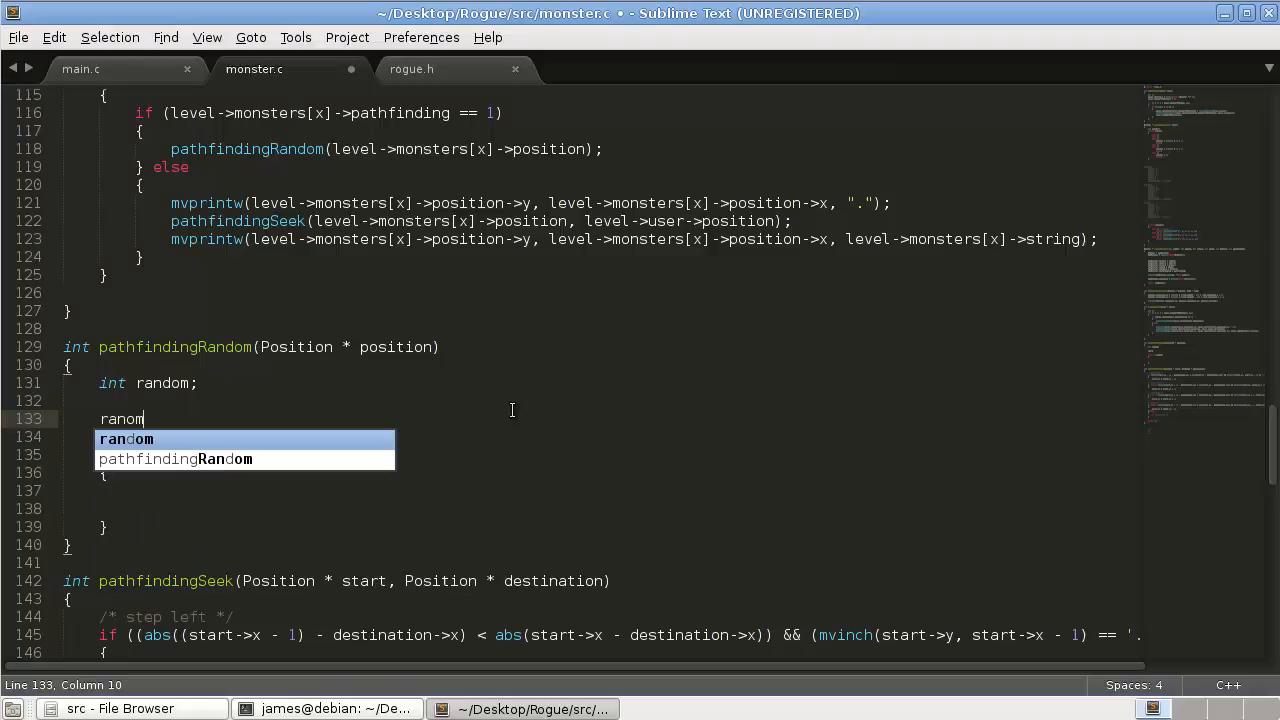
pyautogui.press('BackSpace')
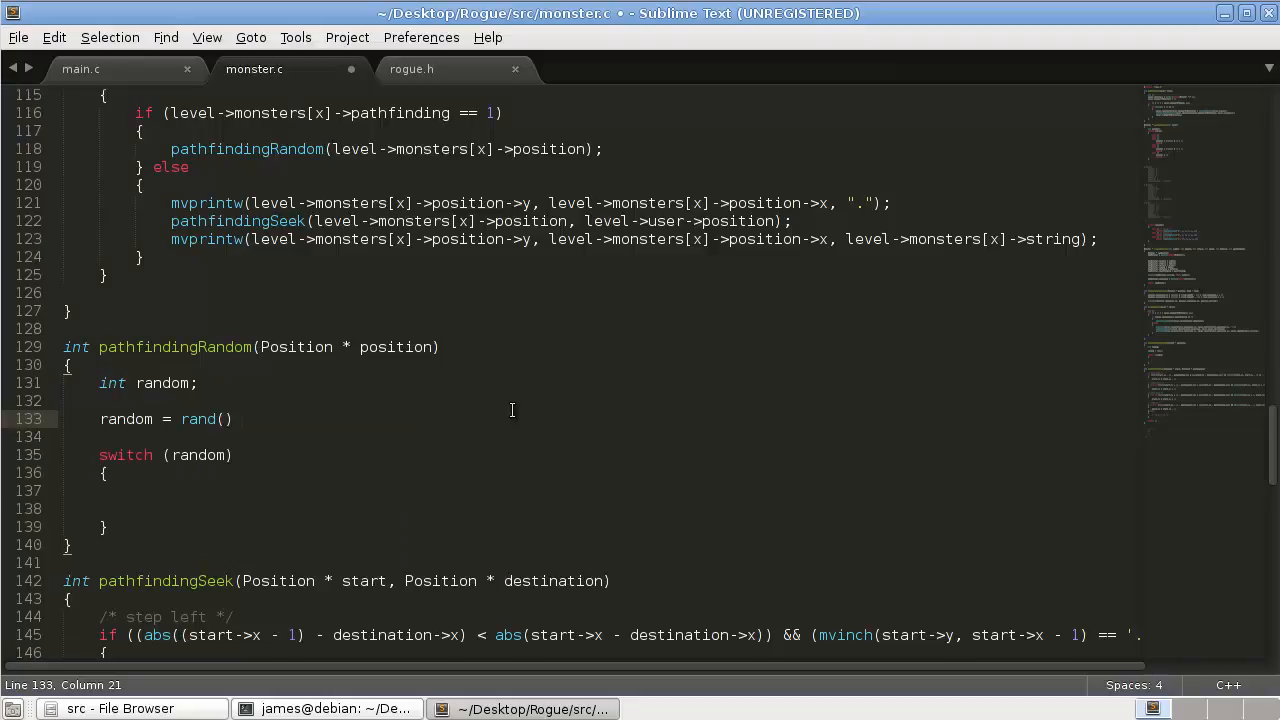
pyautogui.write('% 5;')
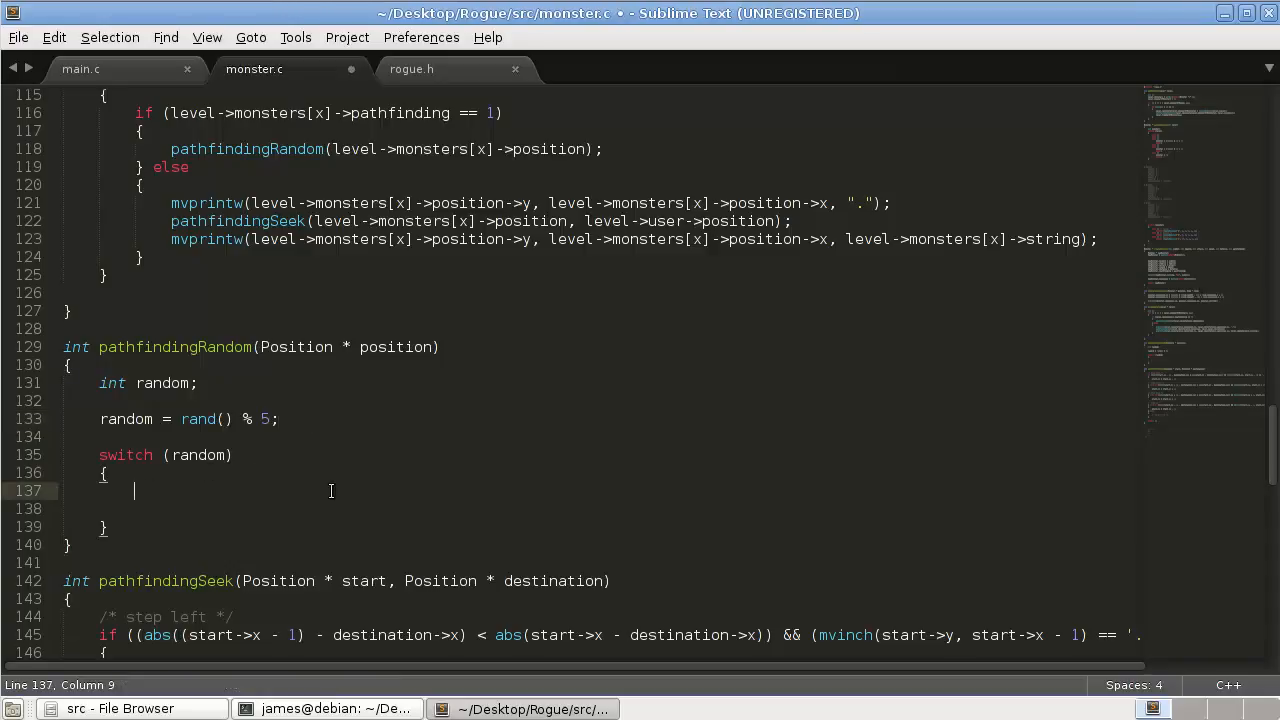
# Write case 0 with break, paste copies renumbered as cases 1–4, and save.
pyautogui.write('case')
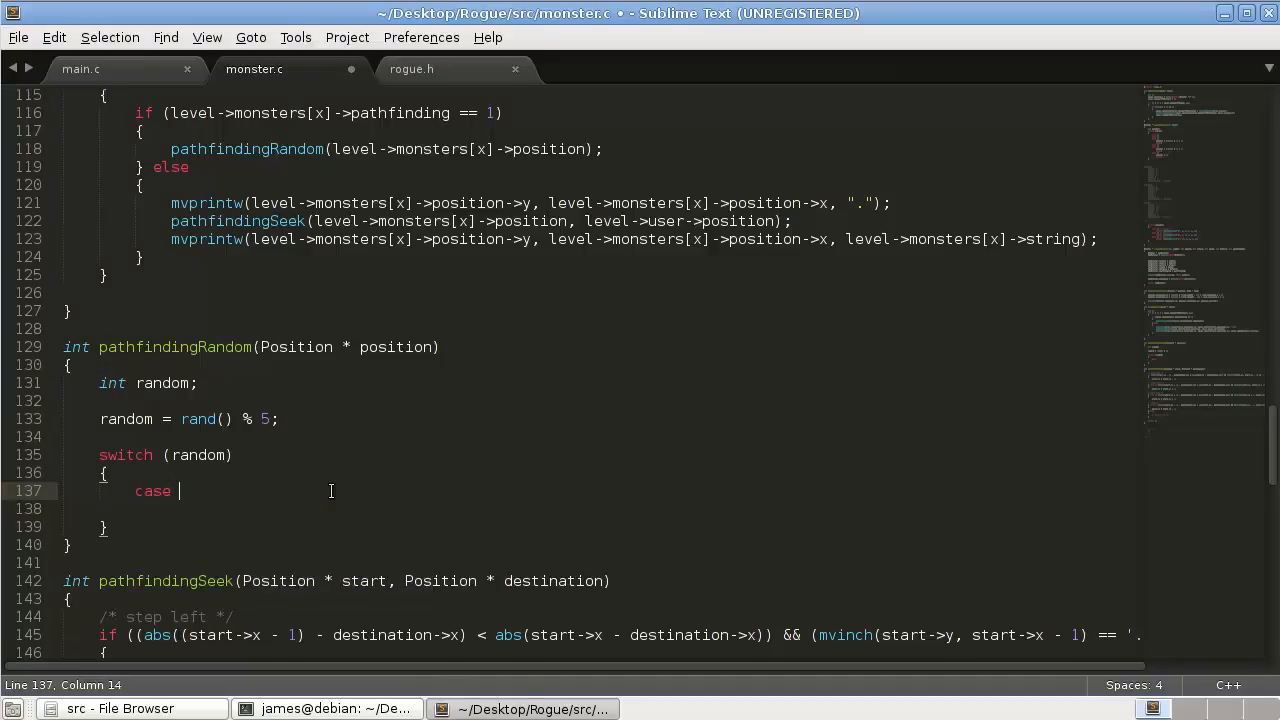
pyautogui.write('0')
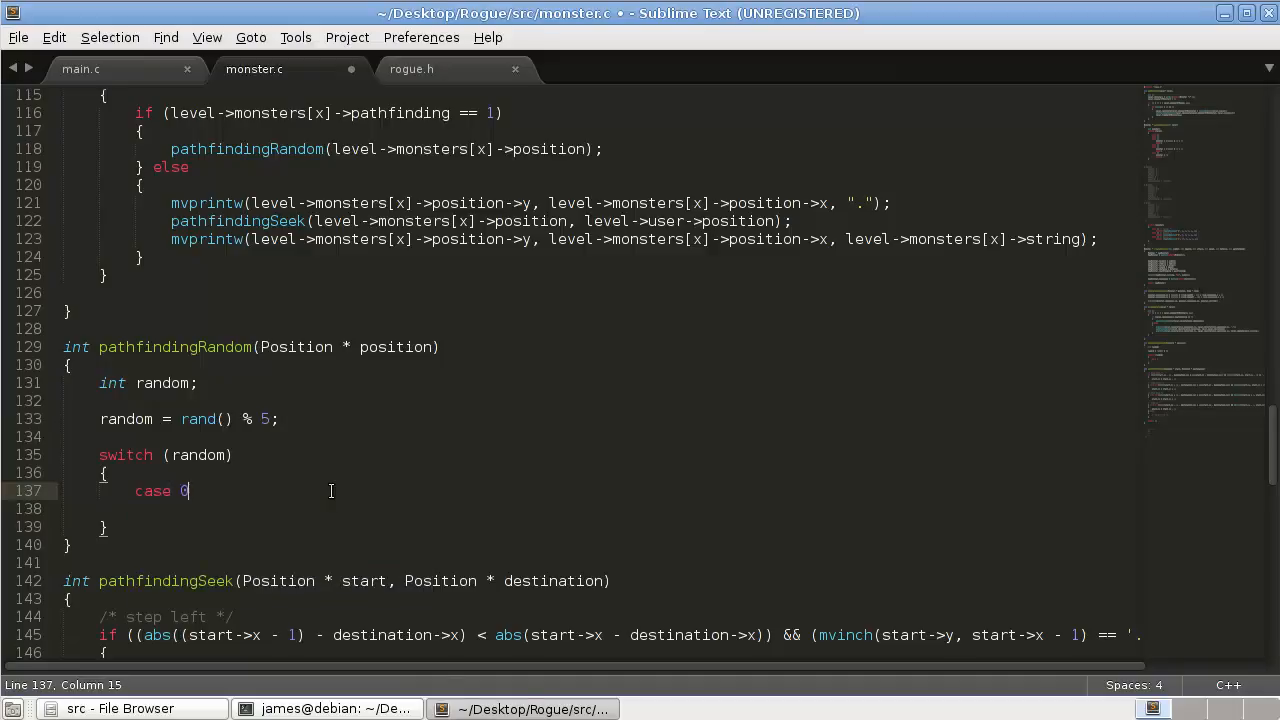
pyautogui.write(':')
pyautogui.click(600, 509)
pyautogui.write('break;')
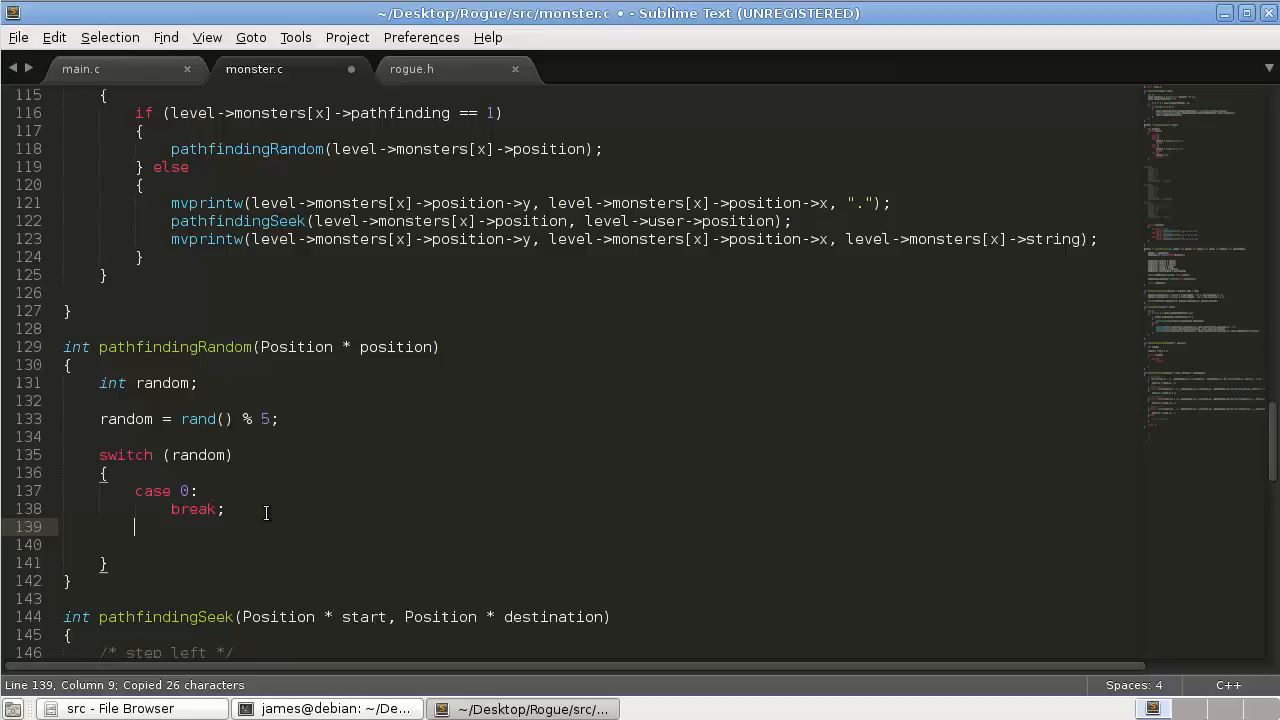
pyautogui.press('ctrl+v')
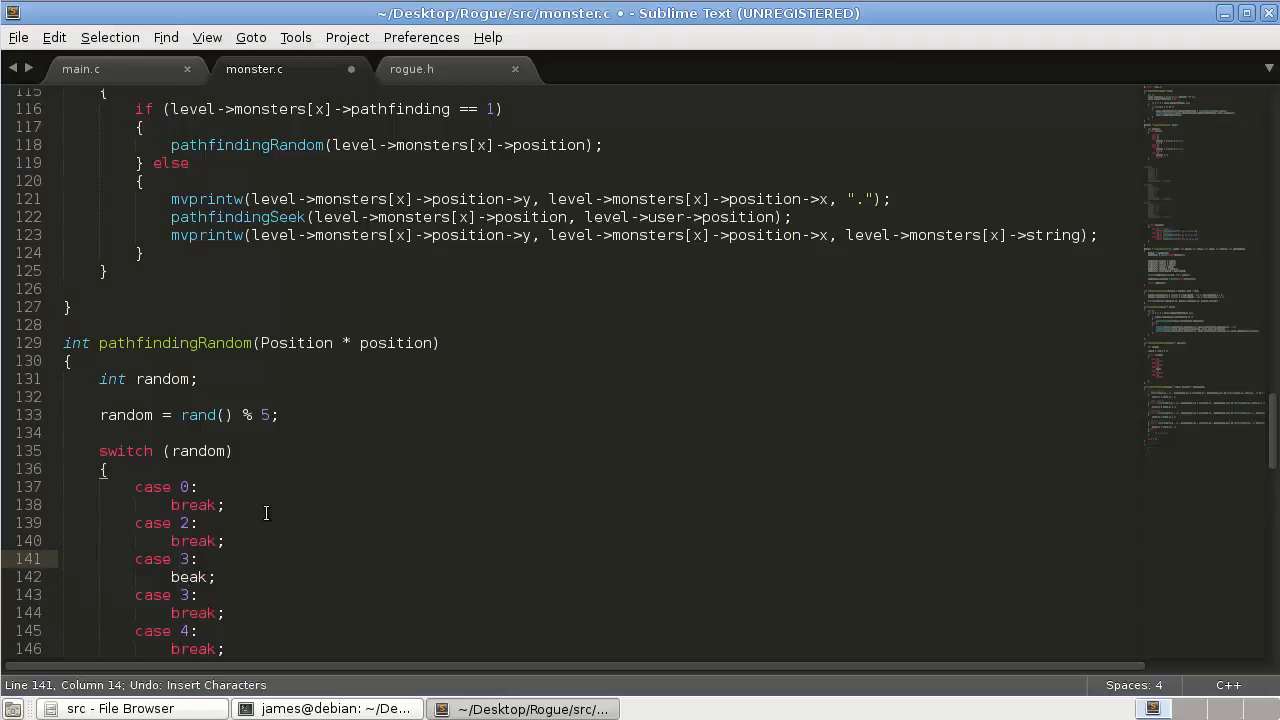
pyautogui.press('BackSpace')
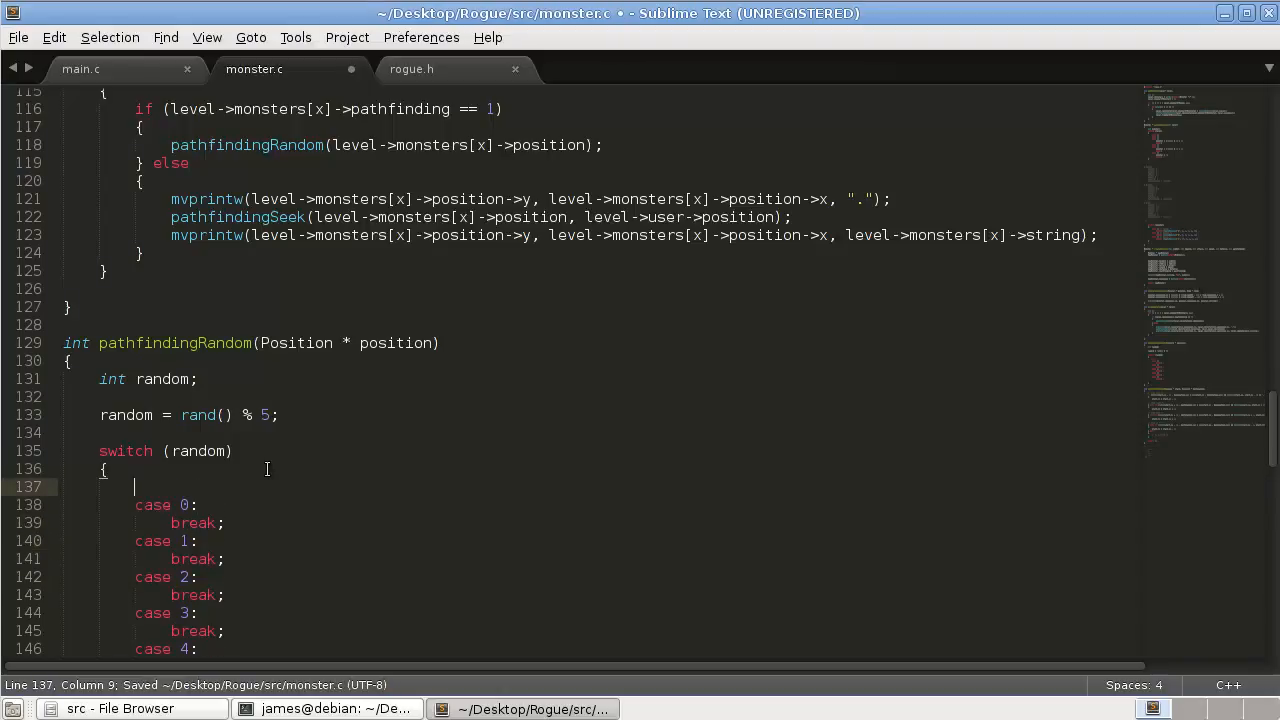
# Add /* step up */ and /* step down */ comments above cases 0 and 1.
pyautogui.write('/*')
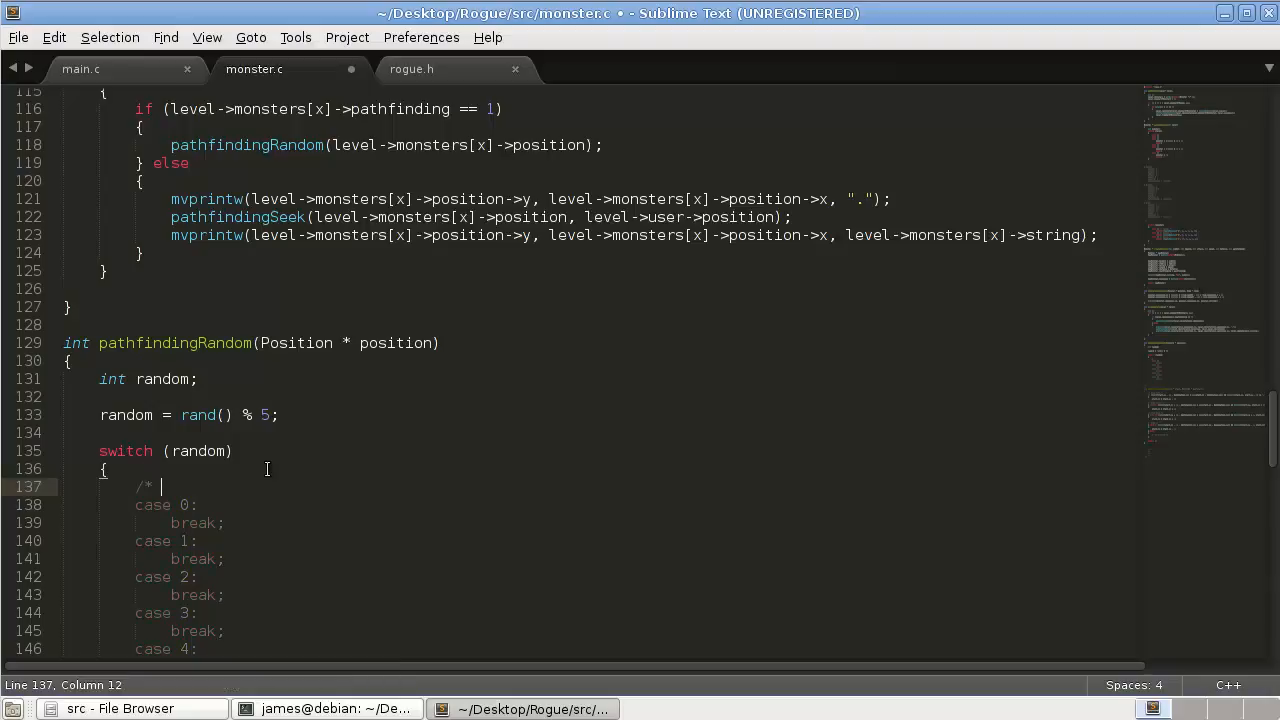
pyautogui.write('step up')
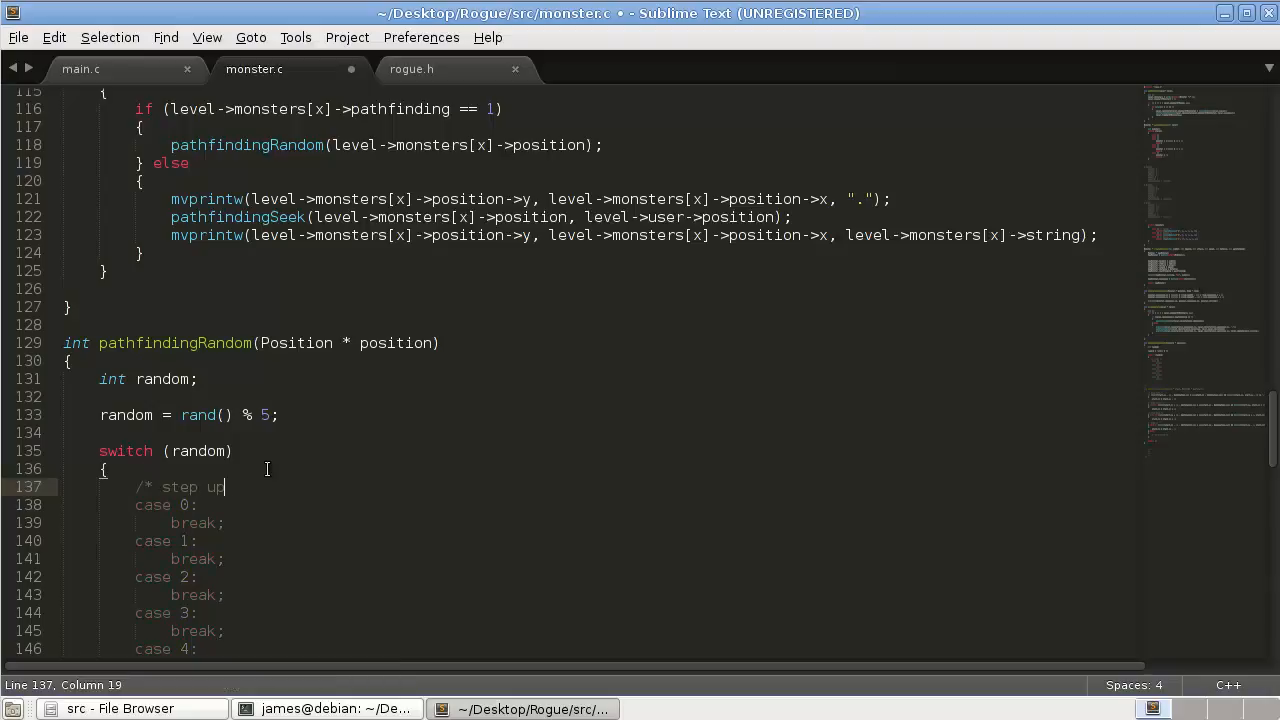
pyautogui.write('*/')
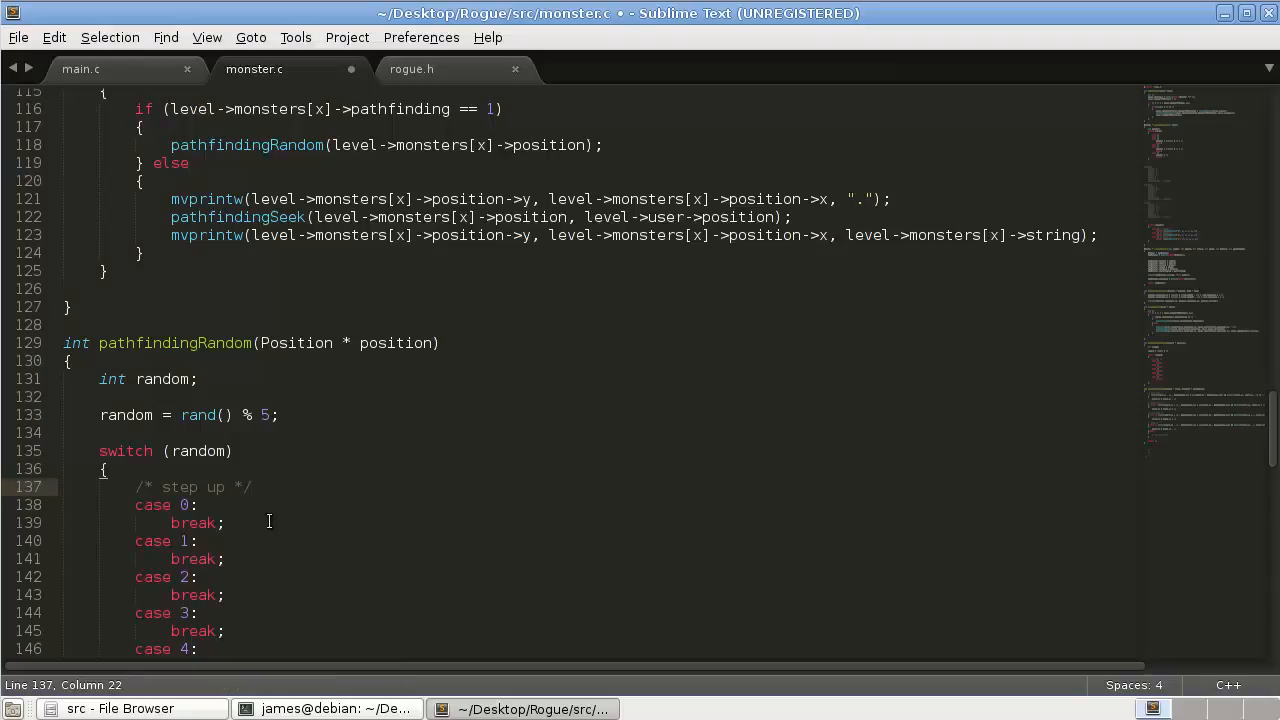
pyautogui.write('ca')
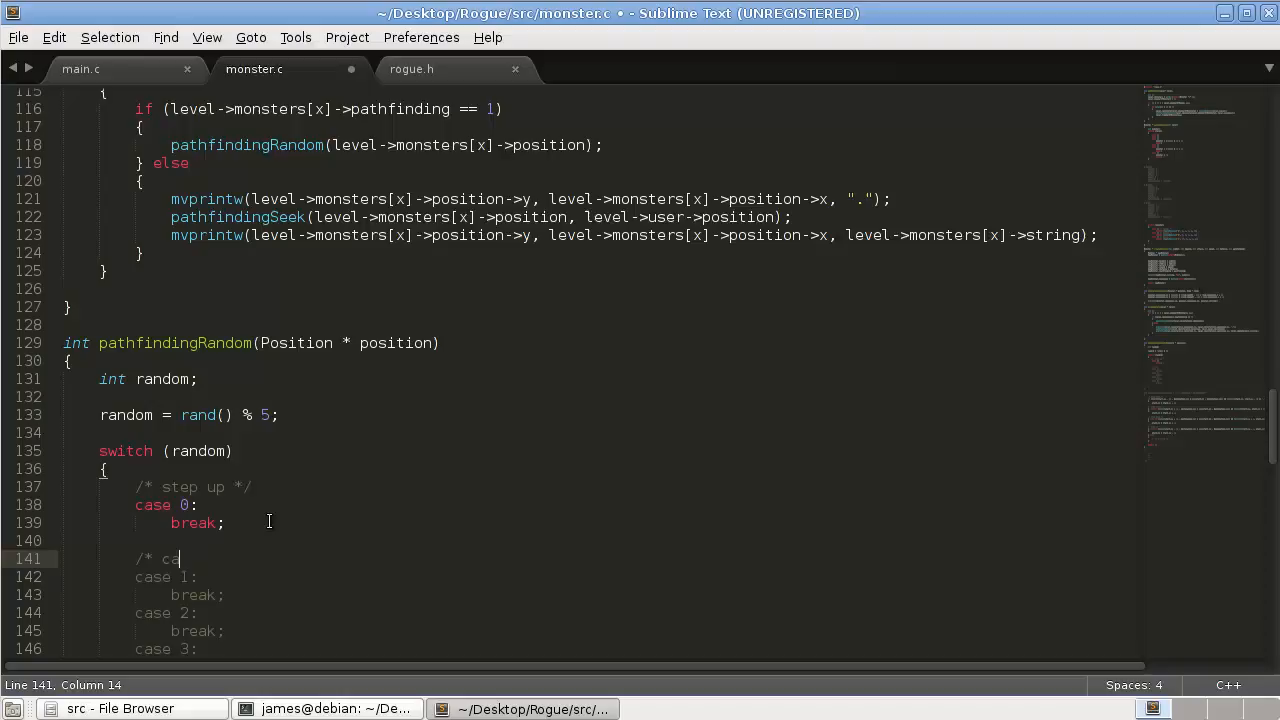
pyautogui.write('step dow')
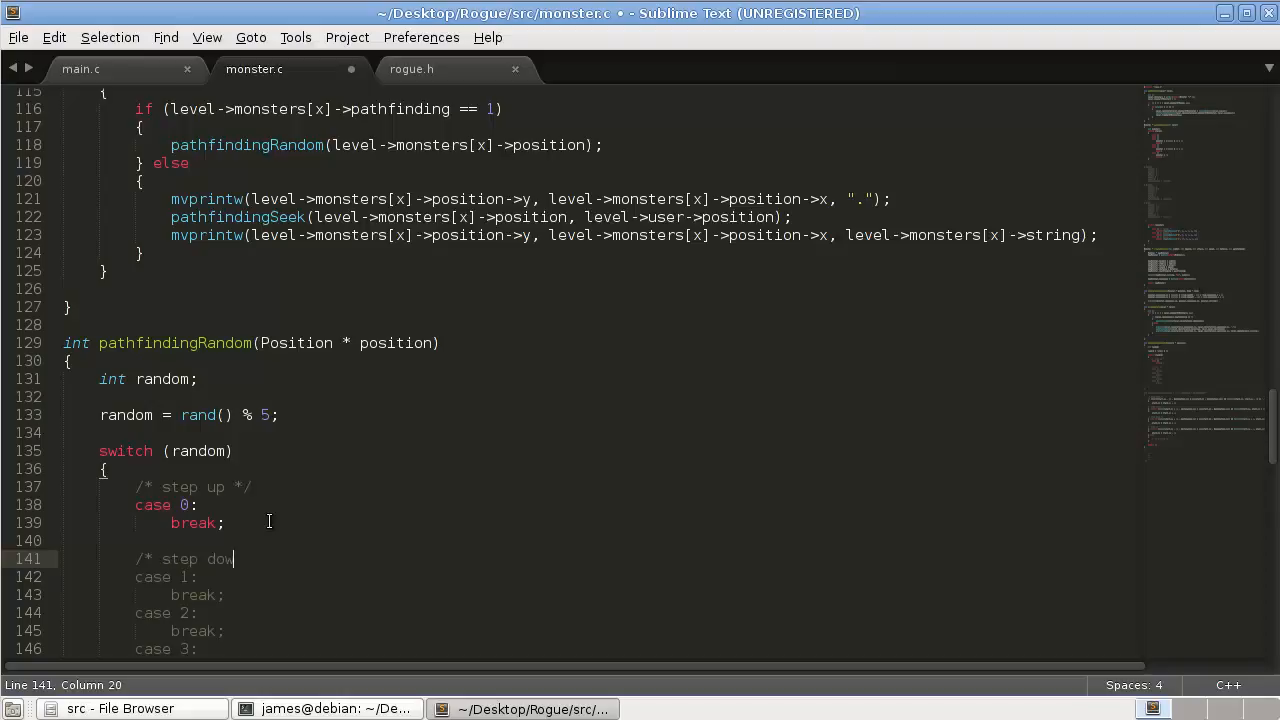
pyautogui.write('wn */')
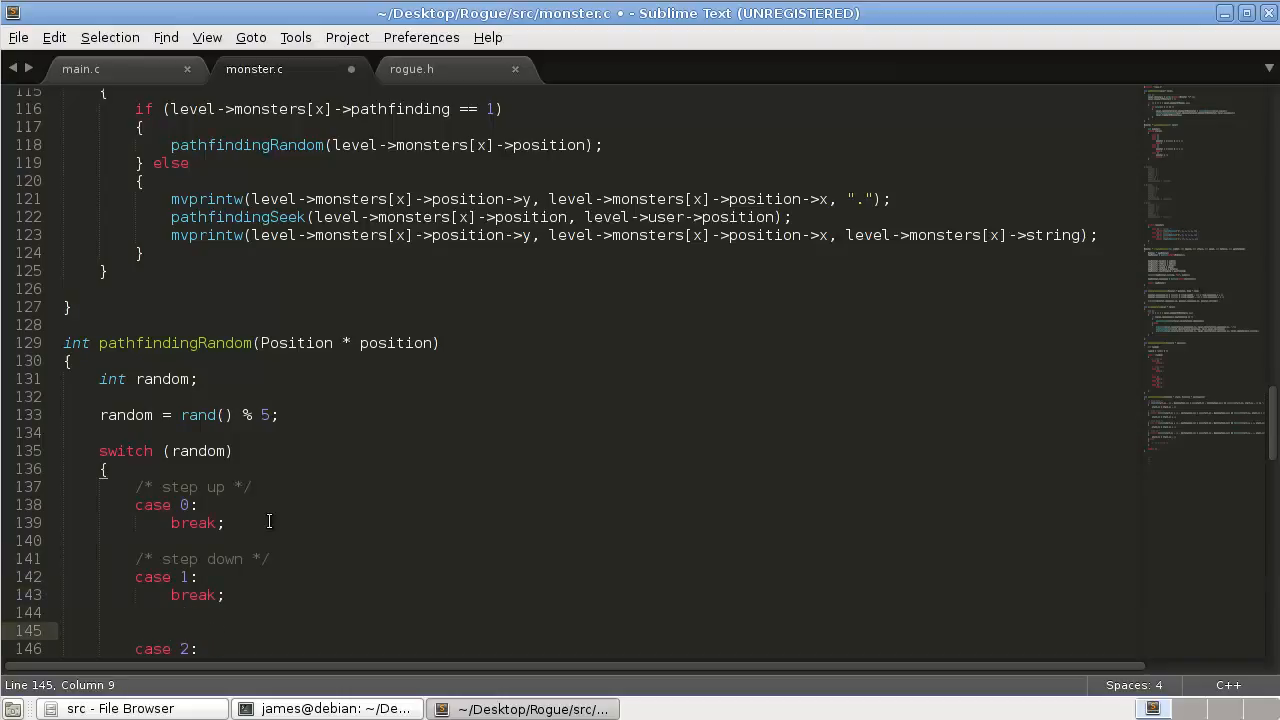
# Add step left, step right and do nothing comments above cases 2, 3 and 4.
pyautogui.write('/* ca')
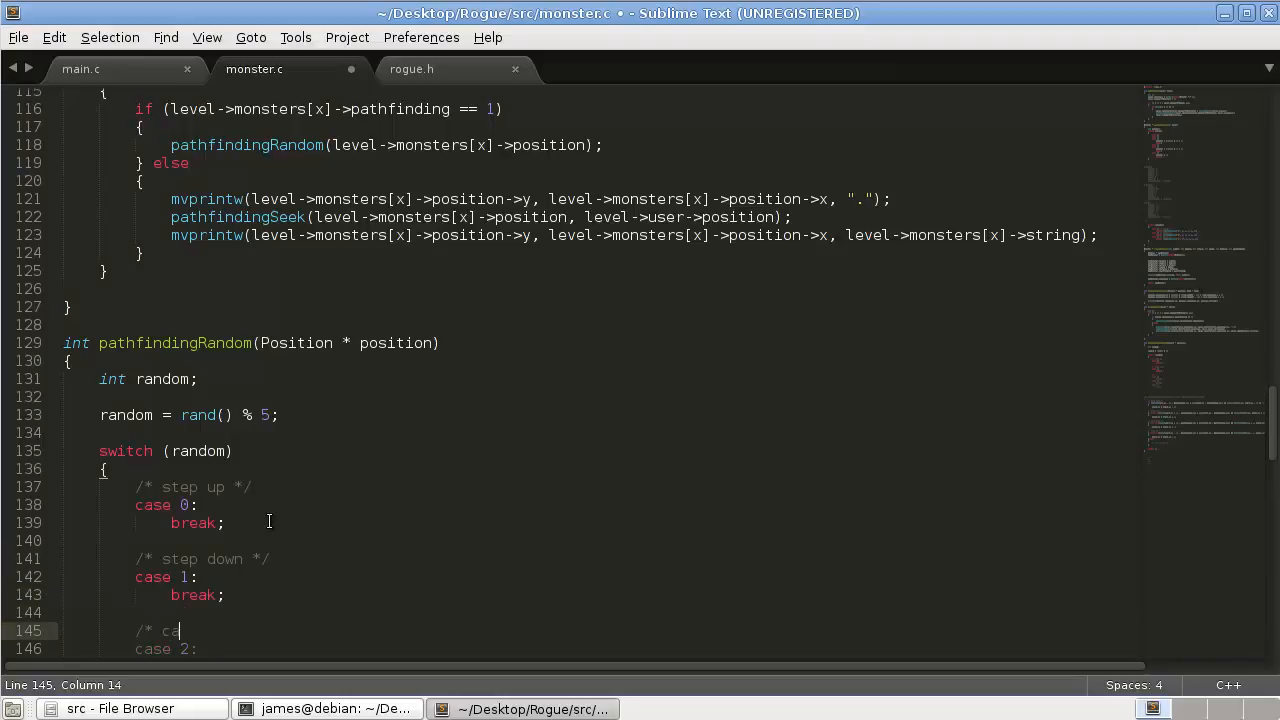
pyautogui.write('step')
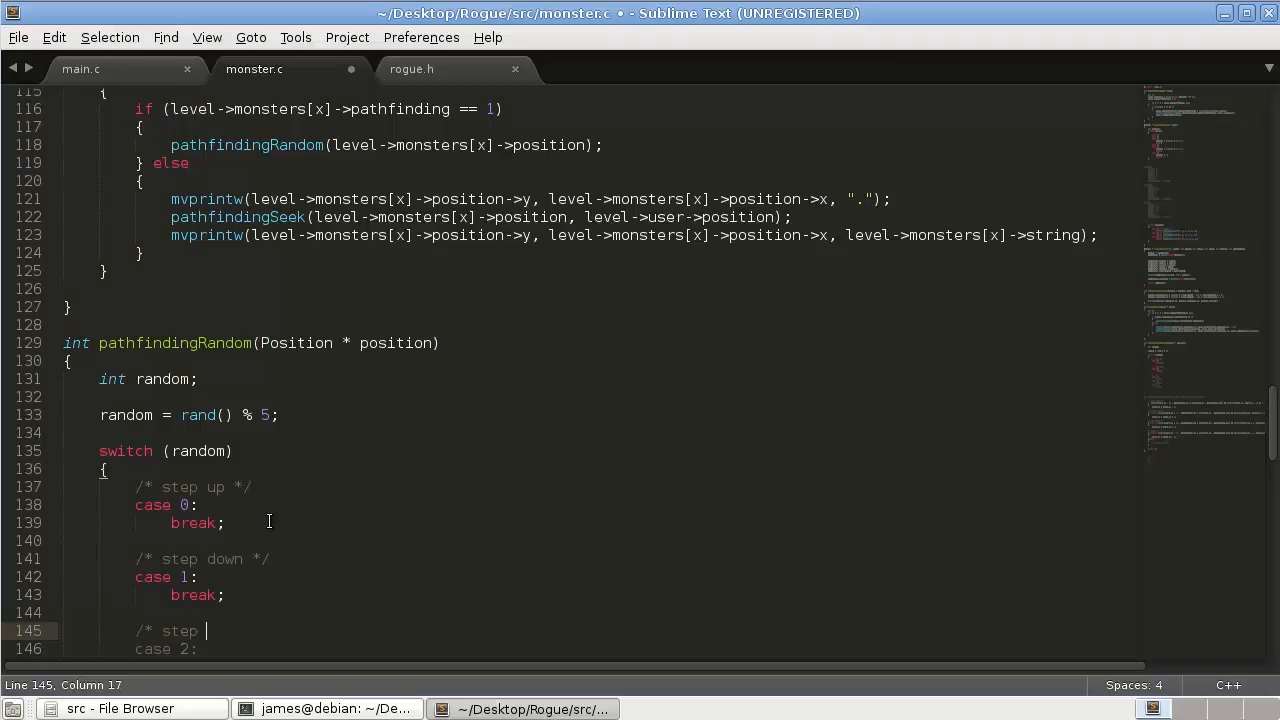
pyautogui.write('left *')
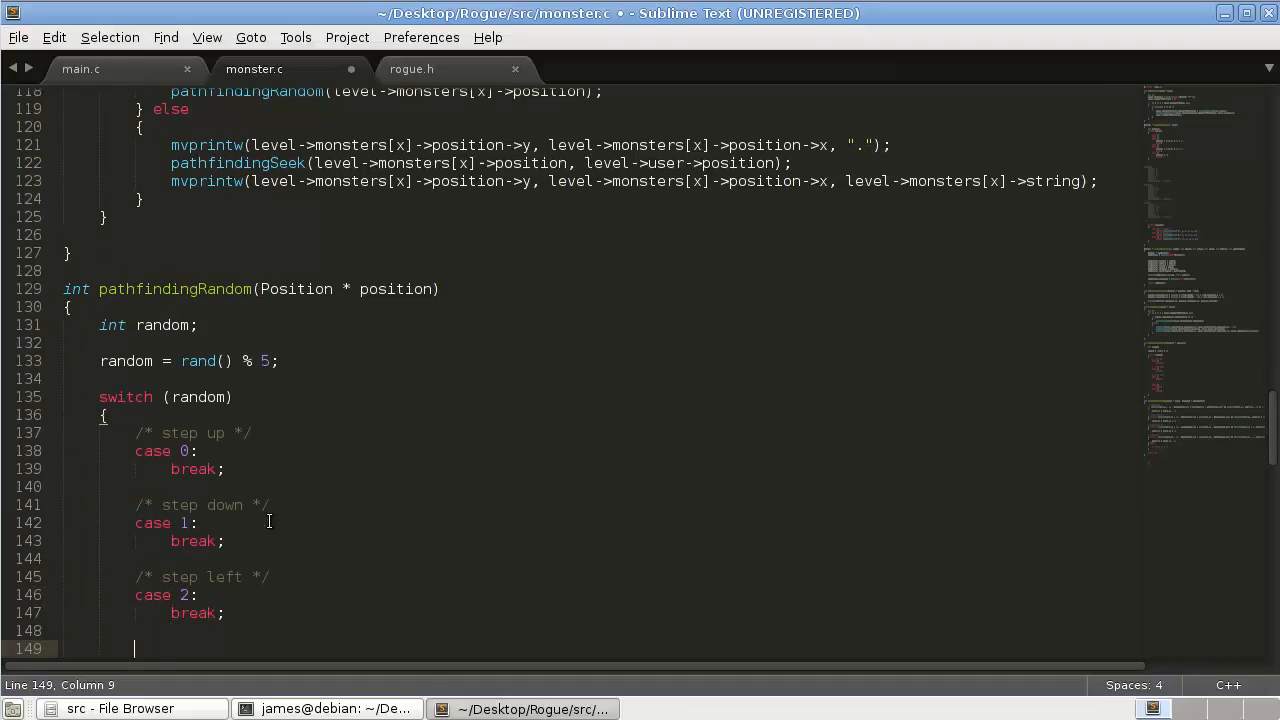
pyautogui.write('/* st')
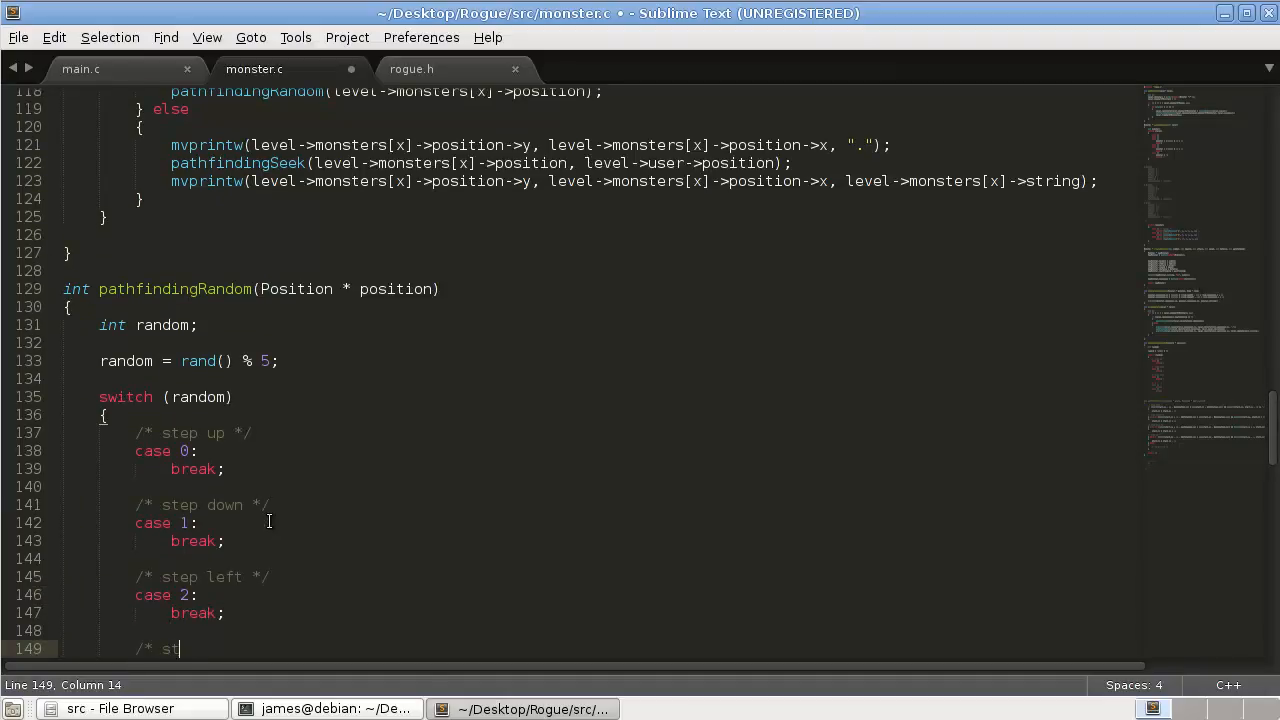
pyautogui.write('ep right */')
pyautogui.write('/* do')
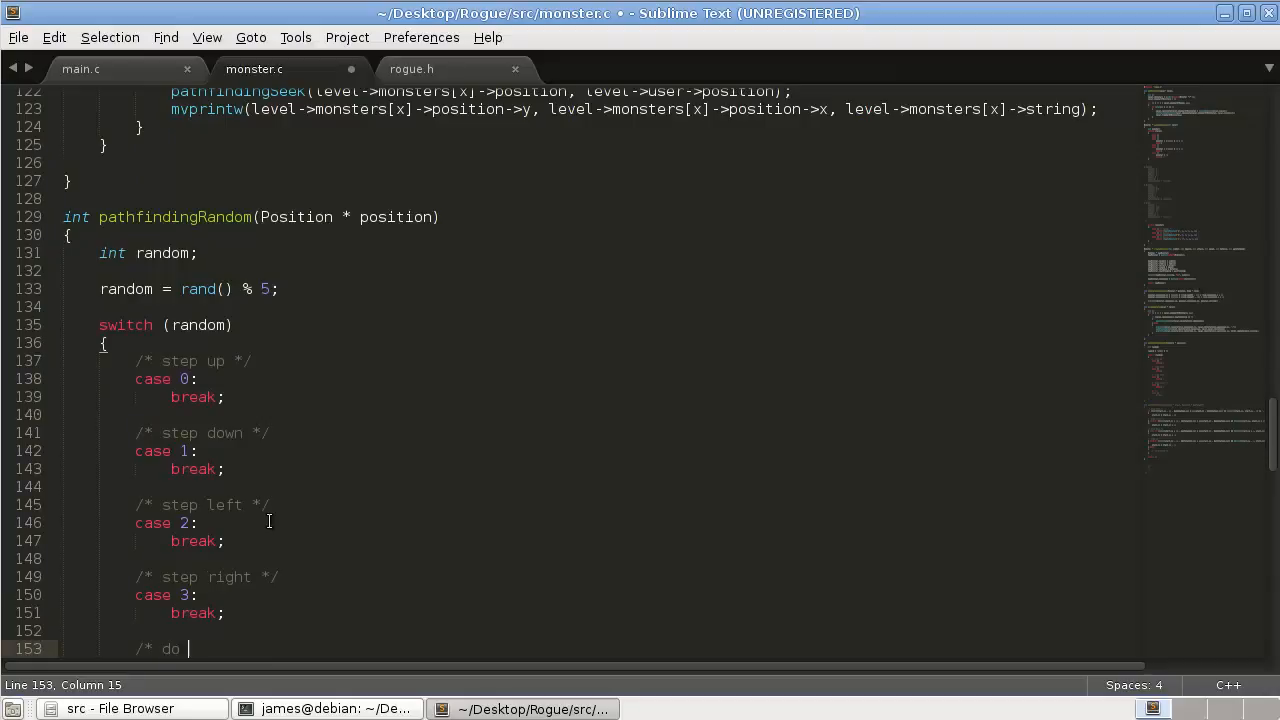
pyautogui.write('nothing */')
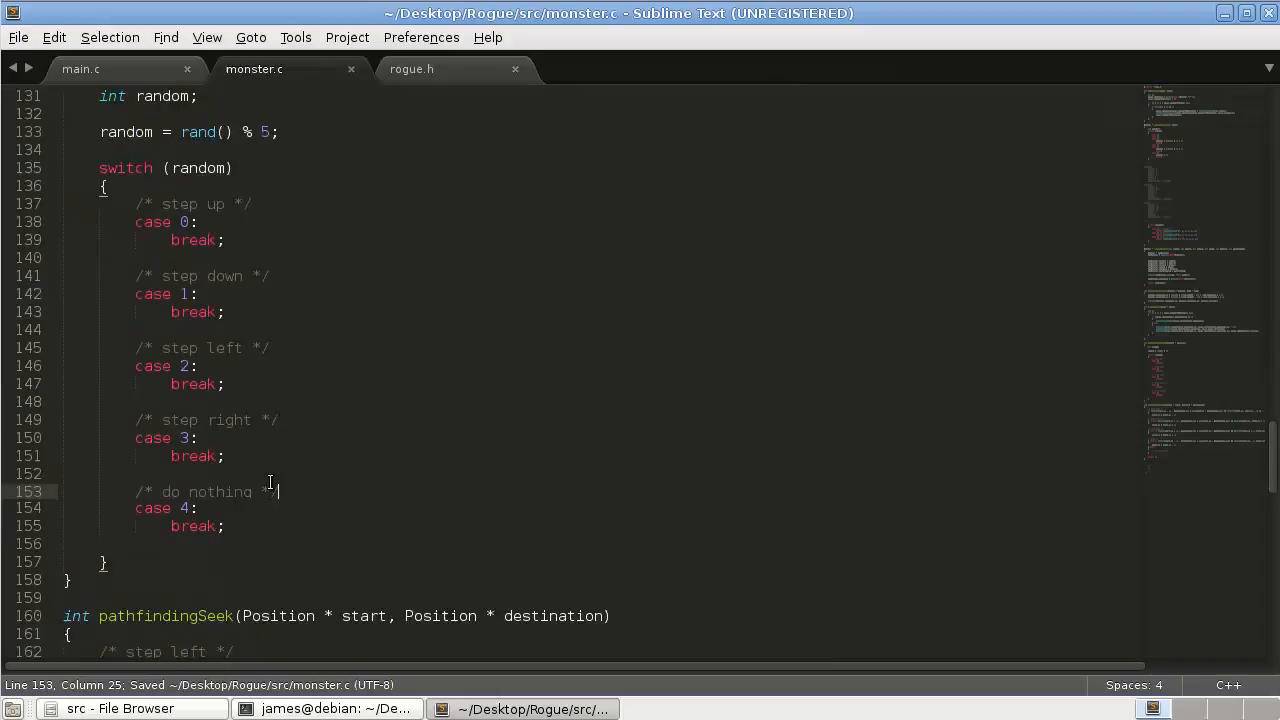
pyautogui.press('Return')
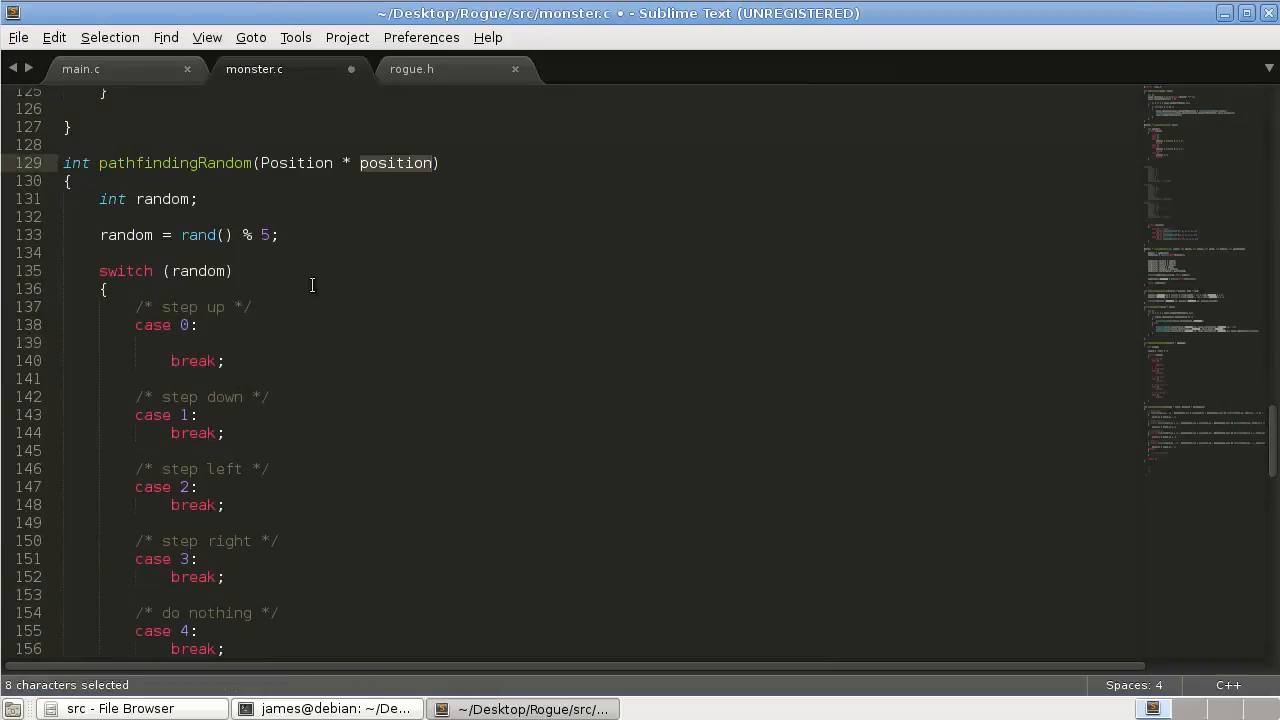
# Add the statement position->y - 1; in the step-up case, with a blank line above it.
pyautogui.press('ctrl+c')
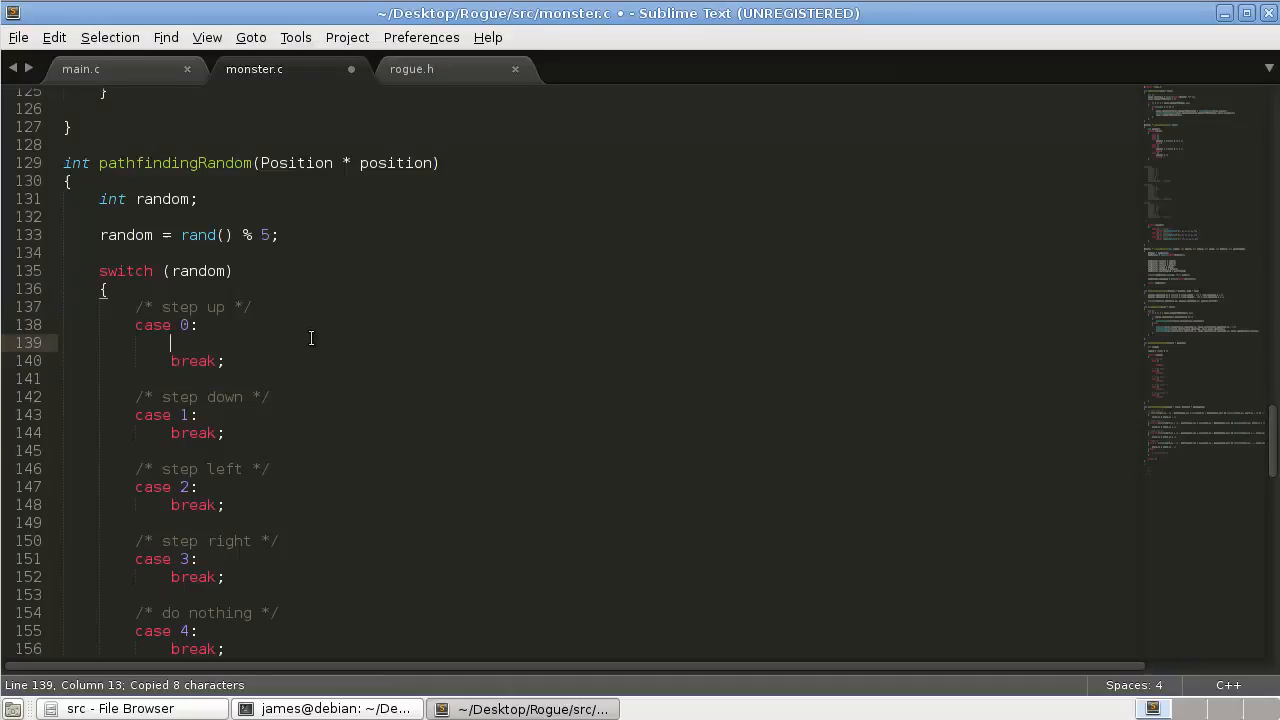
pyautogui.write('position->')
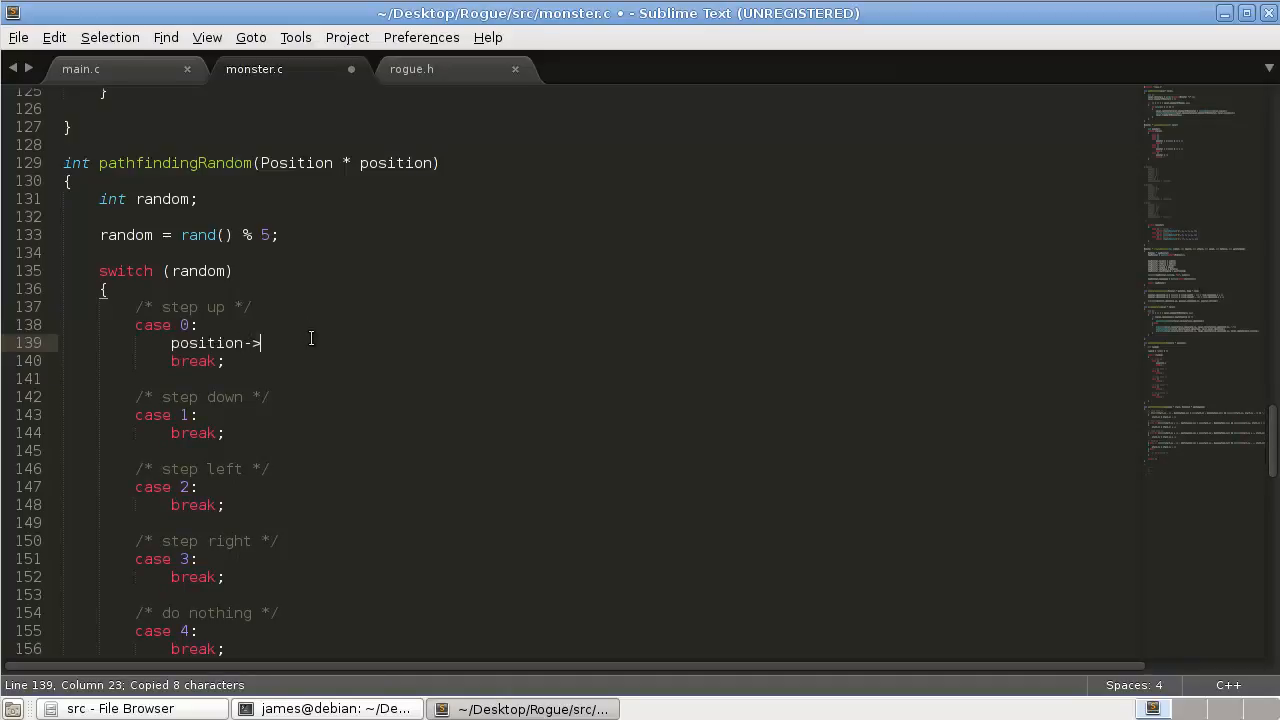
pyautogui.write('y')
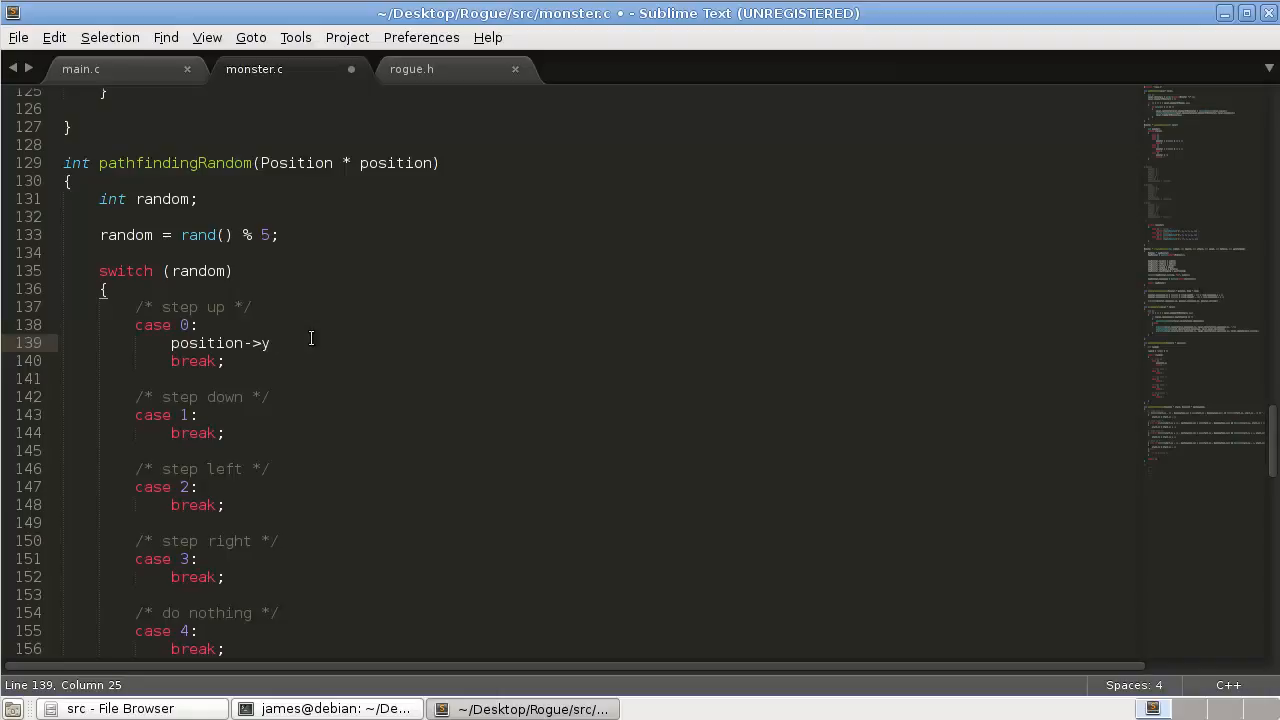
pyautogui.write('- 1;')
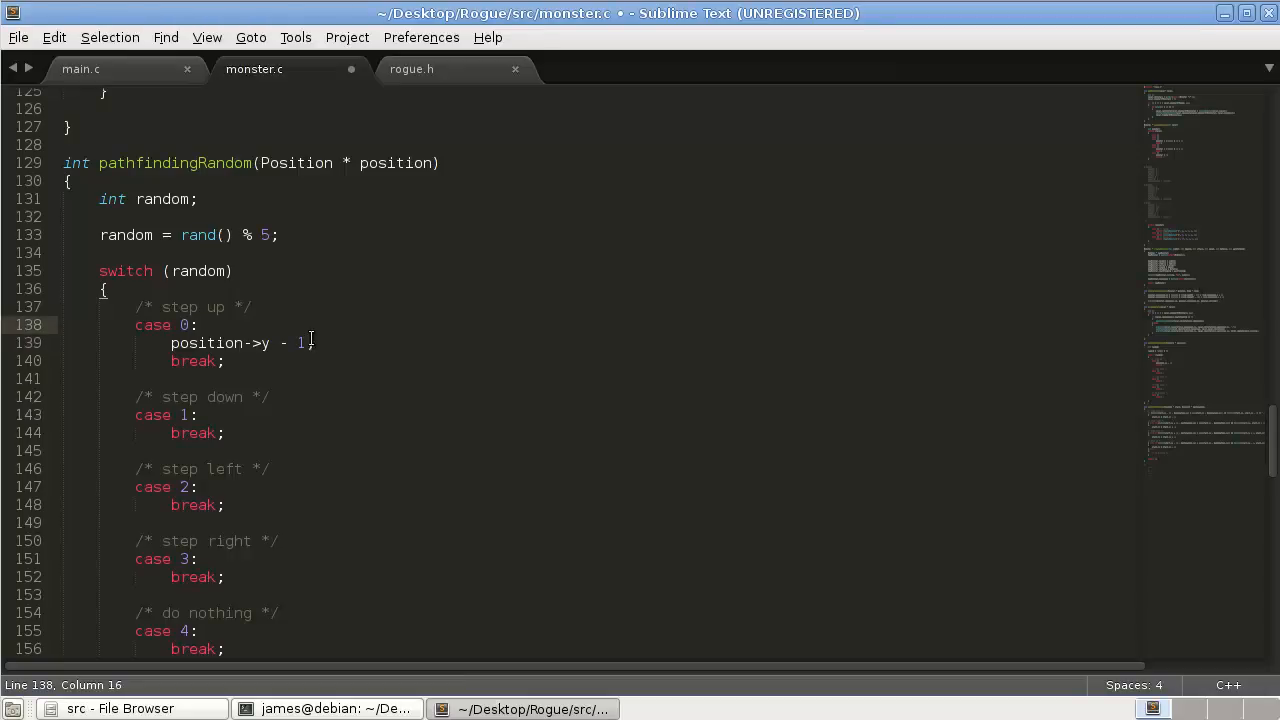
pyautogui.click(330, 708)
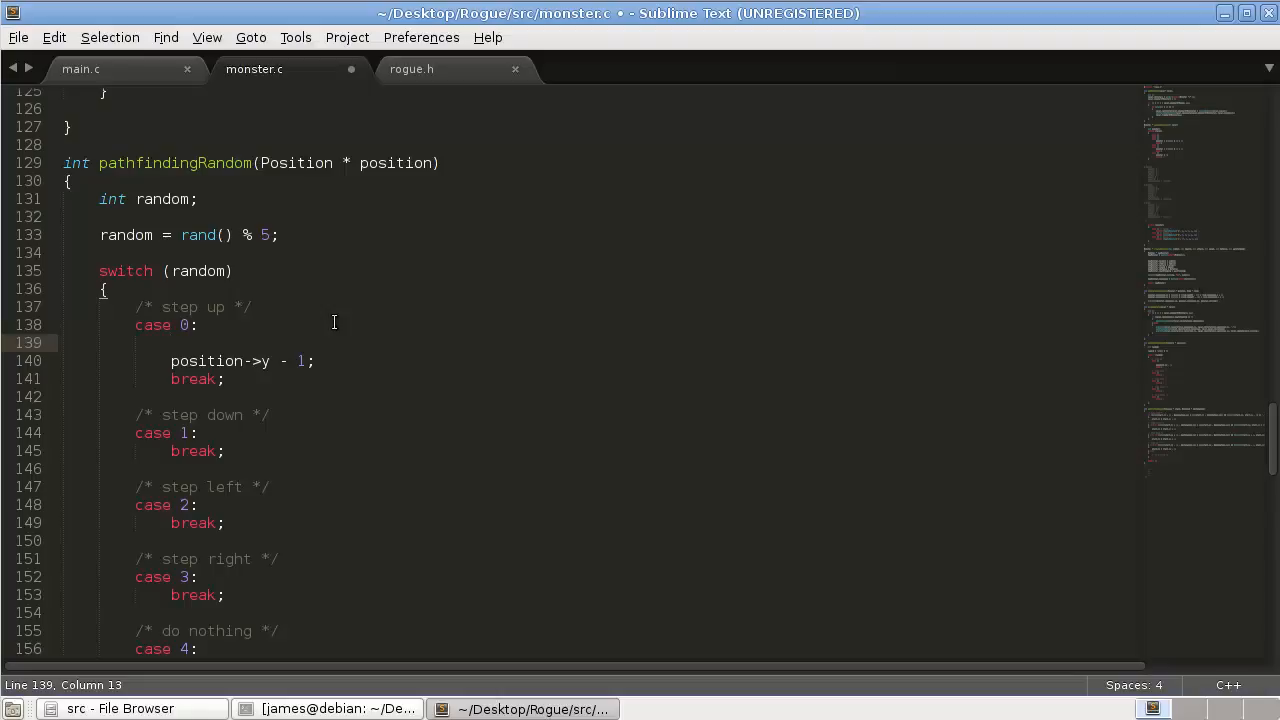
# Write if (mvinch(position->y - 1, position->x) == '.') in the step-up case.
pyautogui.write('if ()')
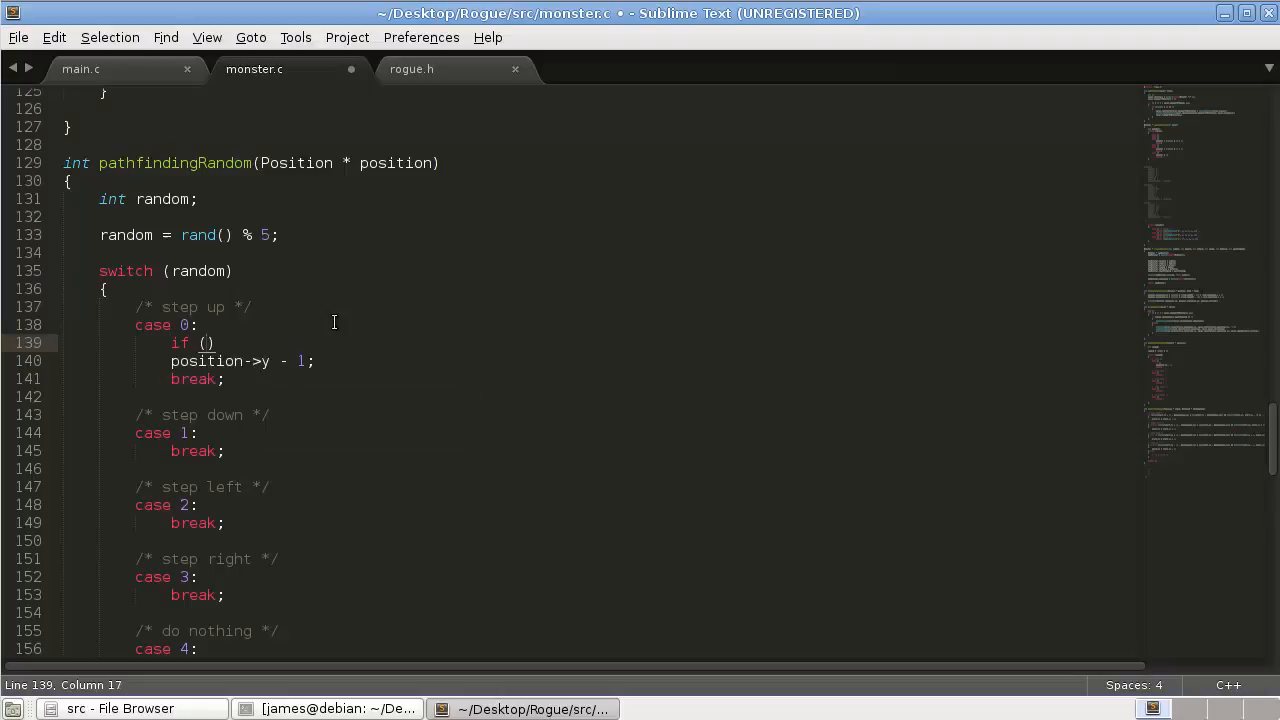
pyautogui.write('mgv')
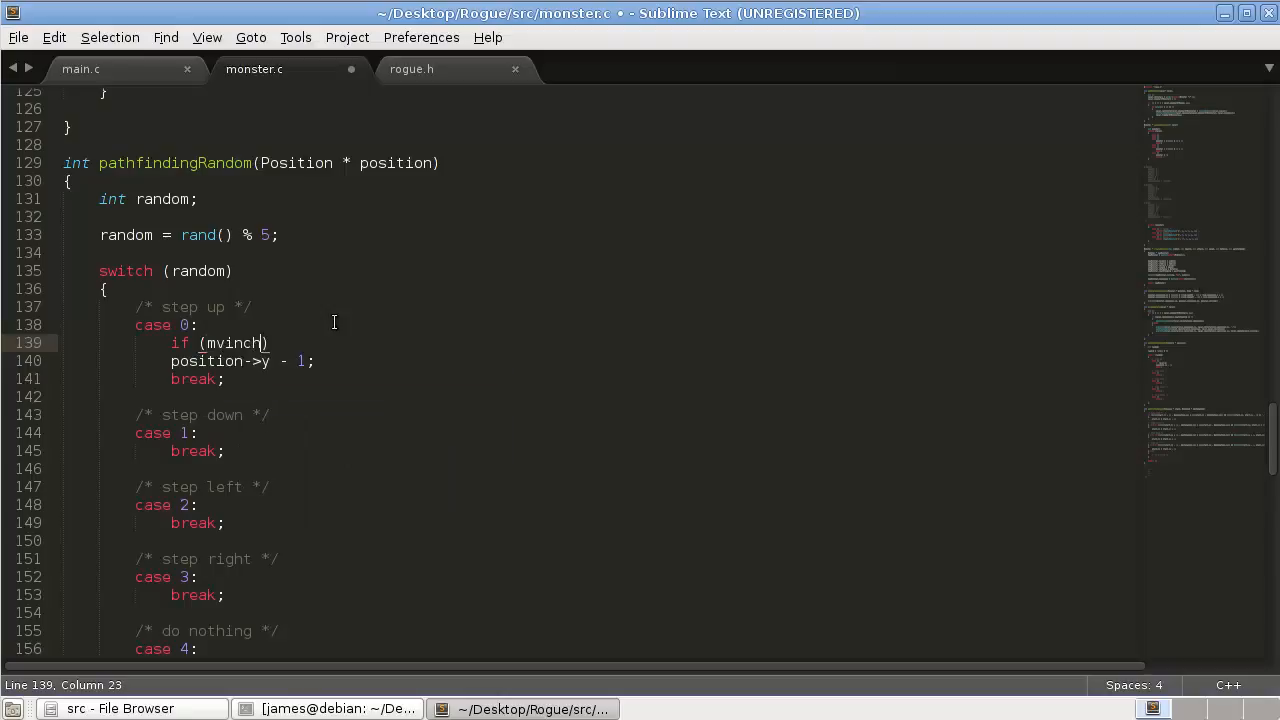
pyautogui.write('(')
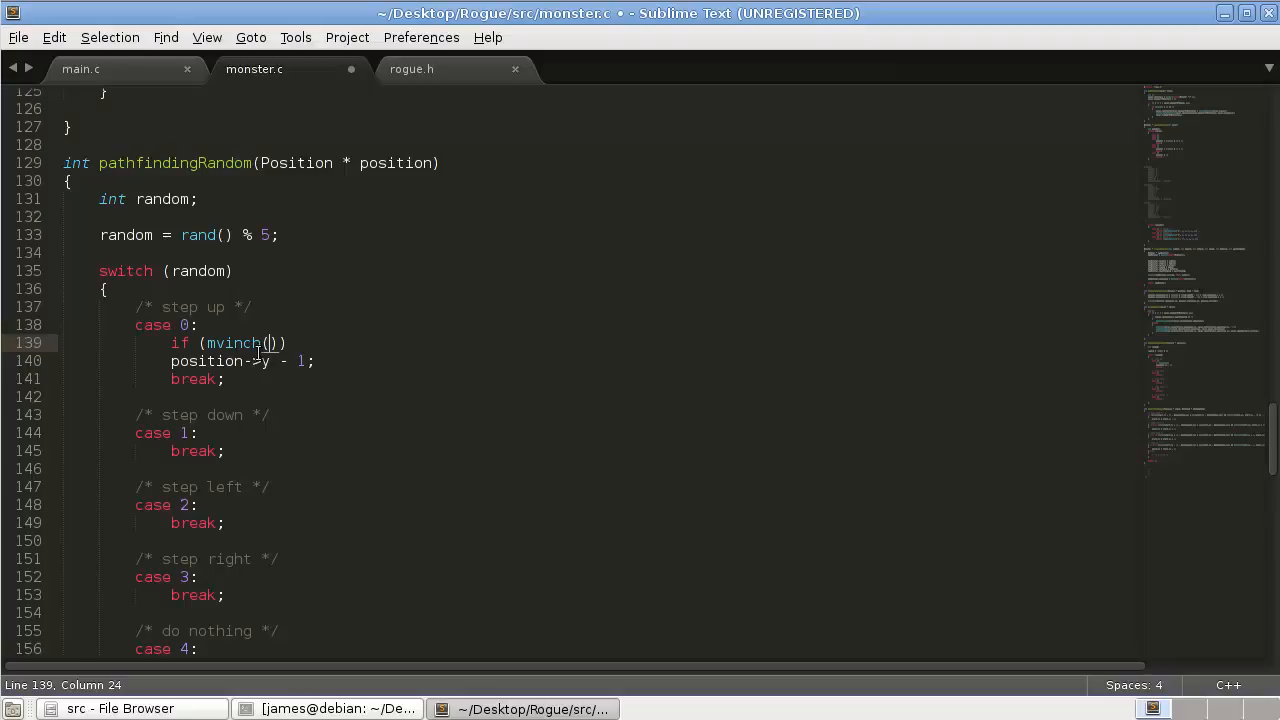
pyautogui.moveTo(300, 361); pyautogui.dragTo(171, 361)
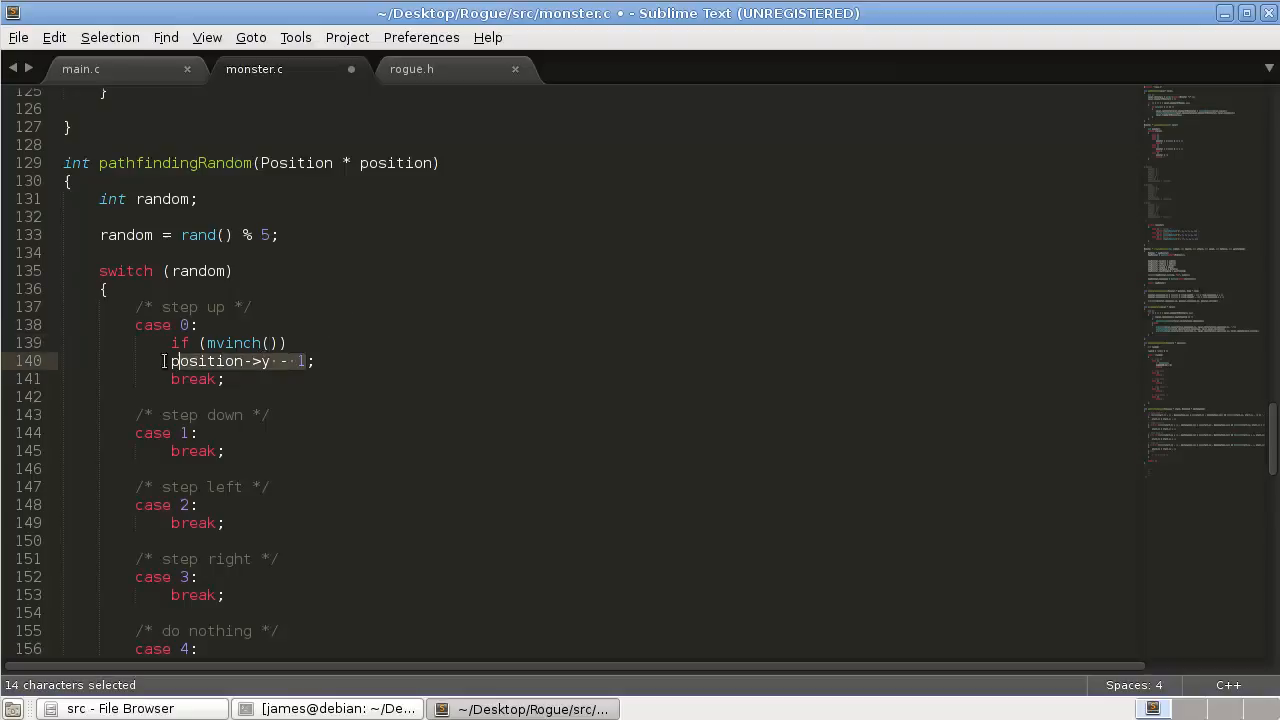
pyautogui.write('position->y - 1, position->x')
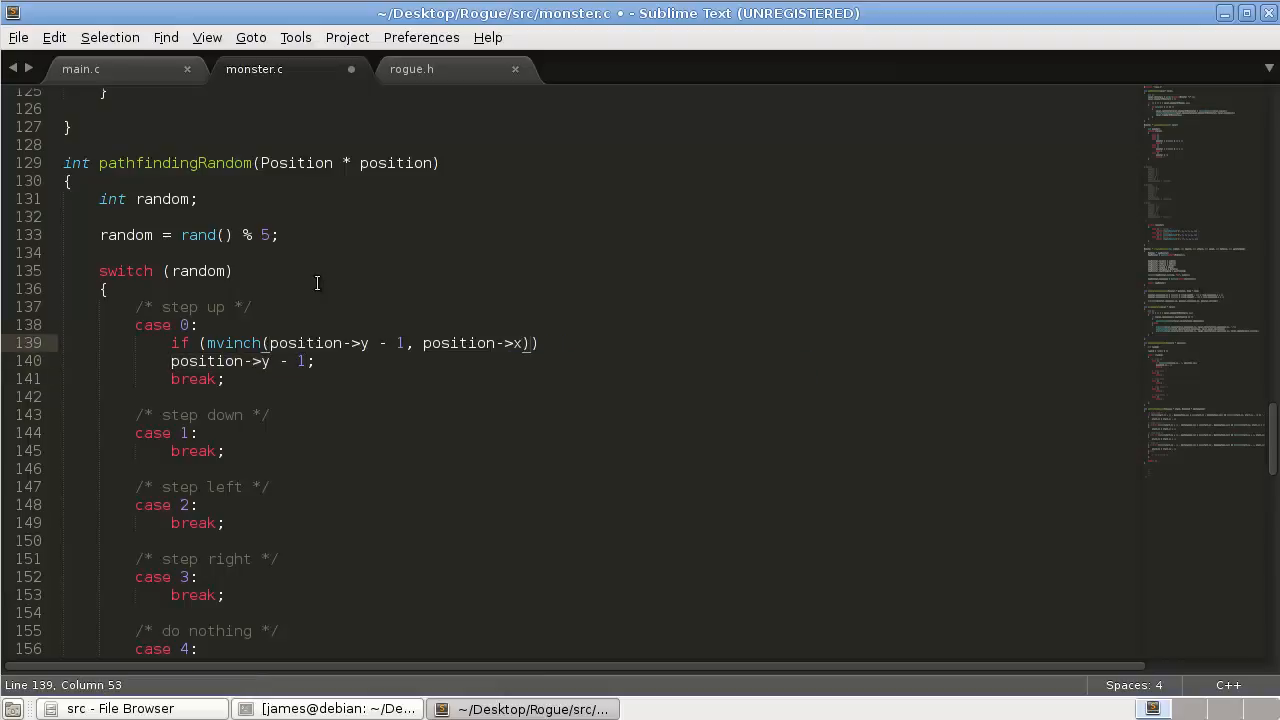
pyautogui.write("== '|'")
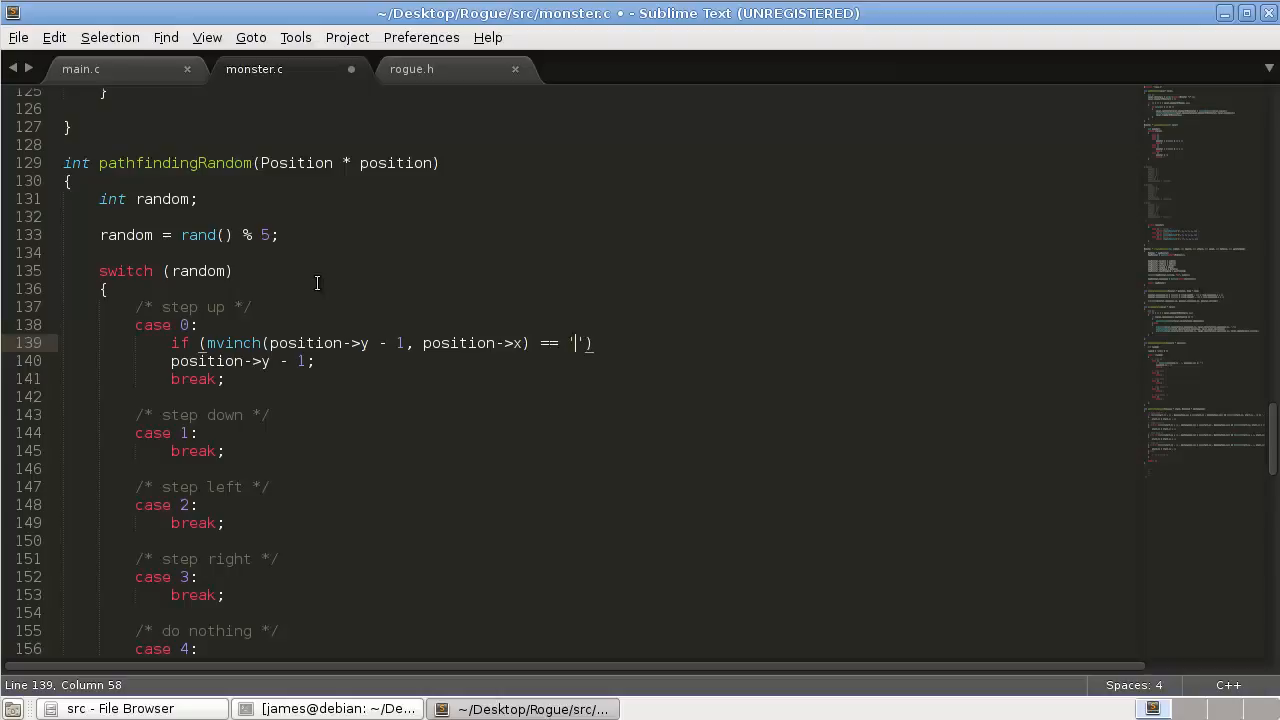
pyautogui.write('.')
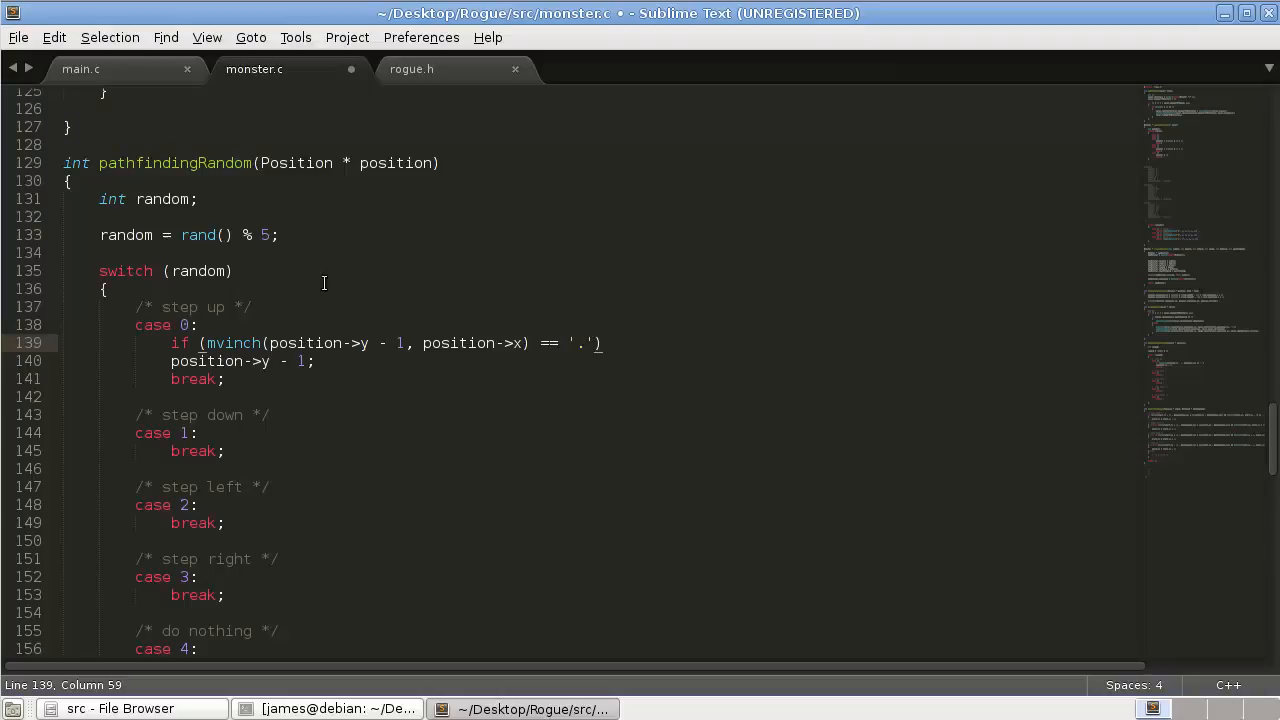
# Wrap the step-up move in braces, save monster.c, and copy the four-line floor-check block.
pyautogui.press('Return')
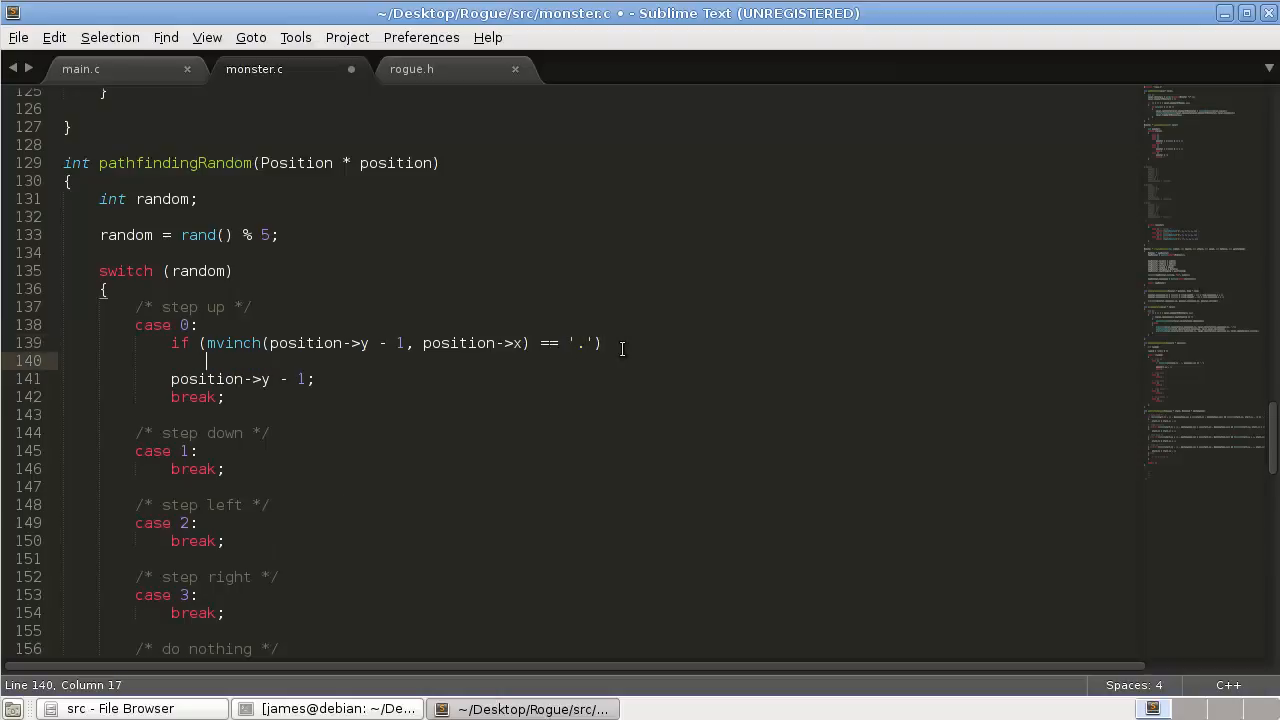
pyautogui.write('{}')
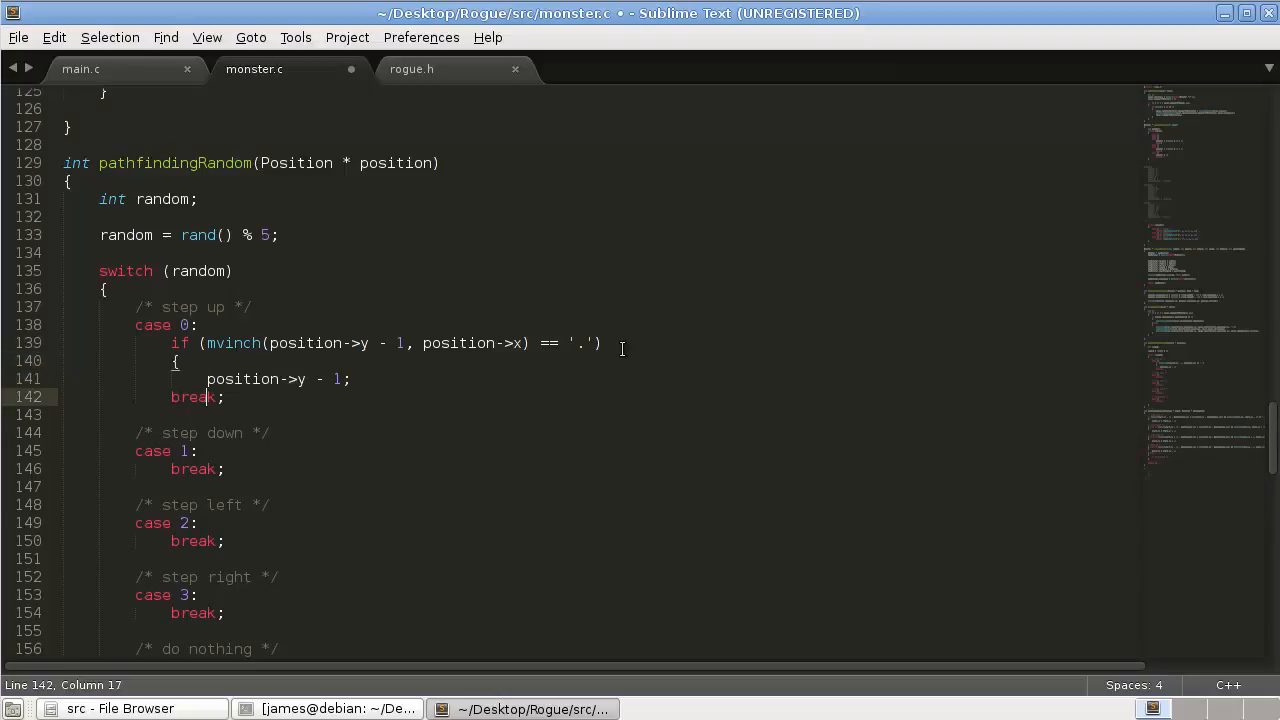
pyautogui.press('Return')
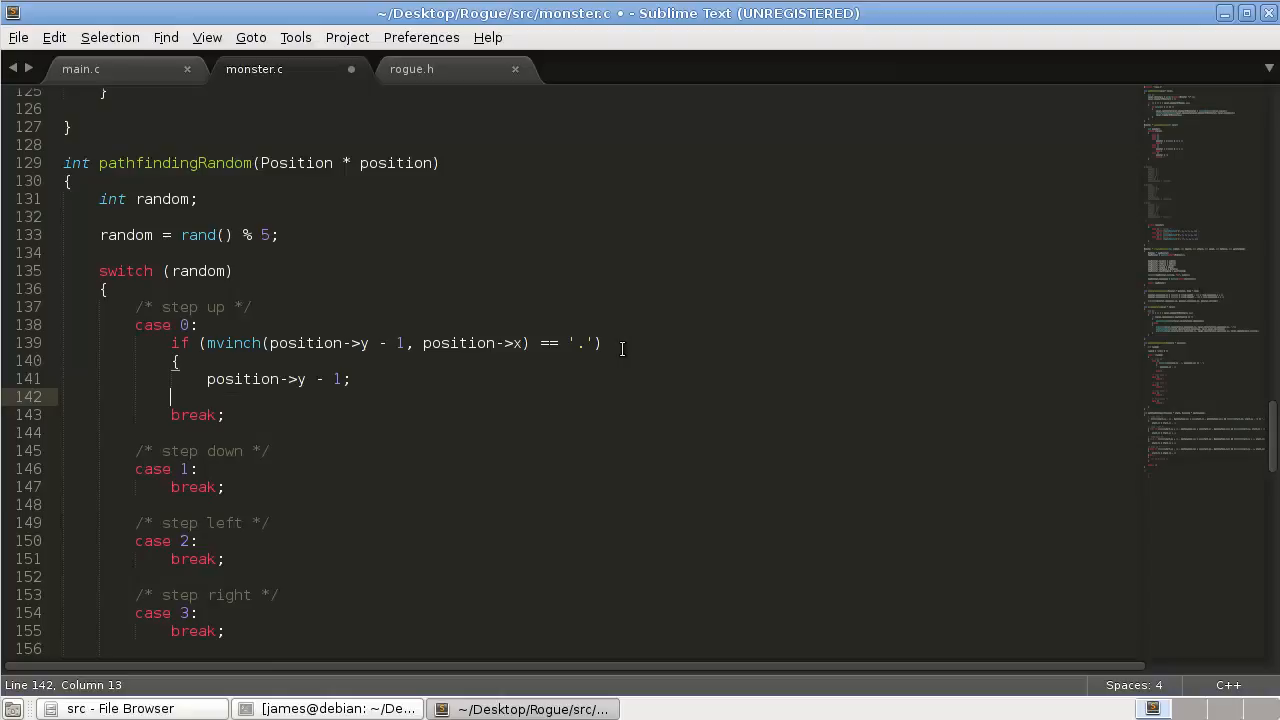
pyautogui.press('ctrl+s')
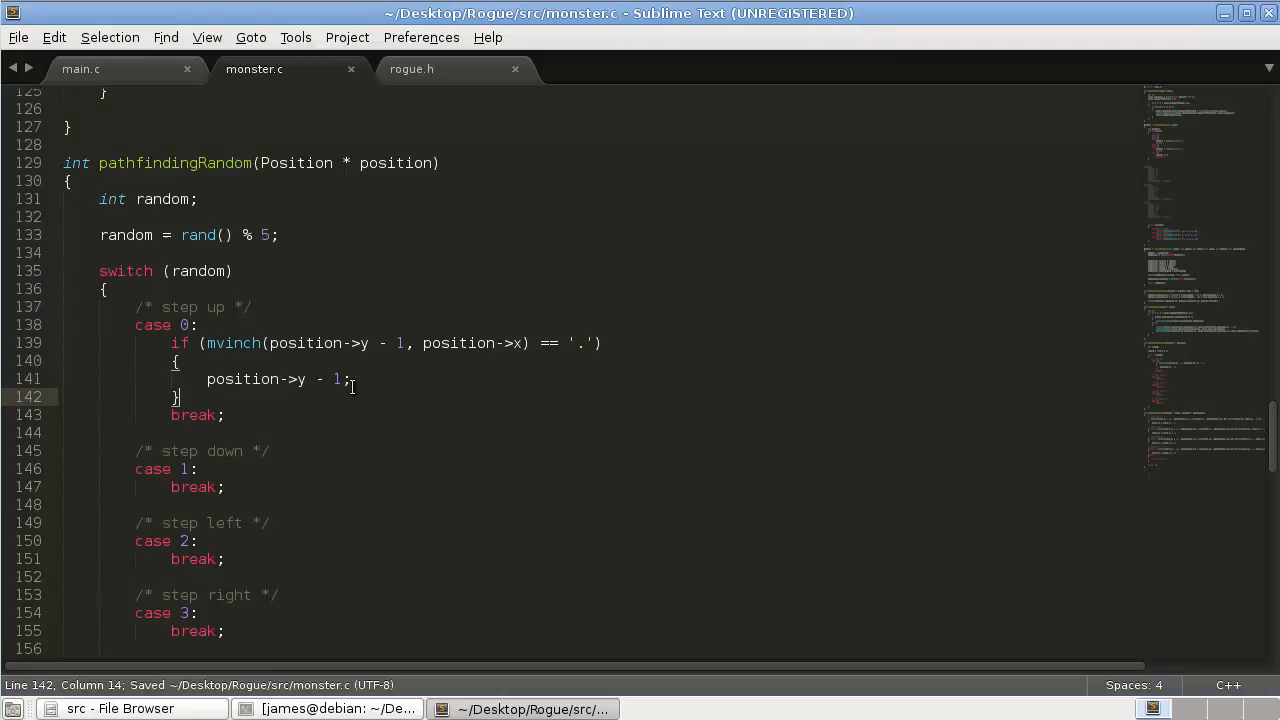
pyautogui.moveTo(178, 343); pyautogui.dragTo(181, 396)
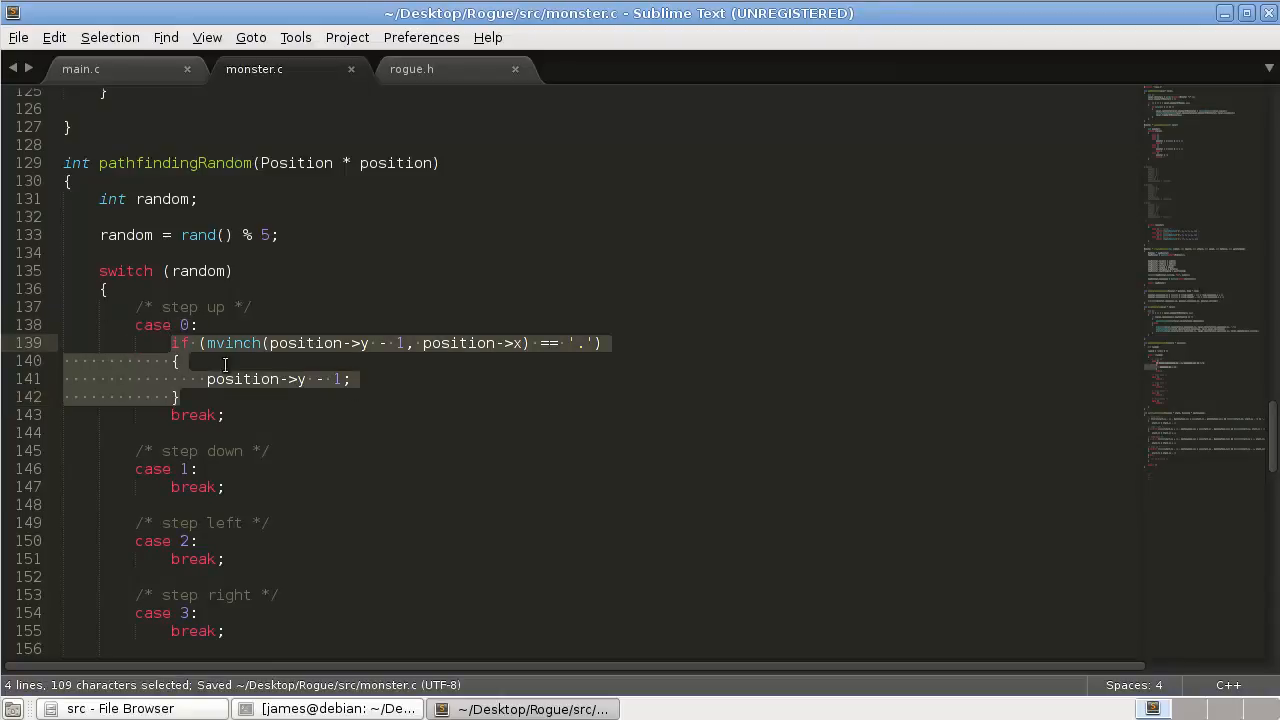
pyautogui.press('ctrl+c')
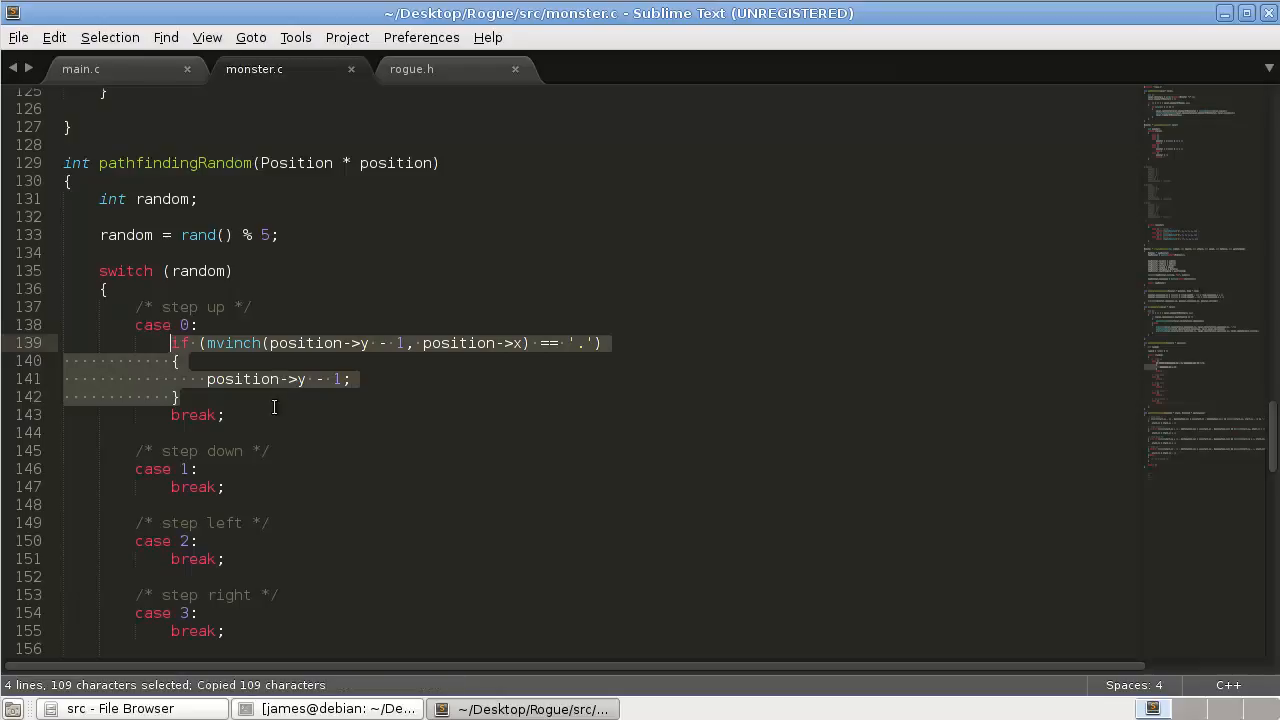
# Paste the floor check into the step down, left and right cases, adjusting y/x offsets.
pyautogui.click(178, 396)
pyautogui.write('position->y = ')
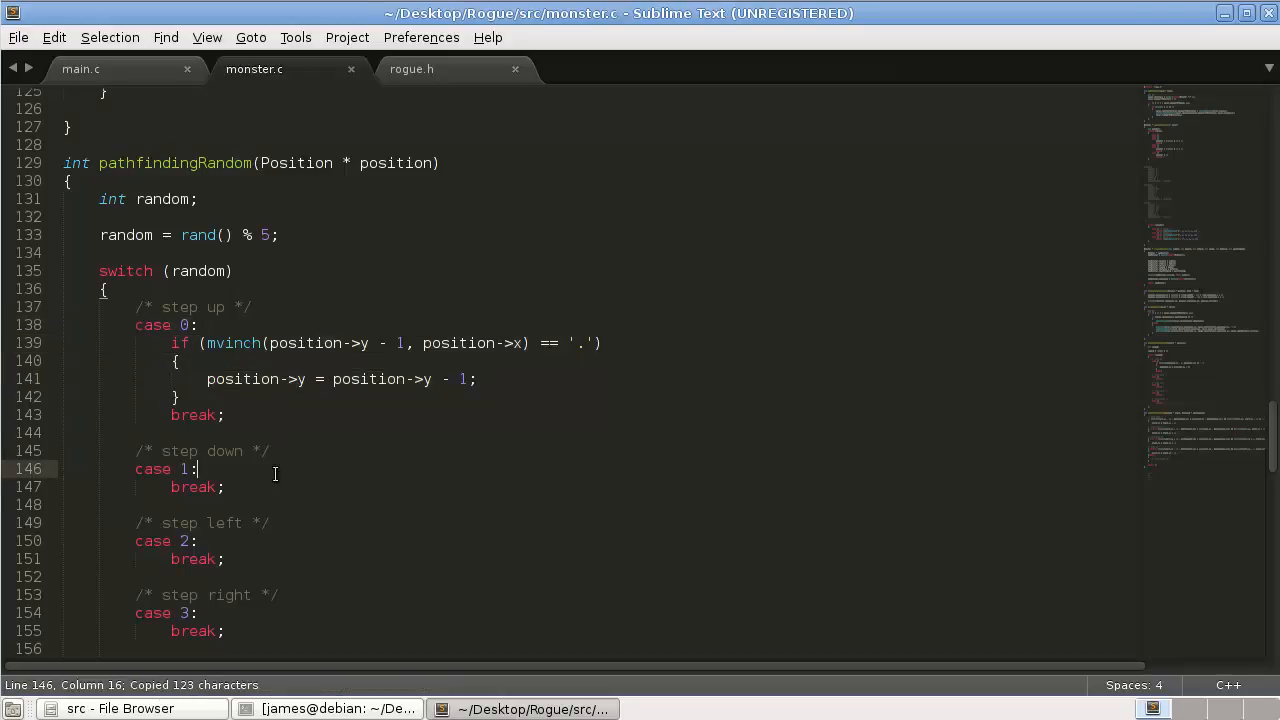
pyautogui.press('ctrl+v')
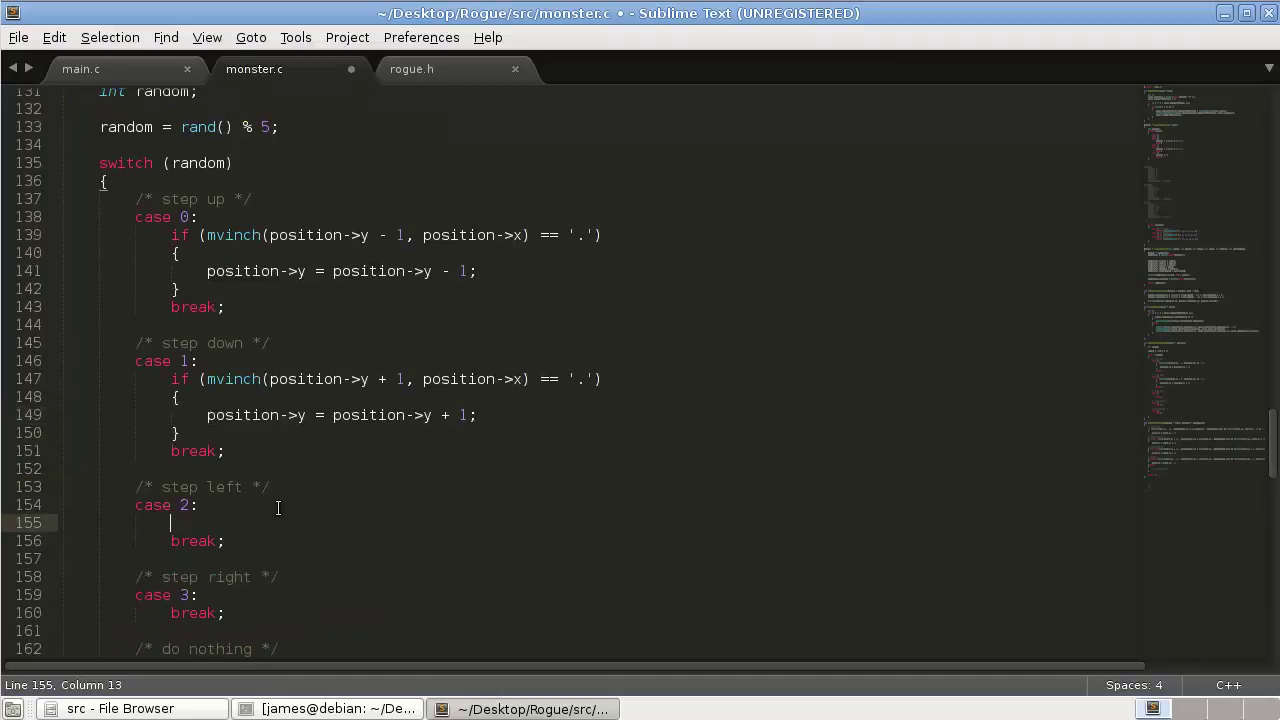
pyautogui.write("if (mvinch(position->y - 1, position->x) == '.')")
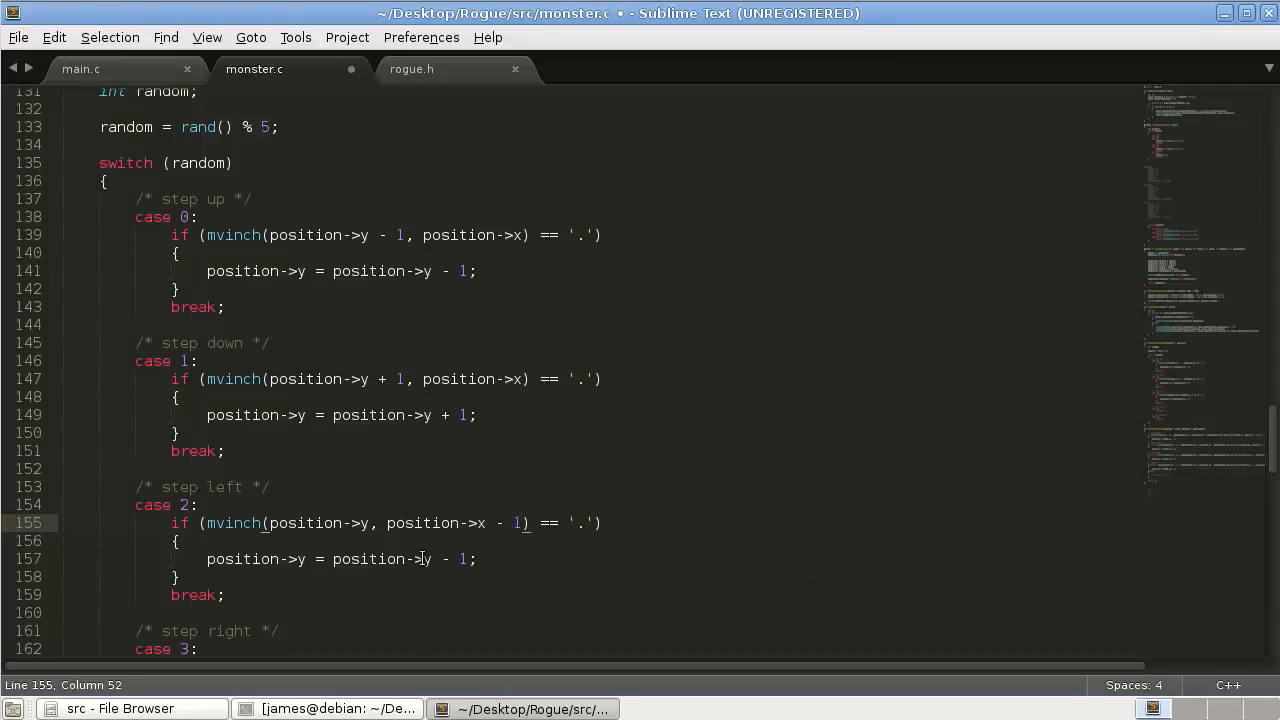
pyautogui.click(345, 559)
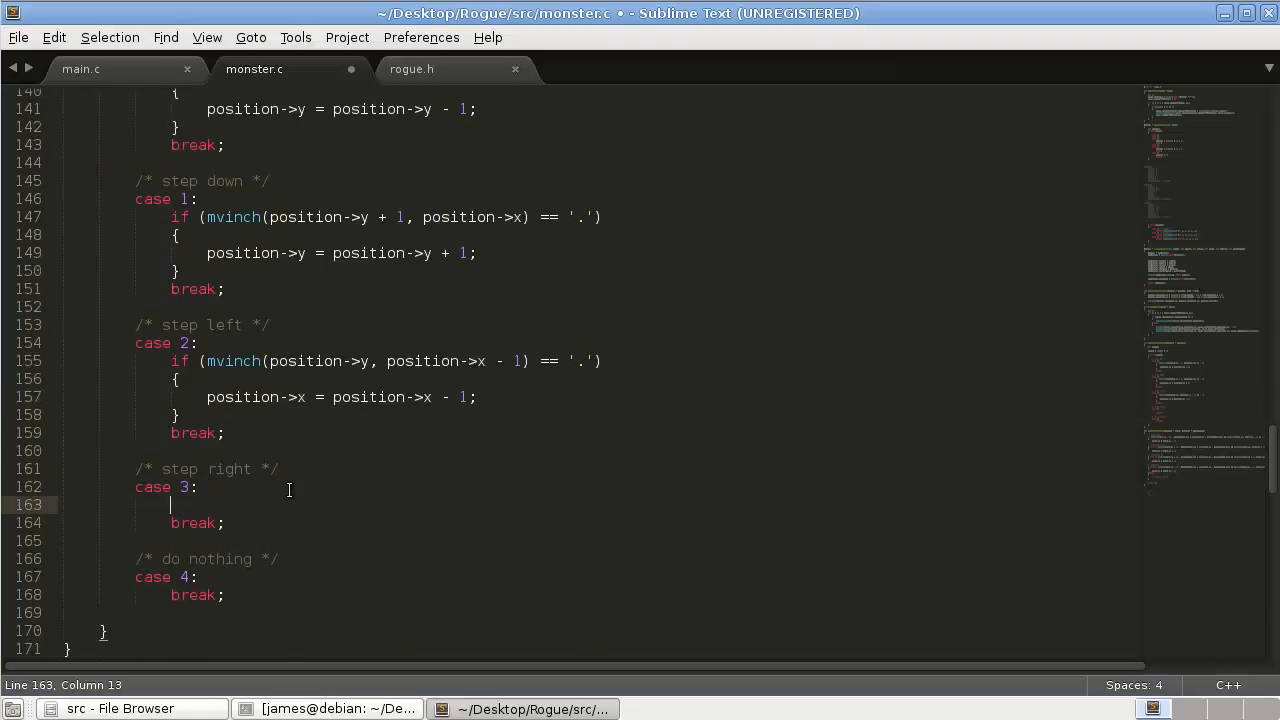
pyautogui.write("if (mvinch(position->y - 1, position->x) == '.')")
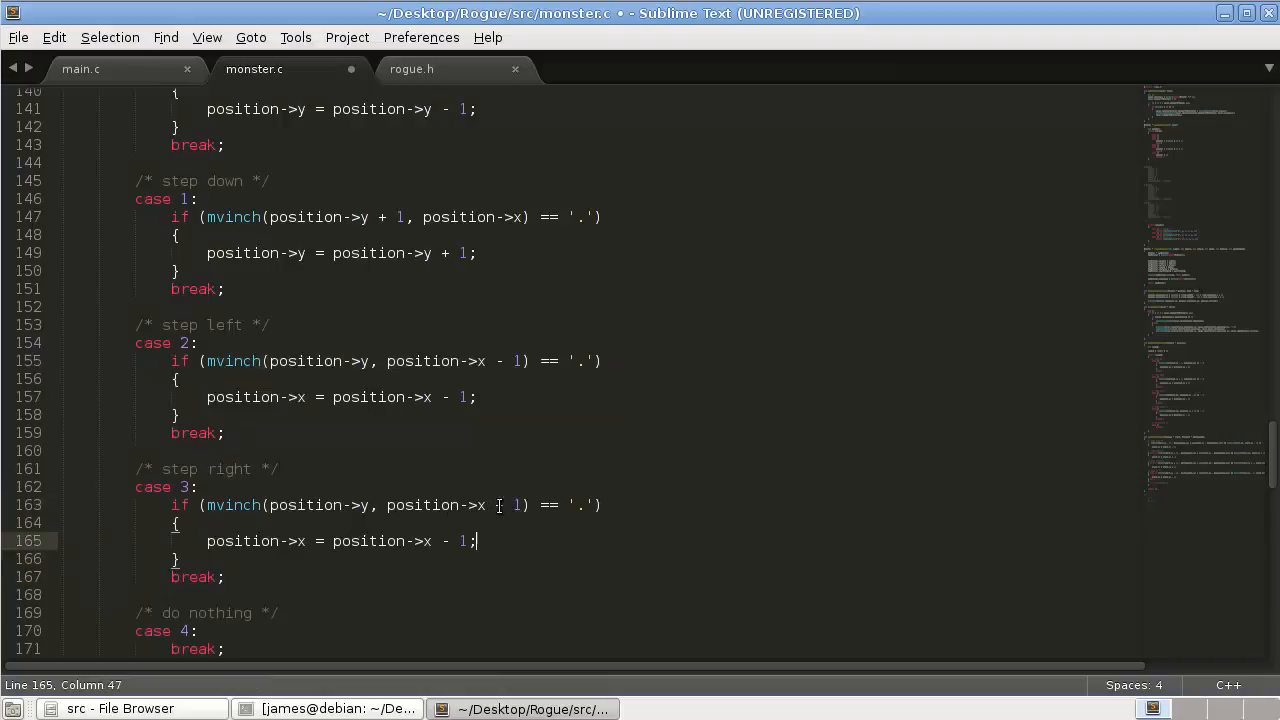
pyautogui.write('+')
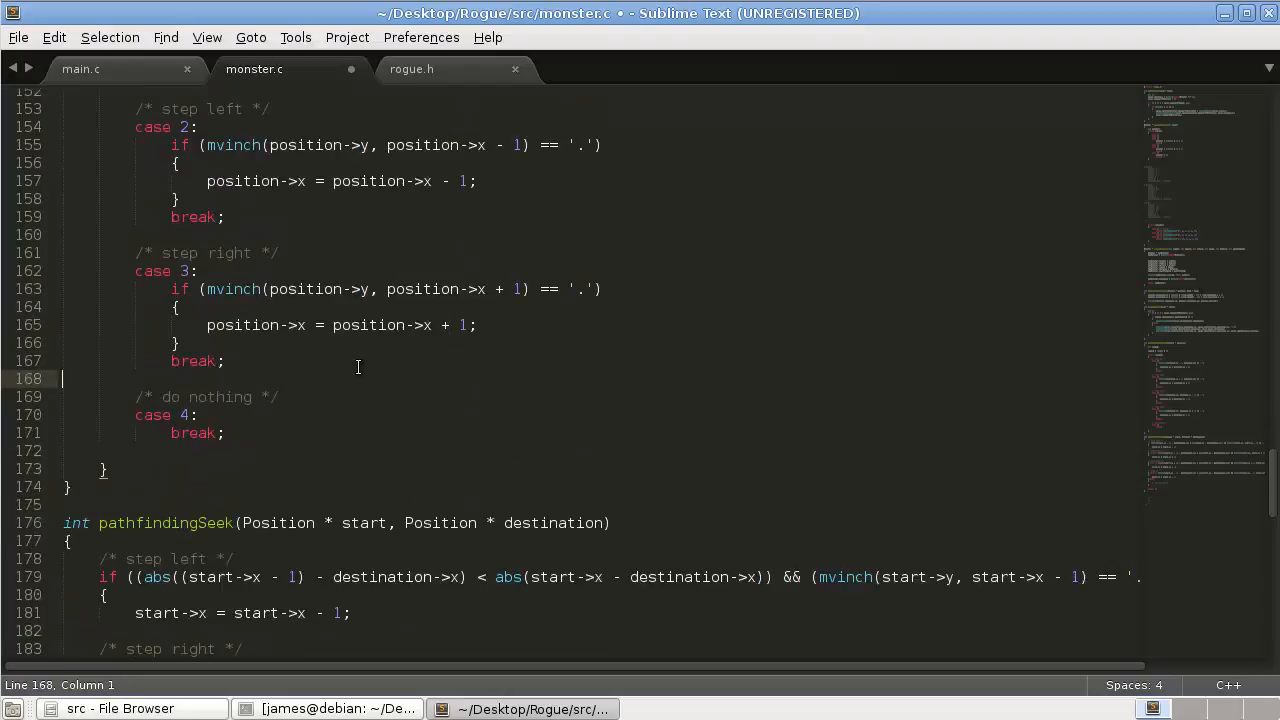
# Save monster.c with the random-step cases and scroll up to moveMonsters.
pyautogui.press('ctrl+s')
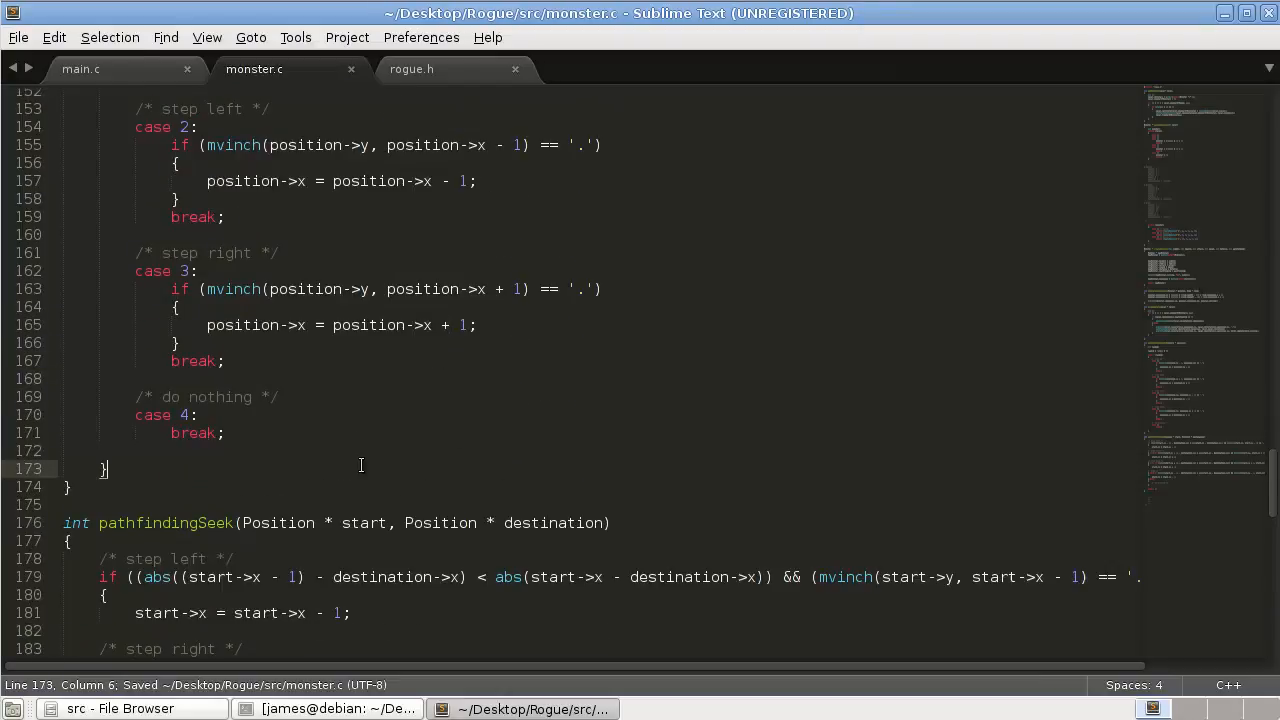
pyautogui.write('re')
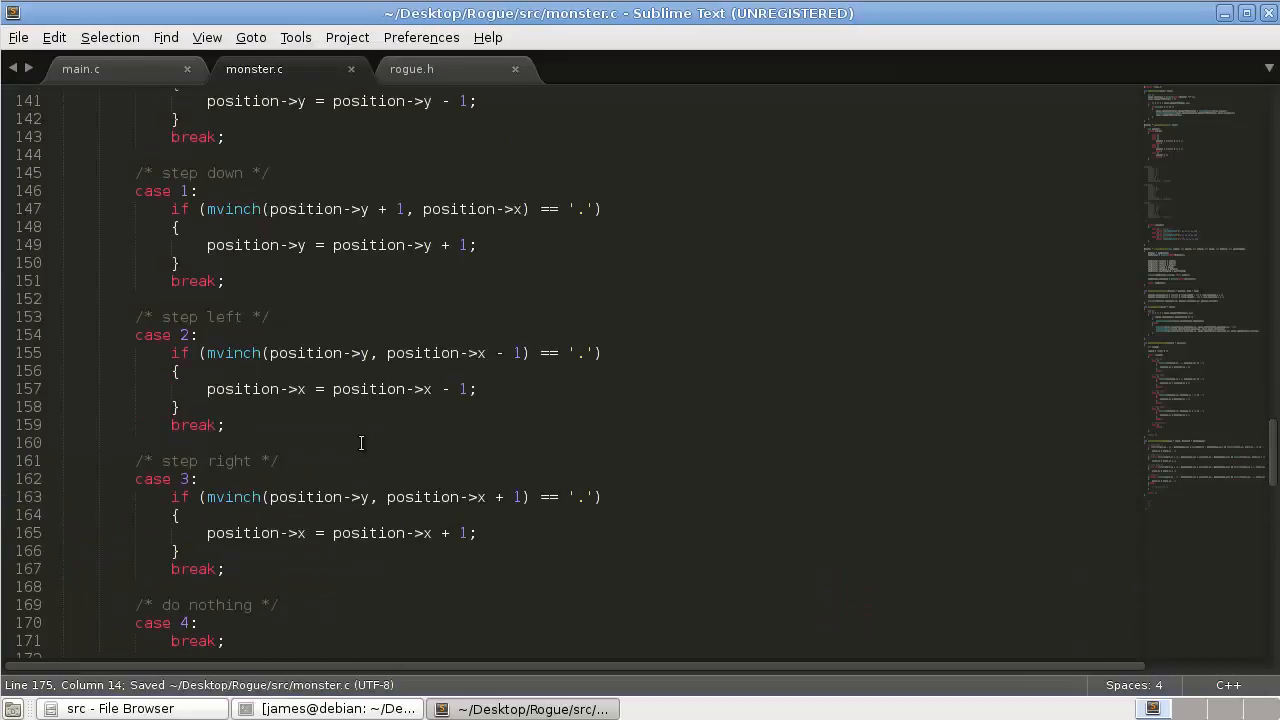
pyautogui.scroll(3)
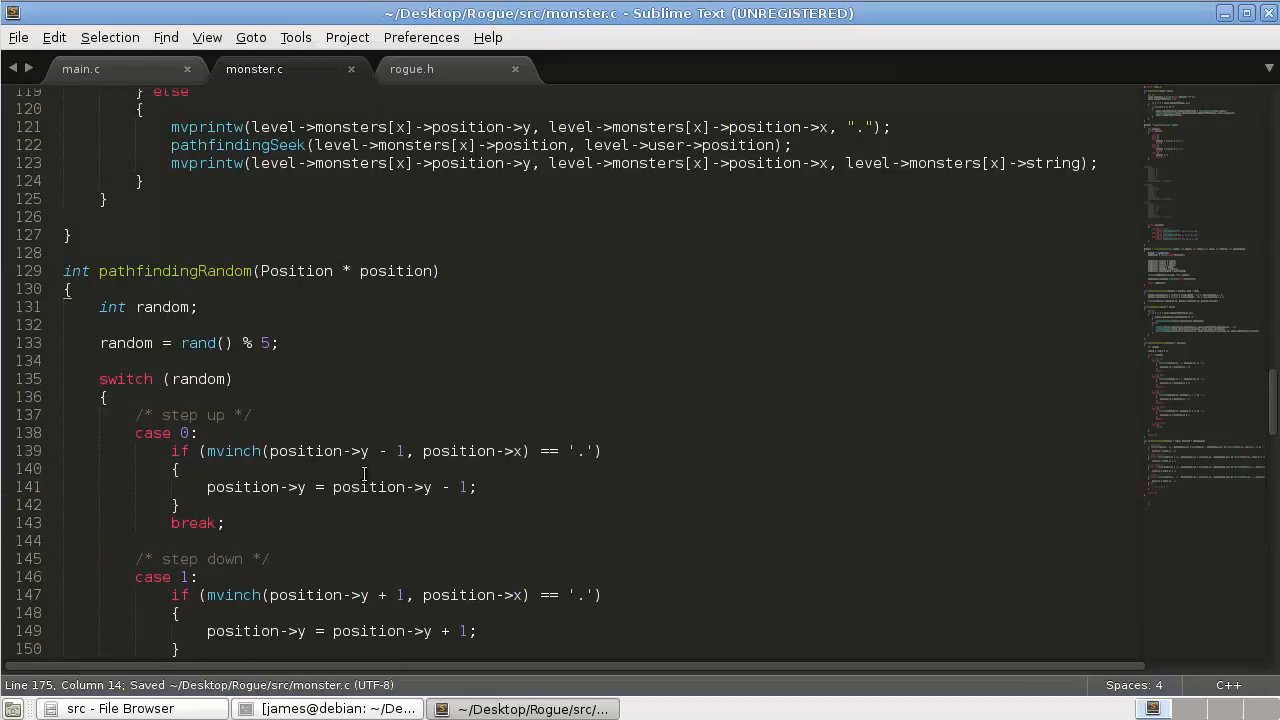
pyautogui.scroll(-3)
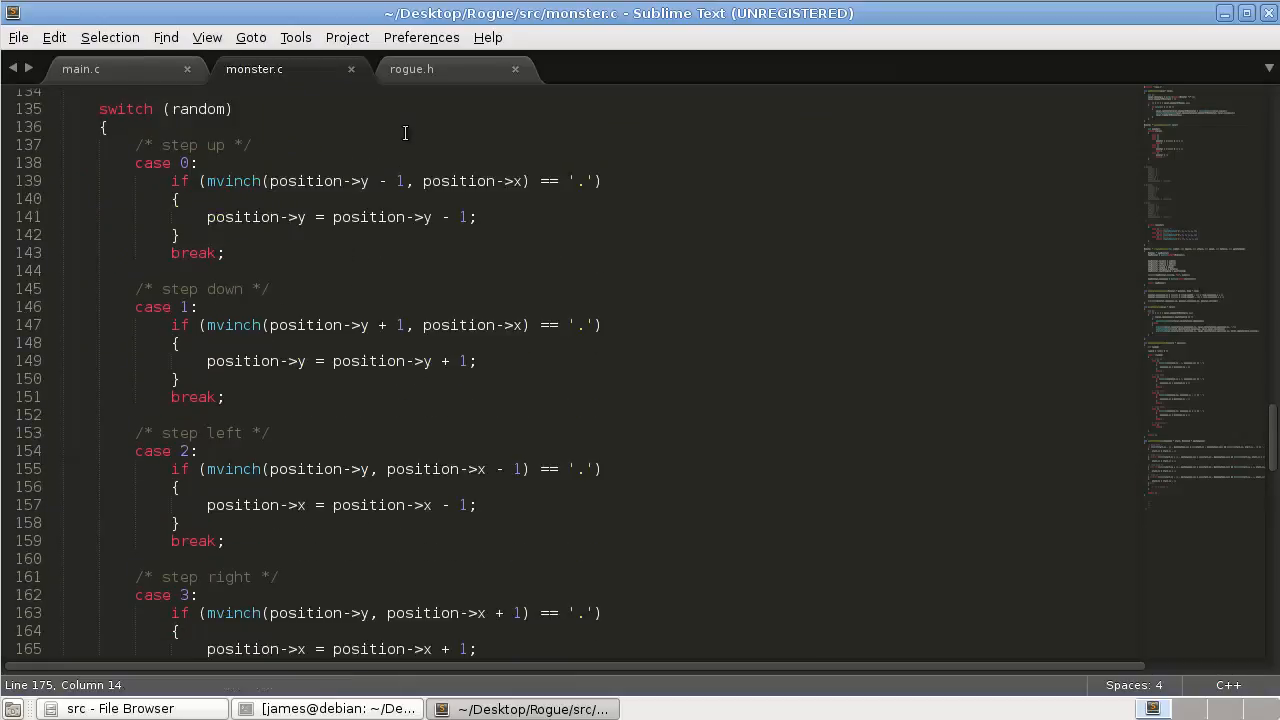
pyautogui.scroll(3)
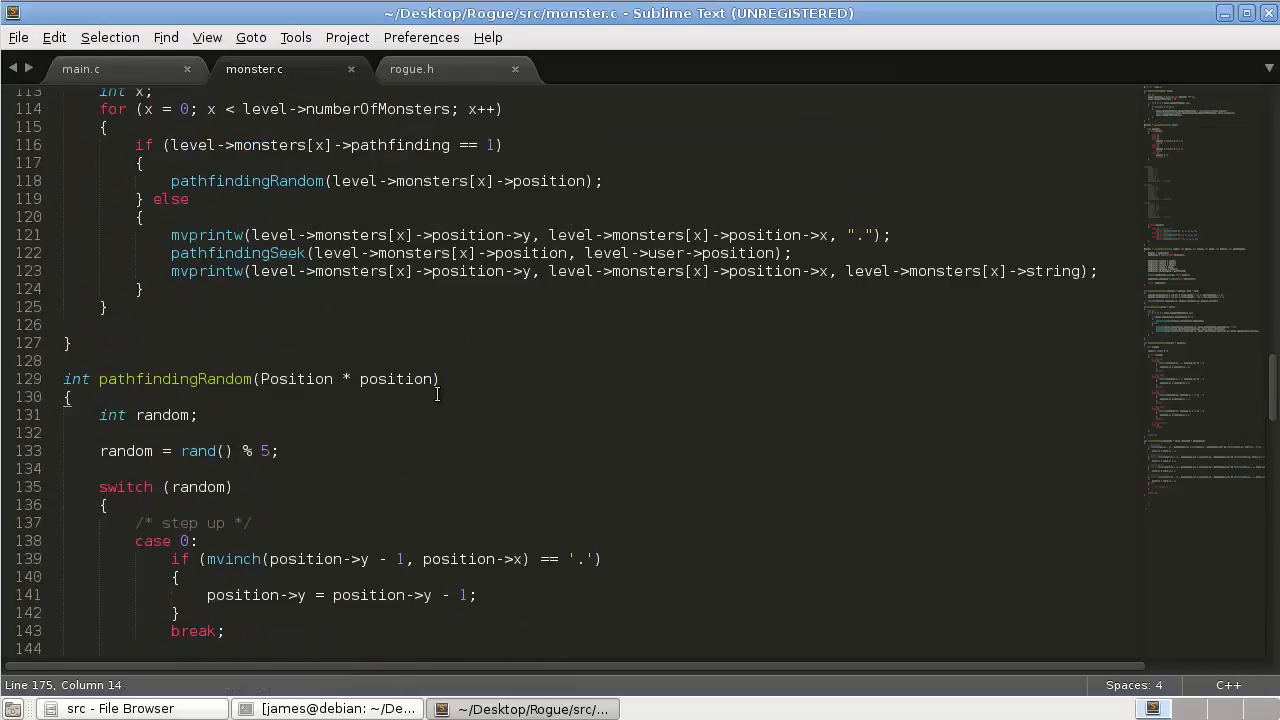
pyautogui.scroll(3)
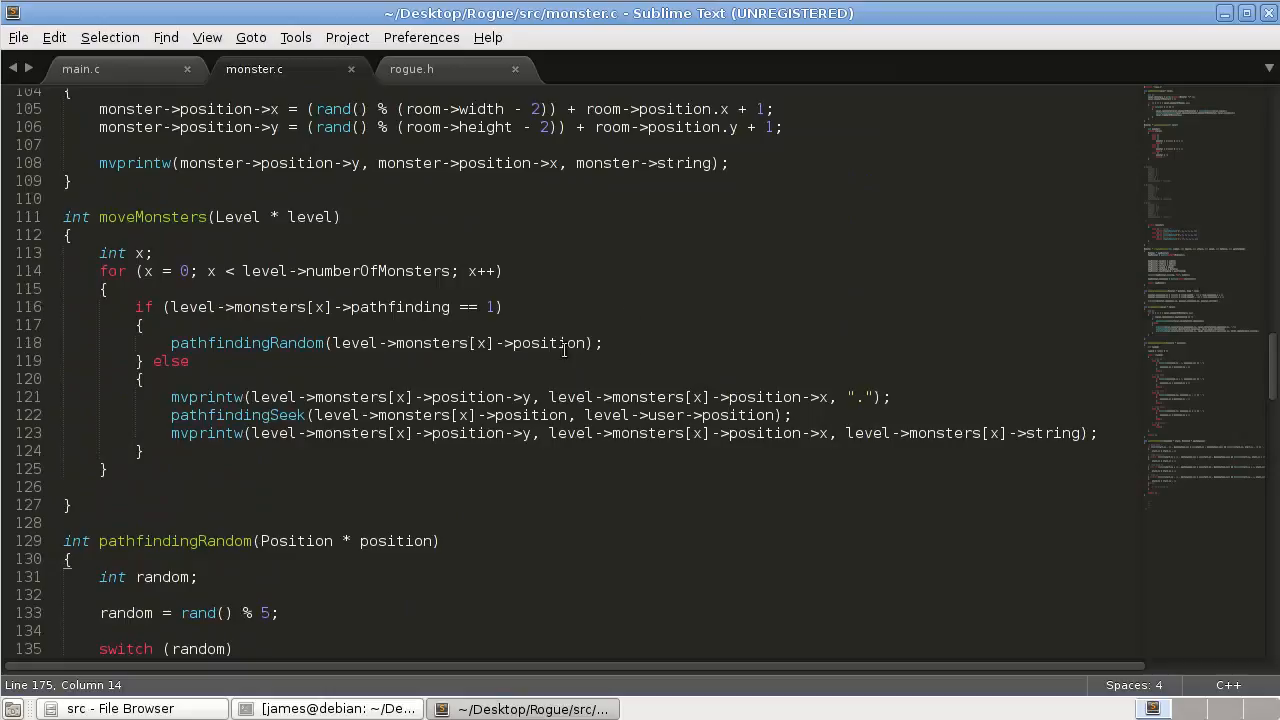
# Move the erase call above the pathfinding check and the redraw call below both branches.
pyautogui.press('ctrl+s')
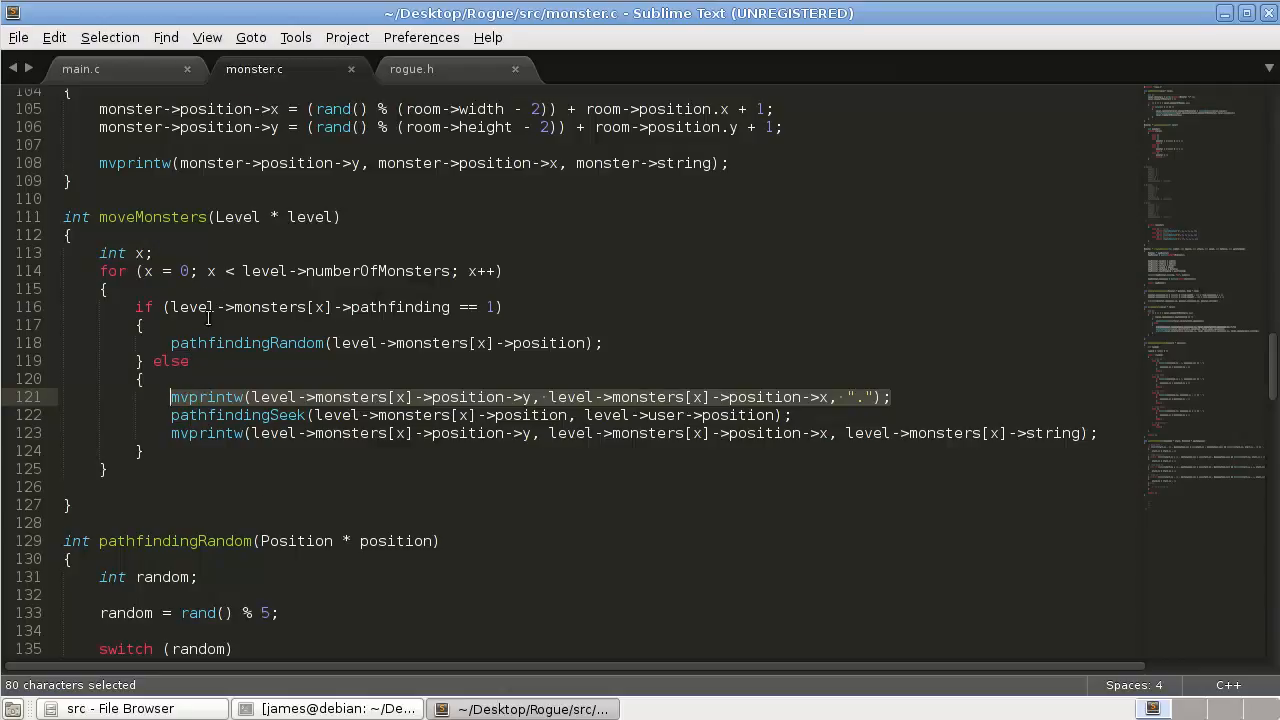
pyautogui.press('ctrl+c')
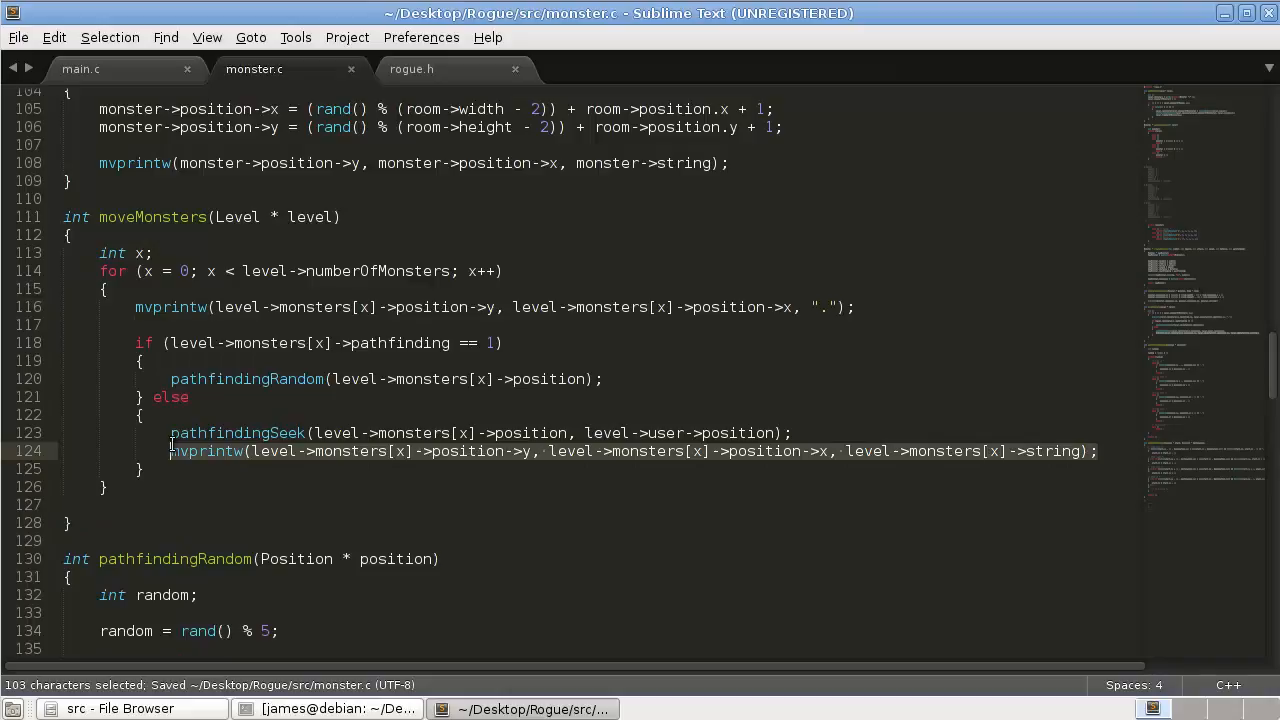
pyautogui.press('ctrl+x')
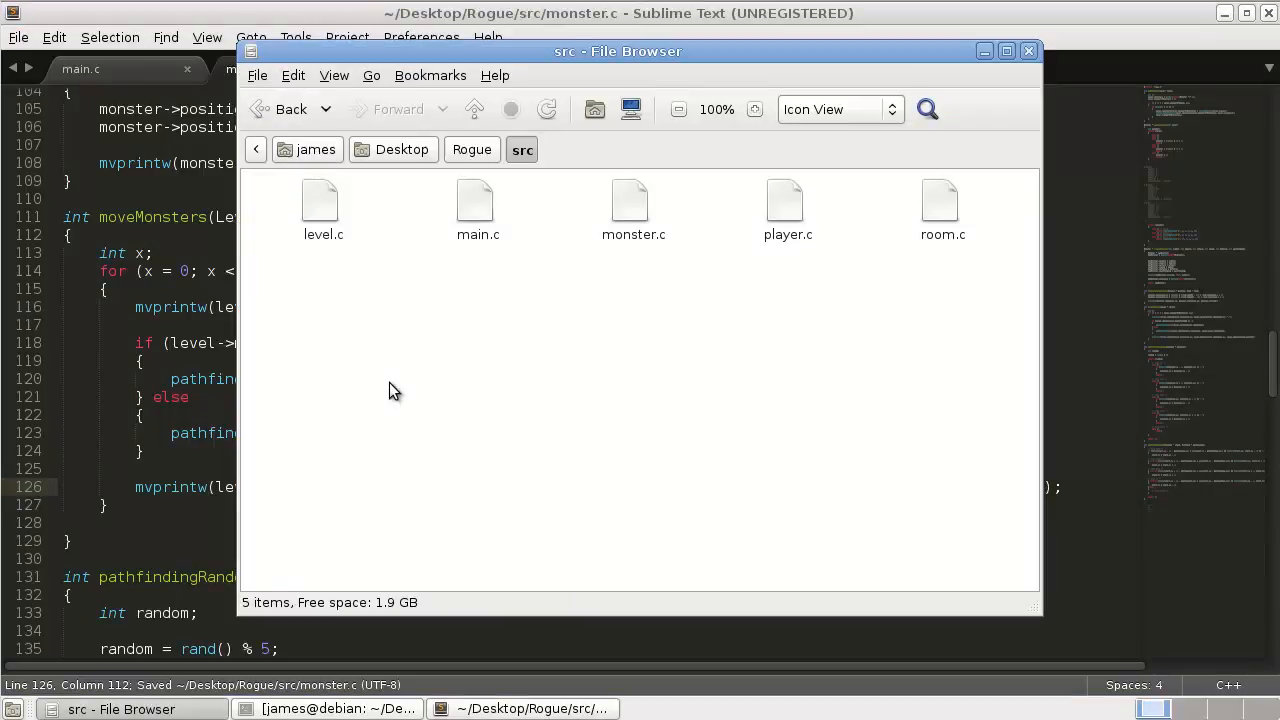
# Switch to the terminal in the Rogue folder and run make.
pyautogui.click(328, 708)
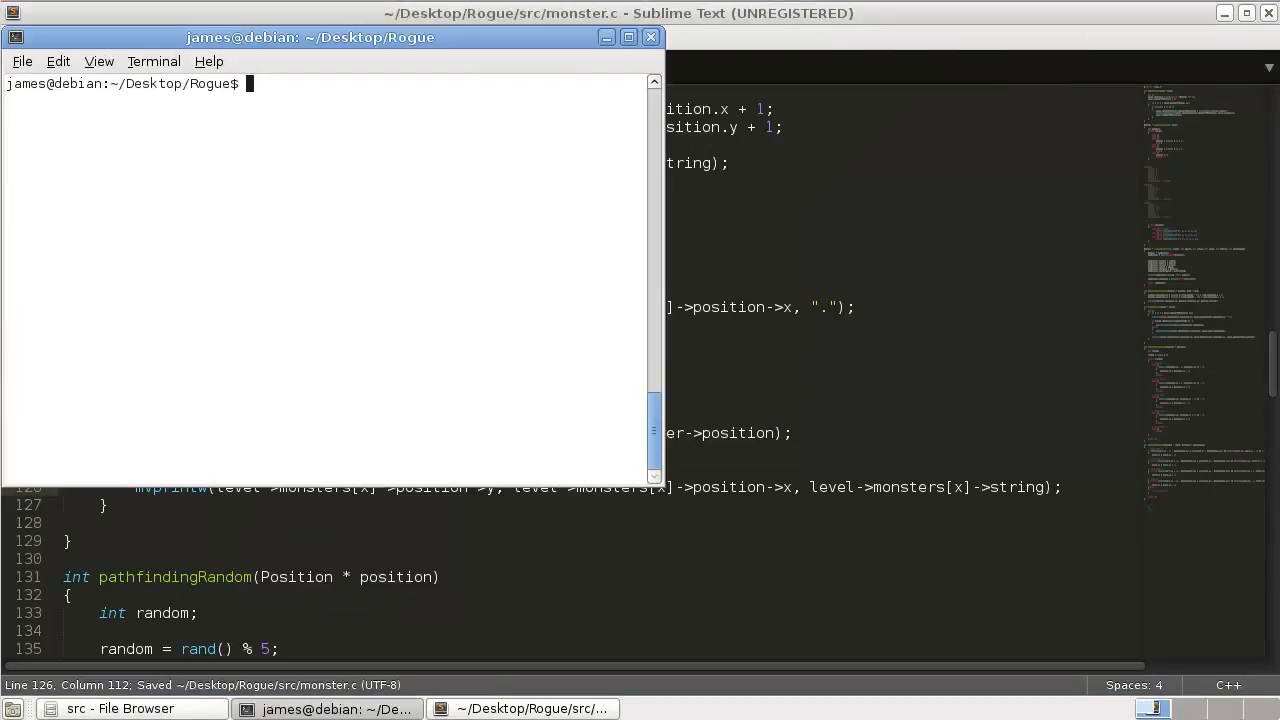
pyautogui.press('Return')
pyautogui.write('make')
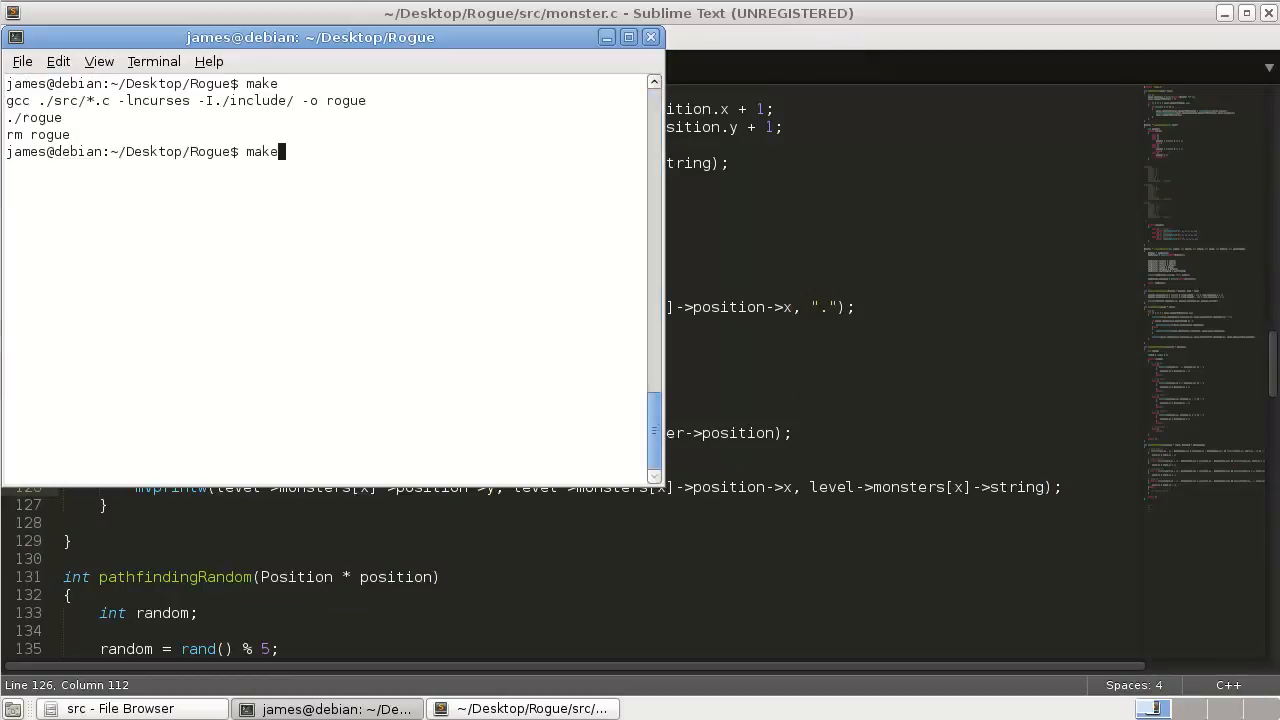
# Rerun make to launch Rogue with rooms, corridors, player and monsters on floor tiles.
pyautogui.press('Return')
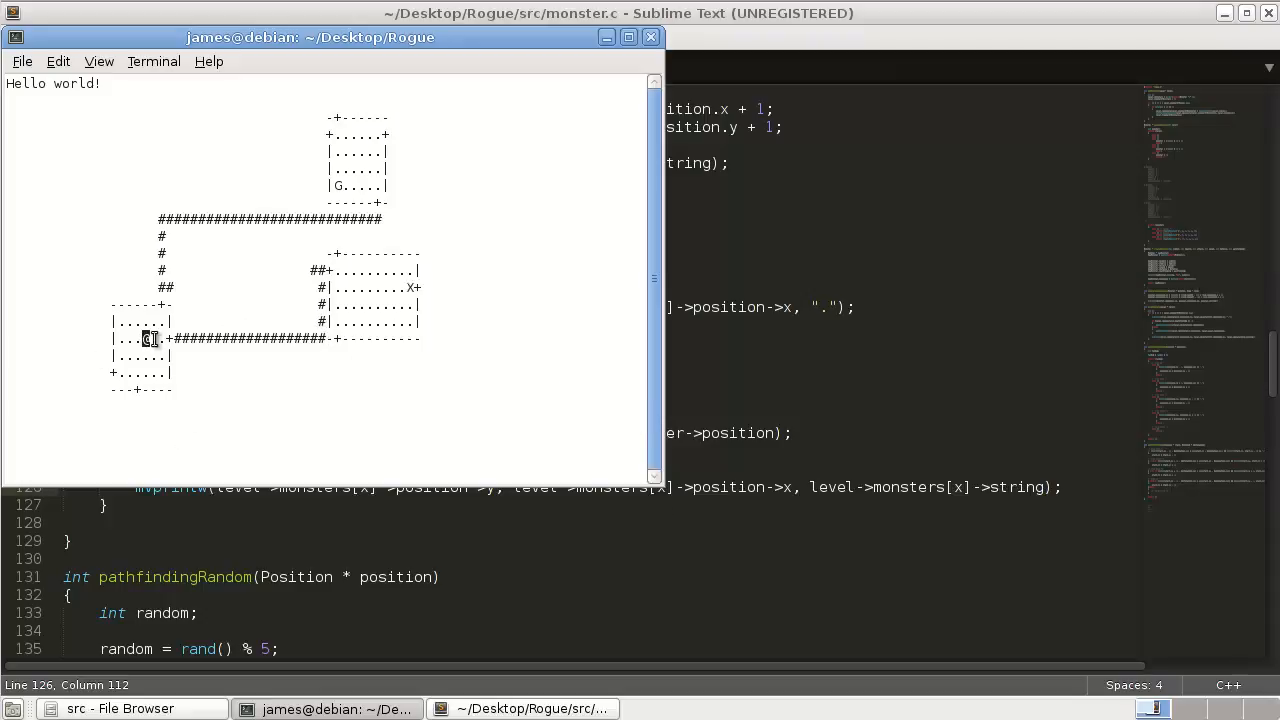
pyautogui.moveTo(207, 355)
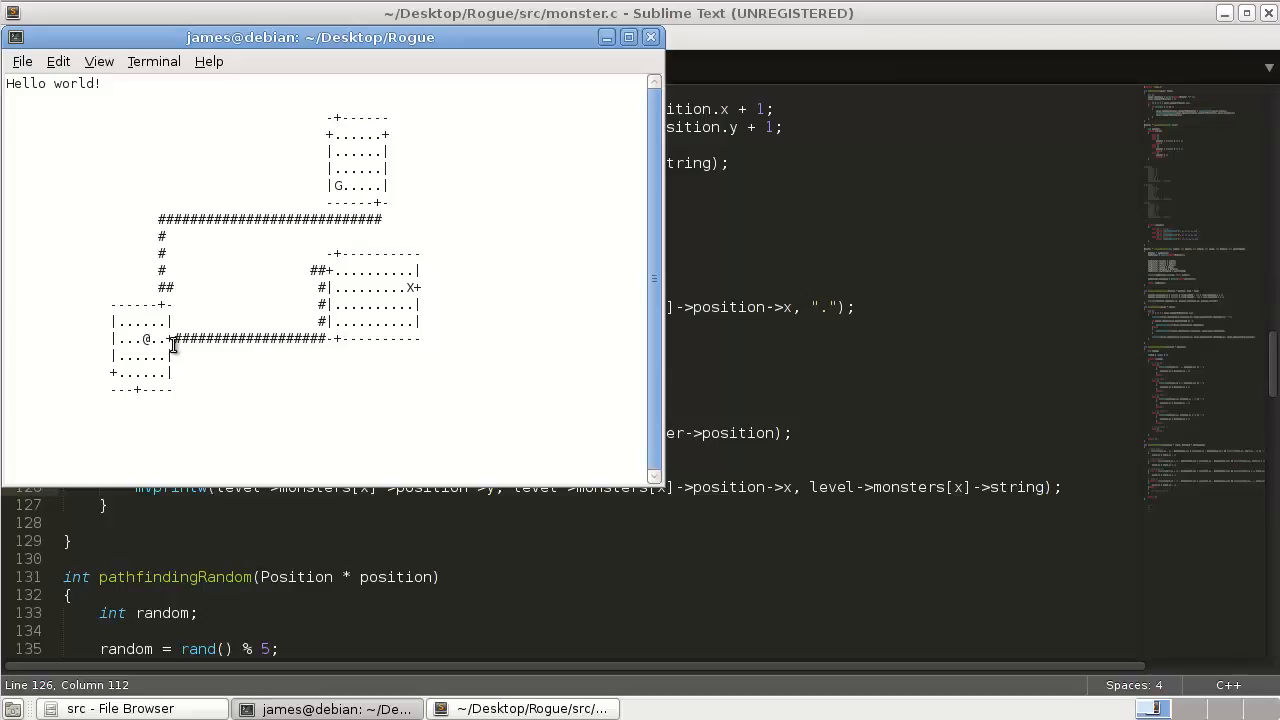
pyautogui.moveTo(197, 412)
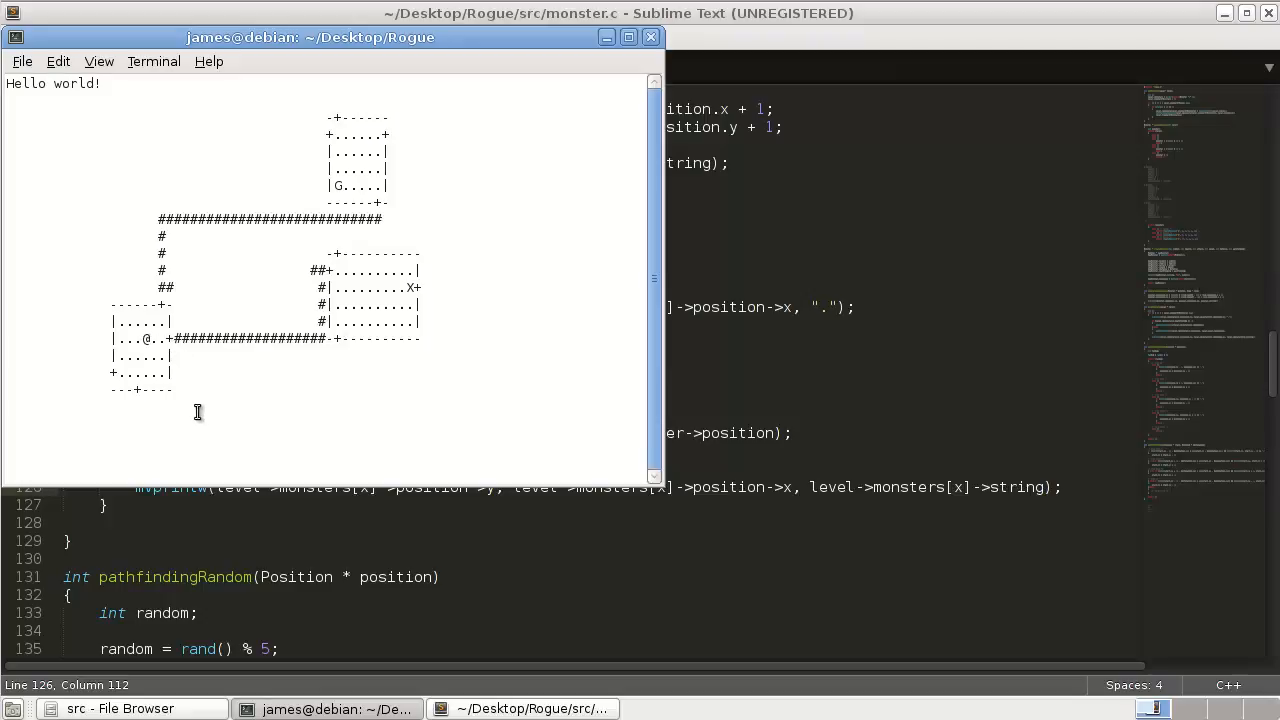